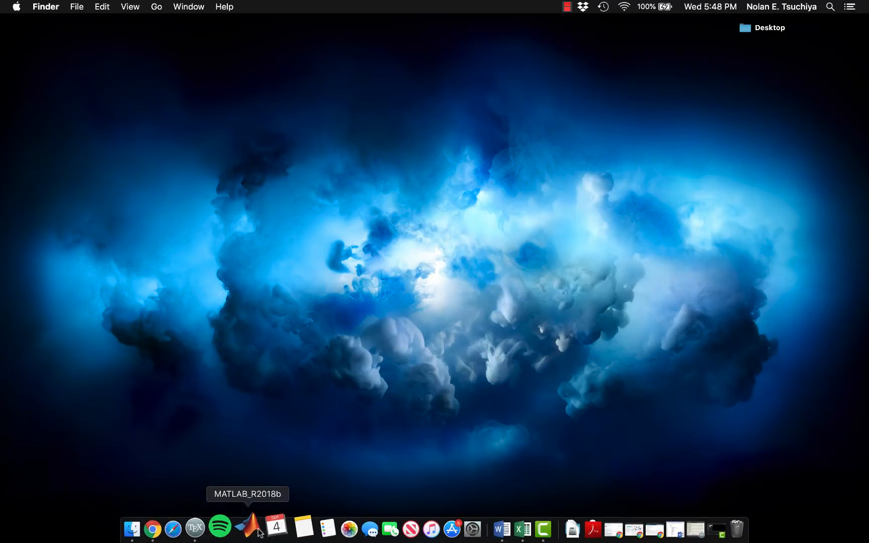
Step: Launch MATLAB from the Dock to begin the session
left_click(247, 528)
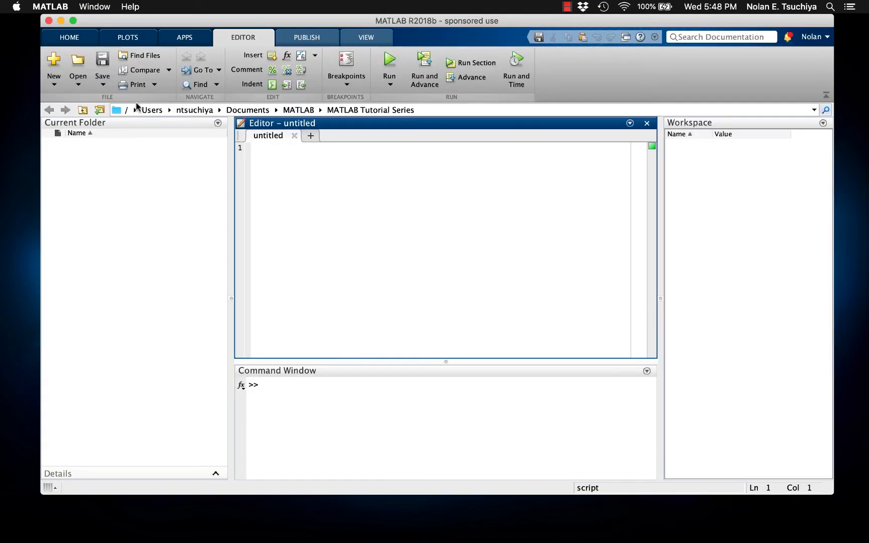
mouse_move(3, 197)
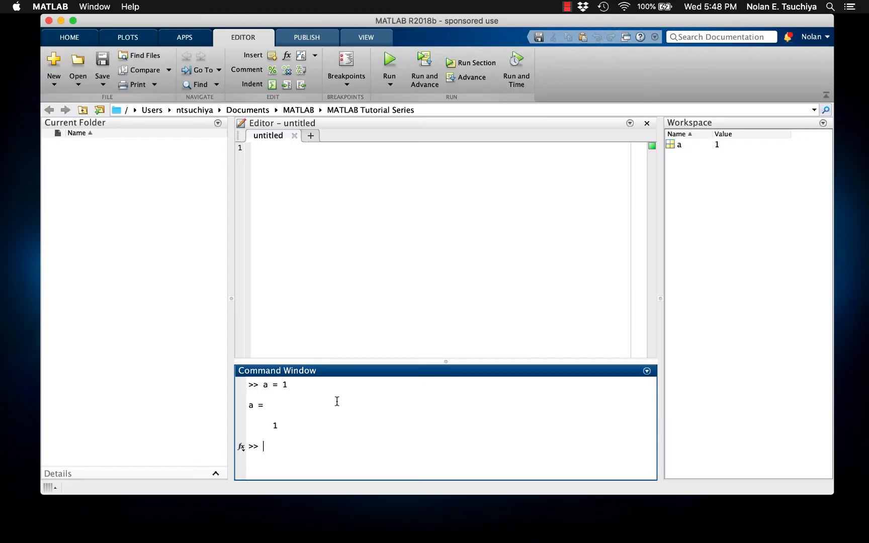
mouse_move(390, 419)
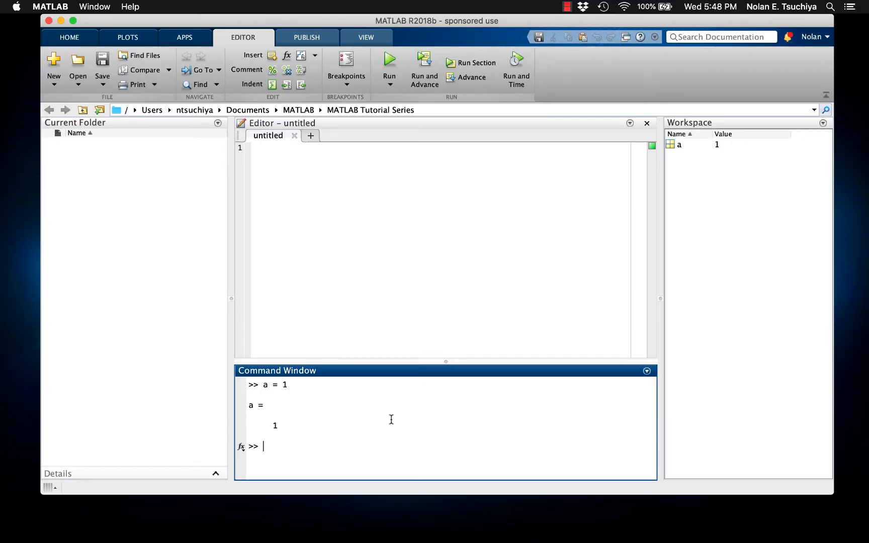
mouse_move(341, 444)
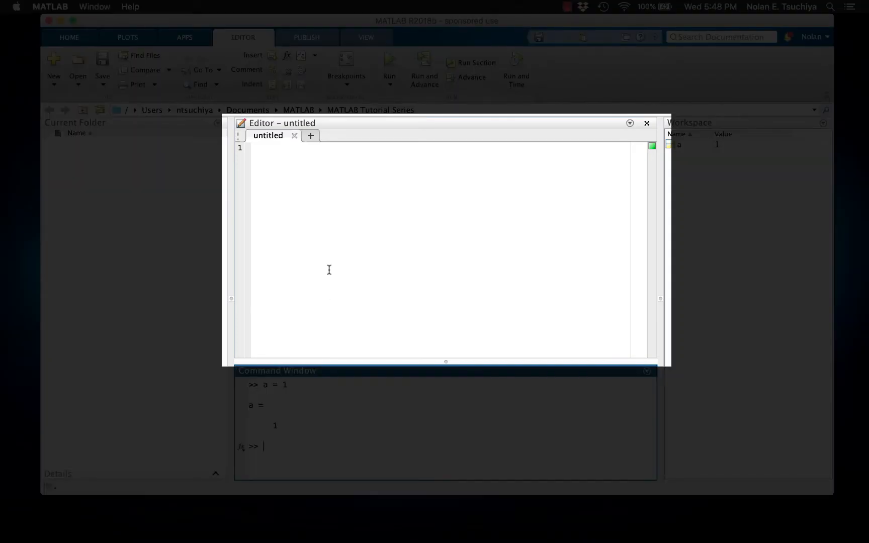
Step: Enter a = 1 at the command prompt so a appears in the workspace
left_click(329, 241)
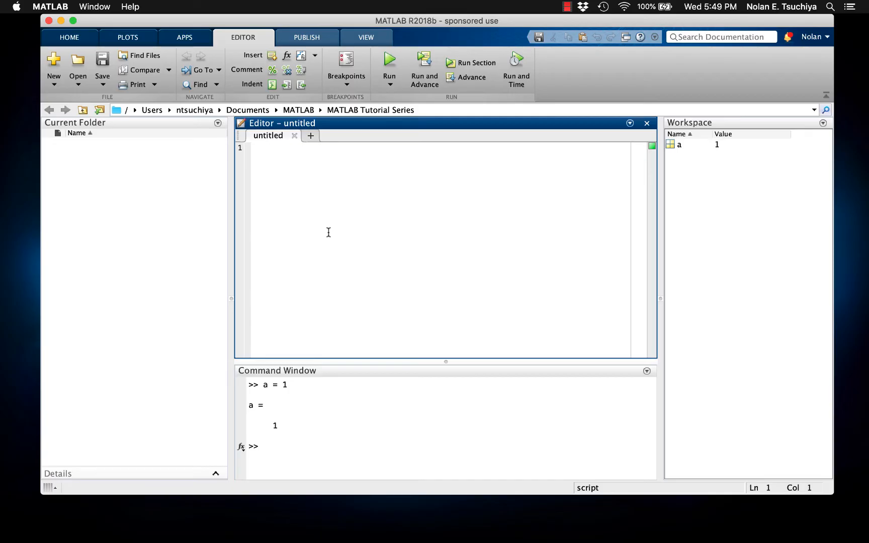
mouse_move(505, 205)
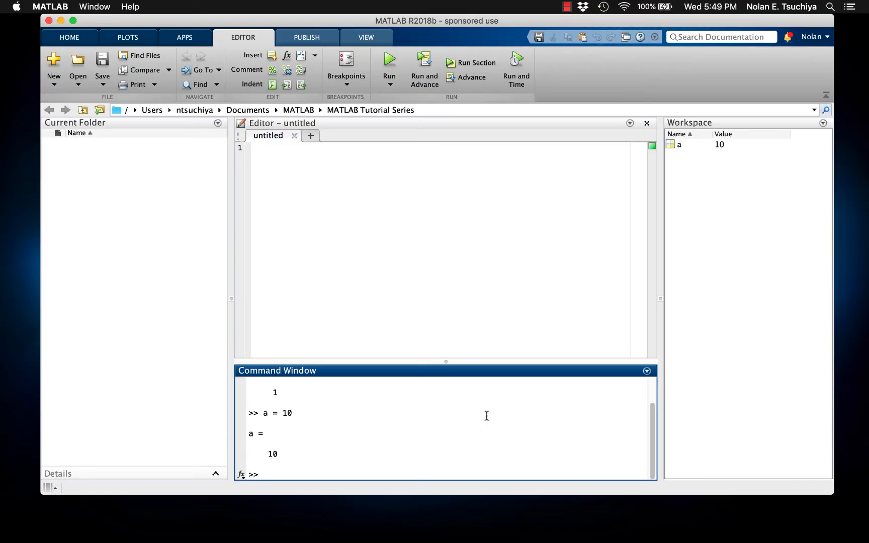
mouse_move(477, 421)
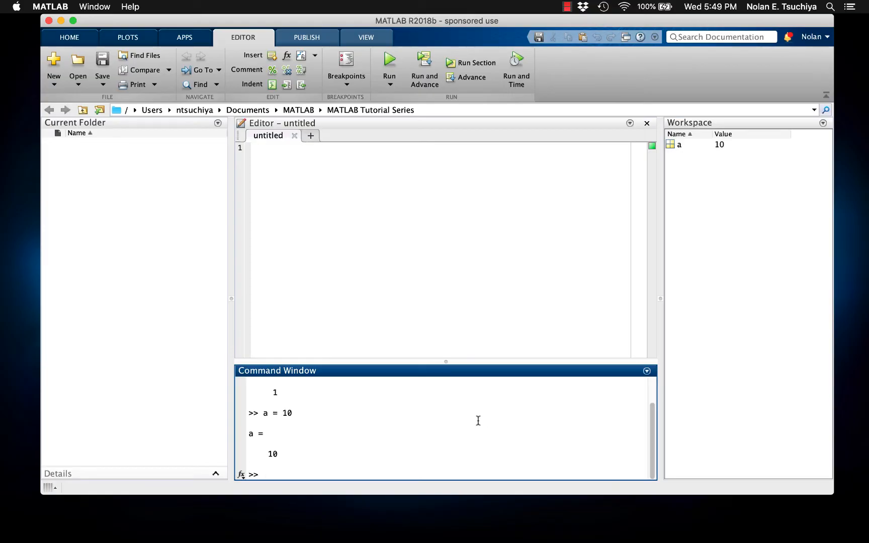
mouse_move(414, 235)
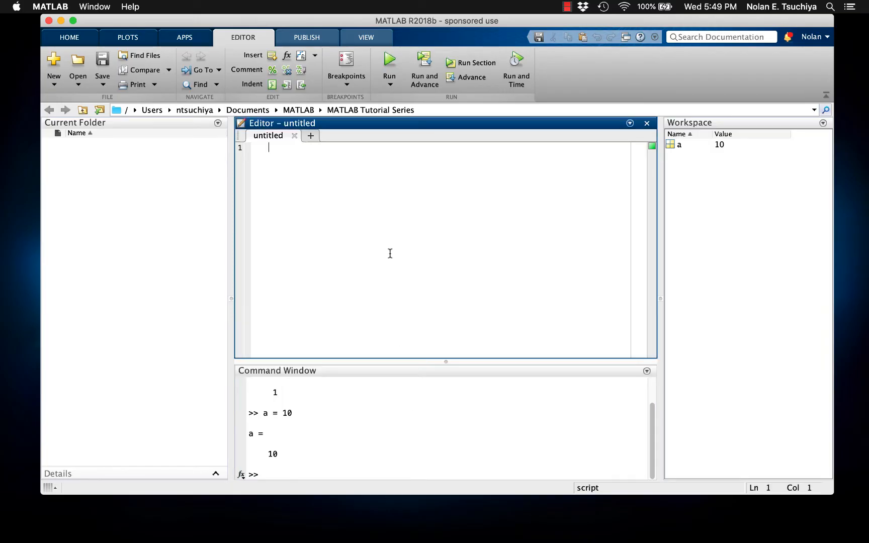
Step: Write b = 10 in the untitled script and evaluate the current section so b equals 10
type("b = 10")
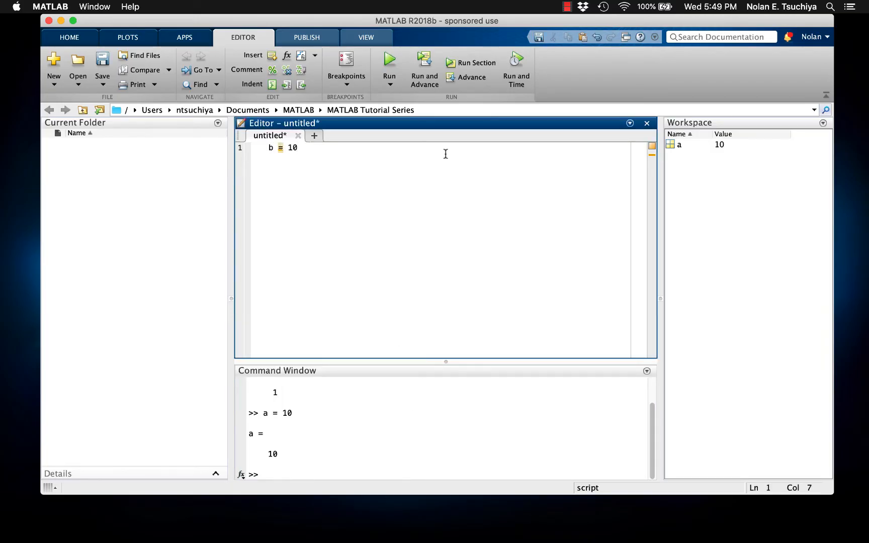
right_click(445, 154)
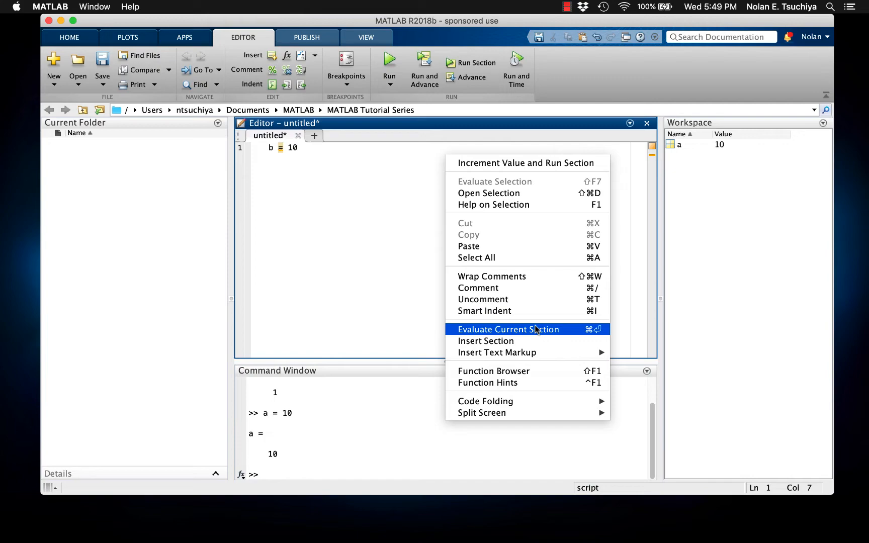
left_click(508, 329)
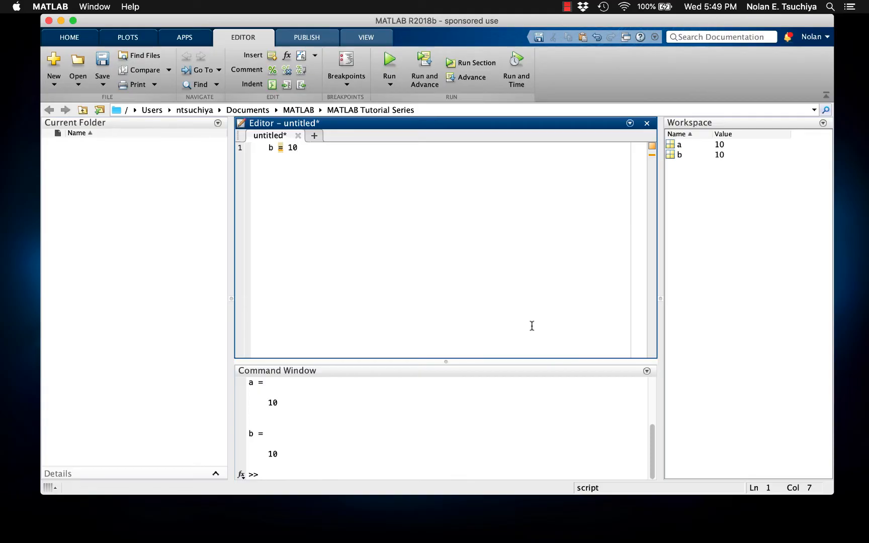
mouse_move(389, 287)
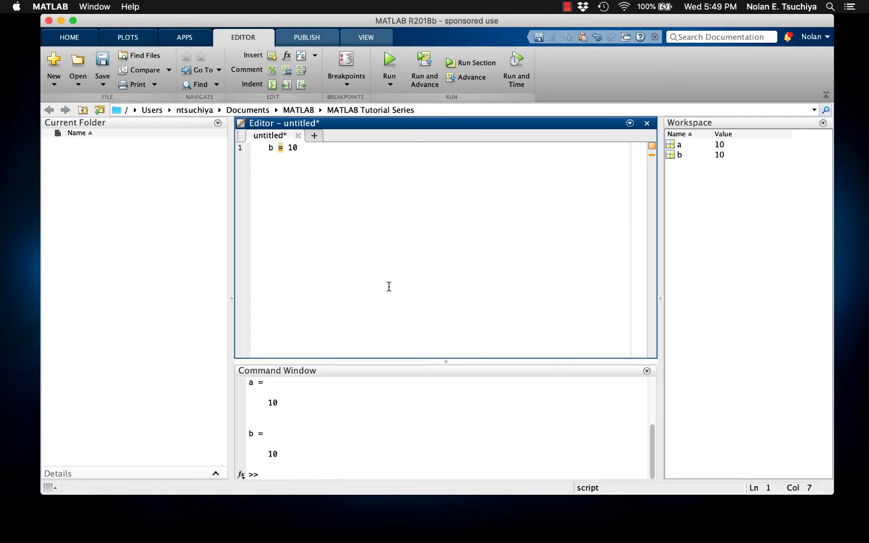
mouse_move(102, 61)
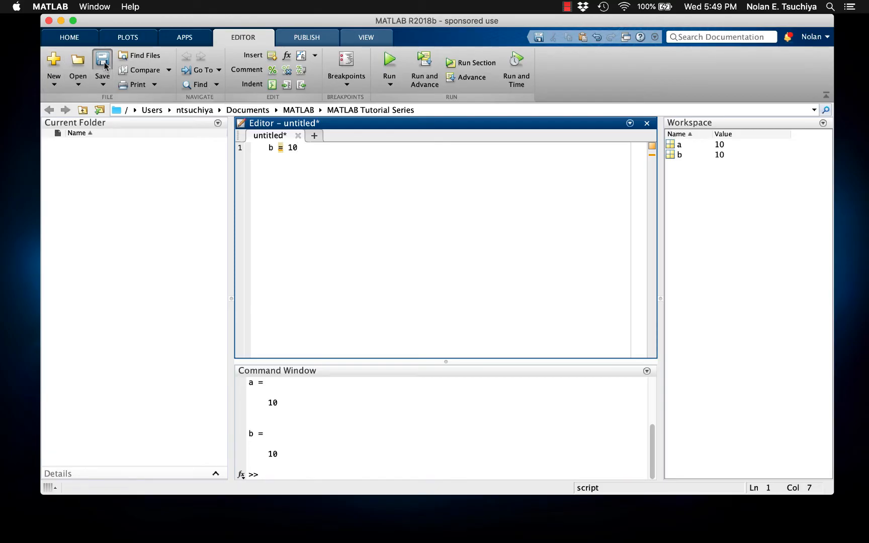
Step: Save the untitled script as test.m in the MATLAB Tutorial Series folder
left_click(102, 59)
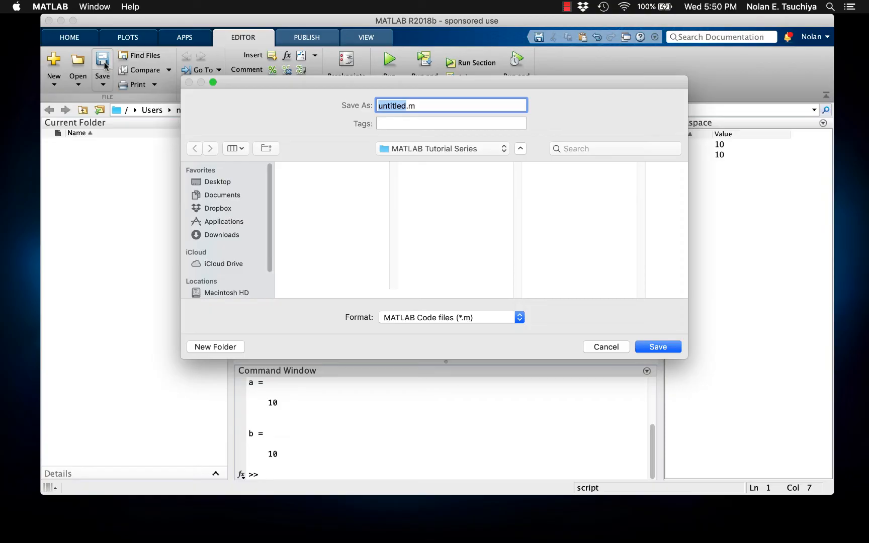
mouse_move(298, 26)
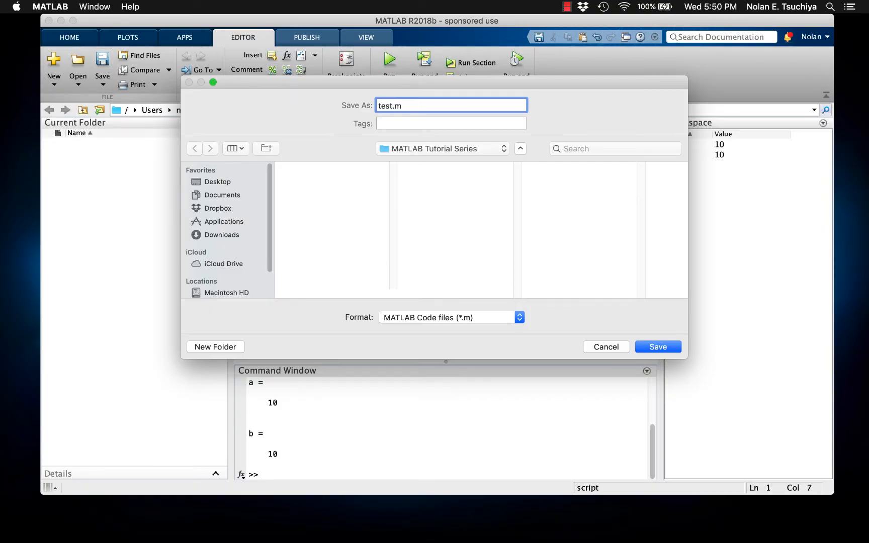
left_click(658, 346)
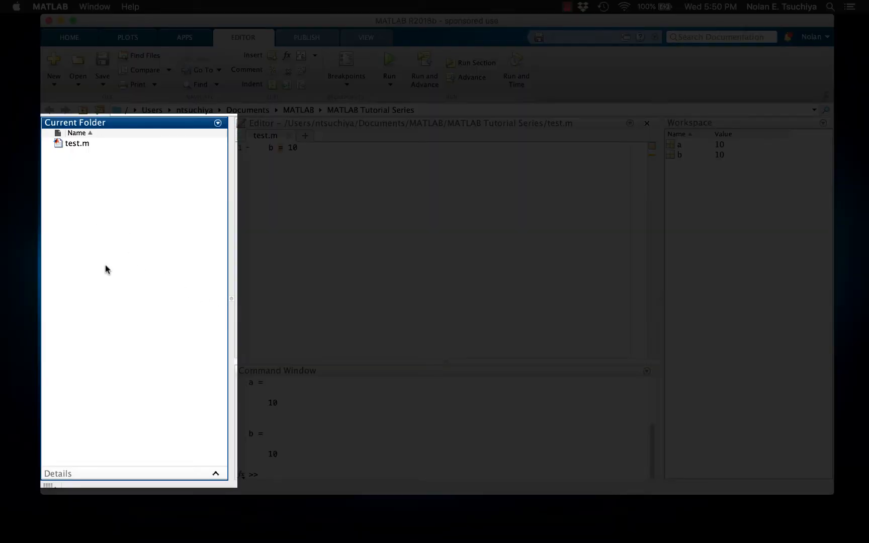
left_click(77, 143)
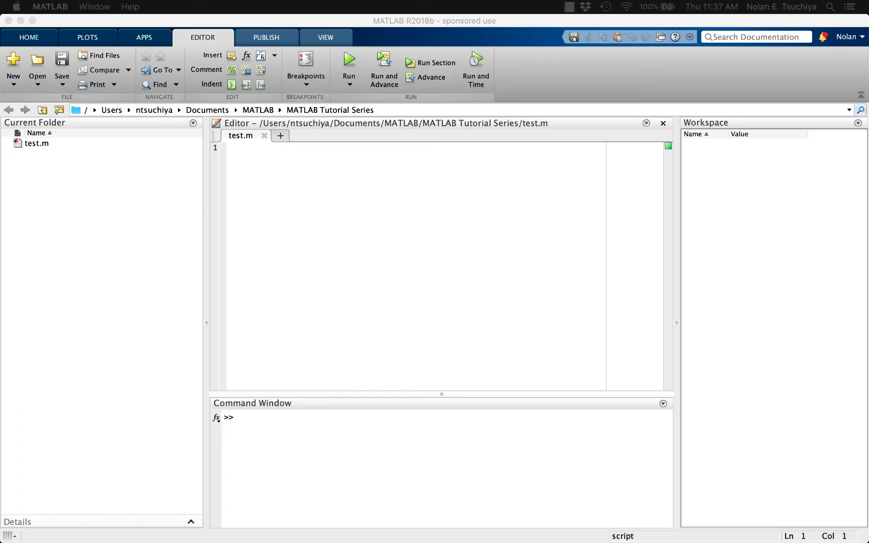
mouse_move(216, 177)
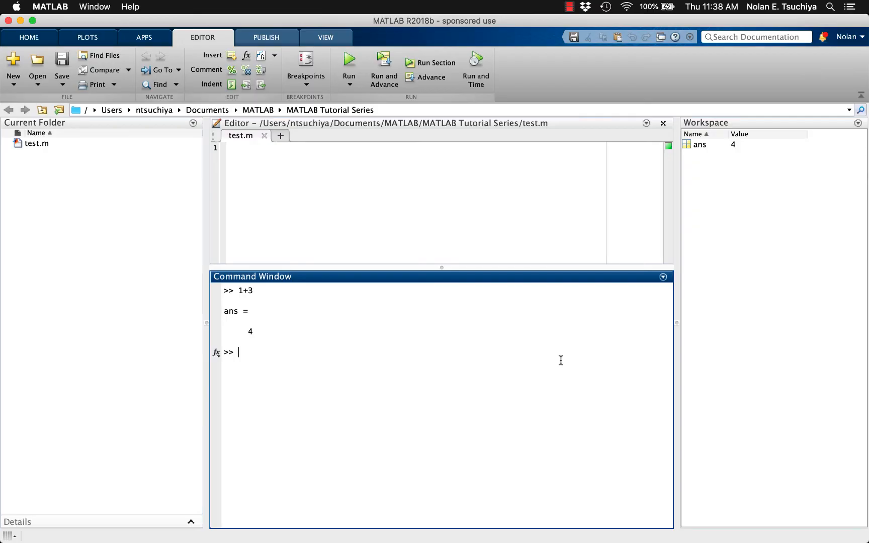
Step: Evaluate 5*2+2 and 5*(2+2) at the prompt, giving 12 and 20, then clear the window
type("5*2+2")
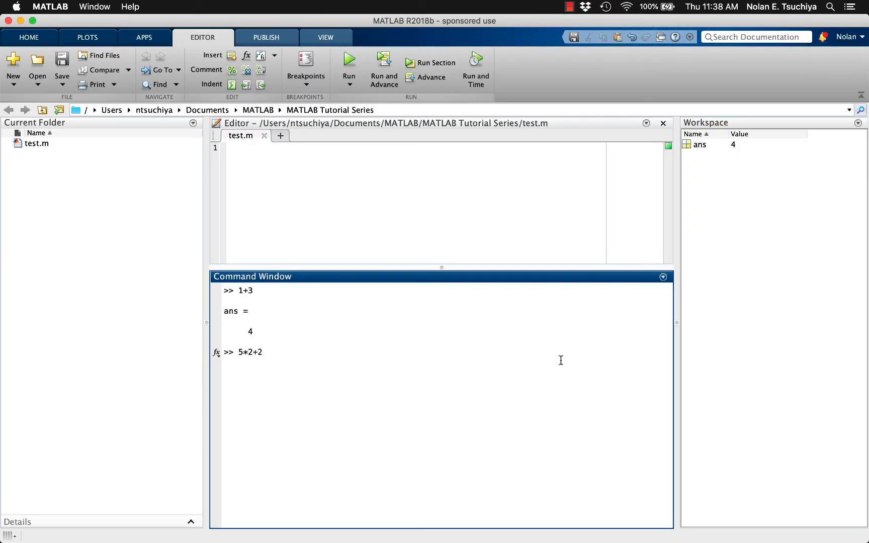
key("Return")
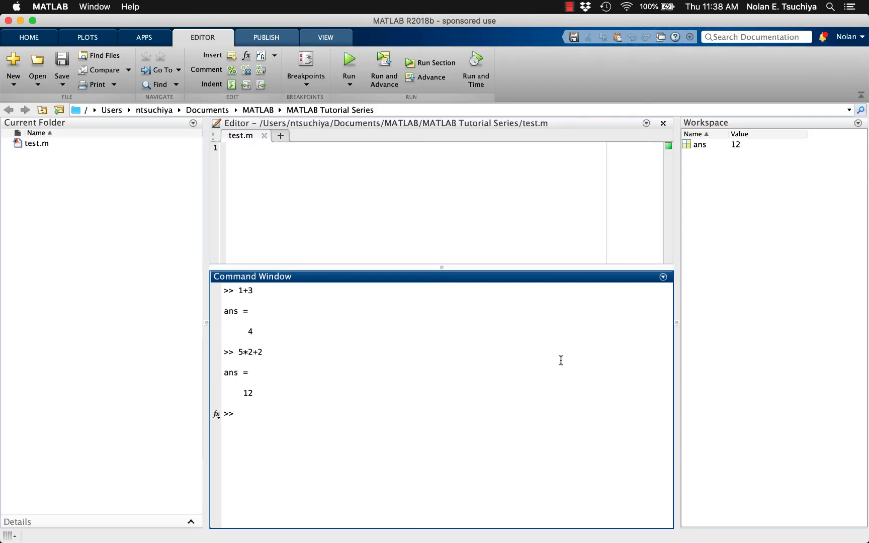
type("5*(2+")
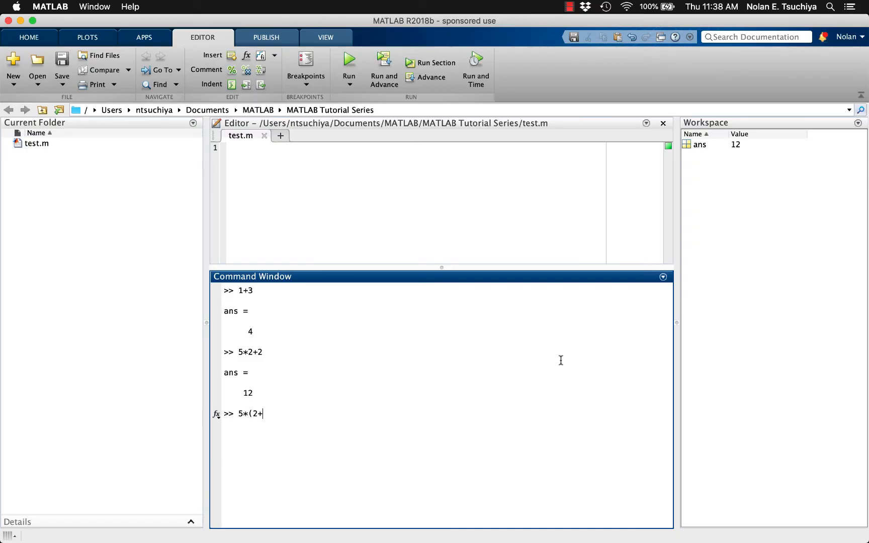
key("Return")
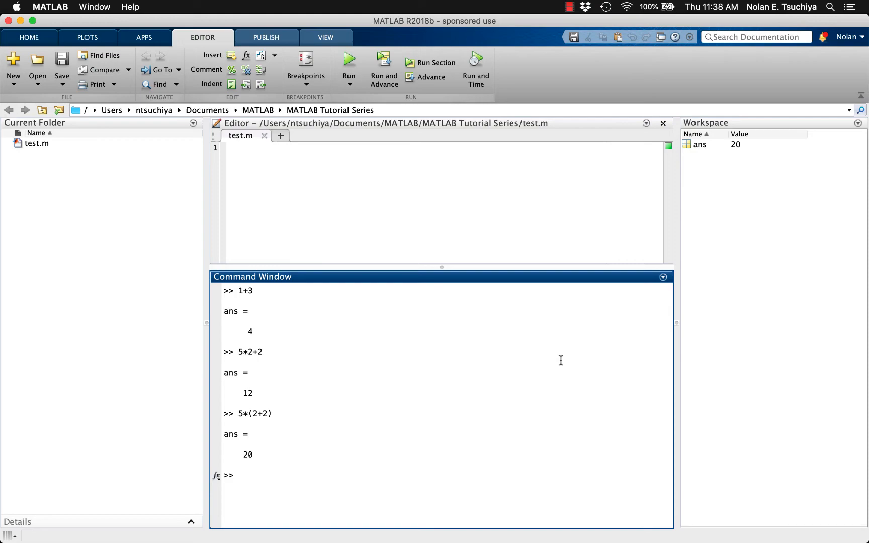
type("c")
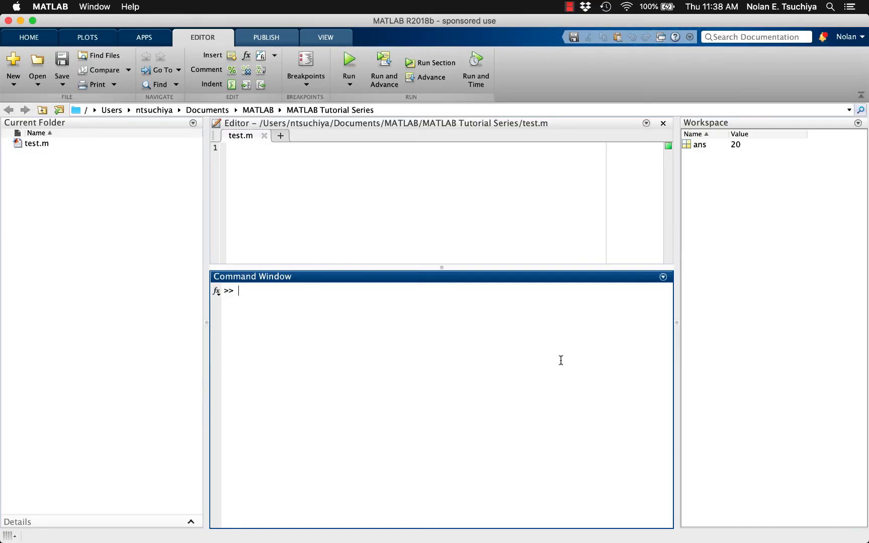
Step: Assign a = 5 at the prompt so the workspace shows the new value
type("a")
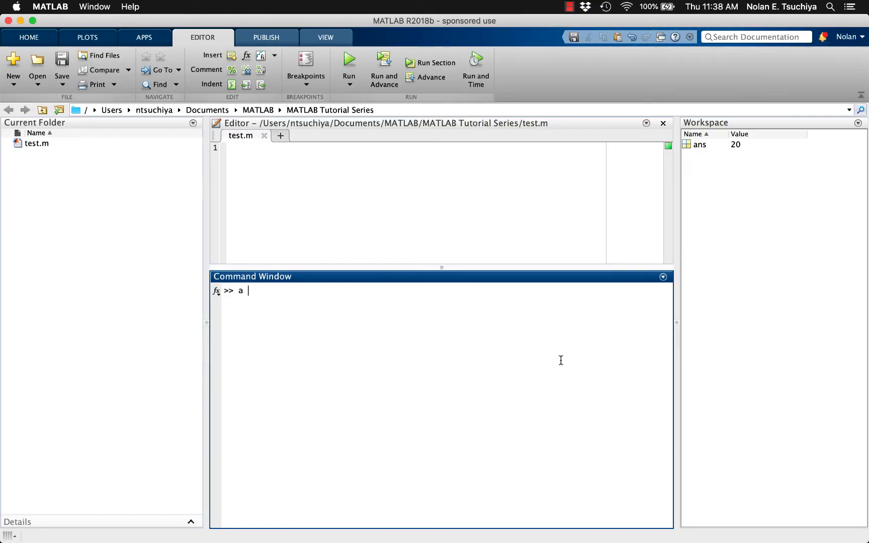
type("=")
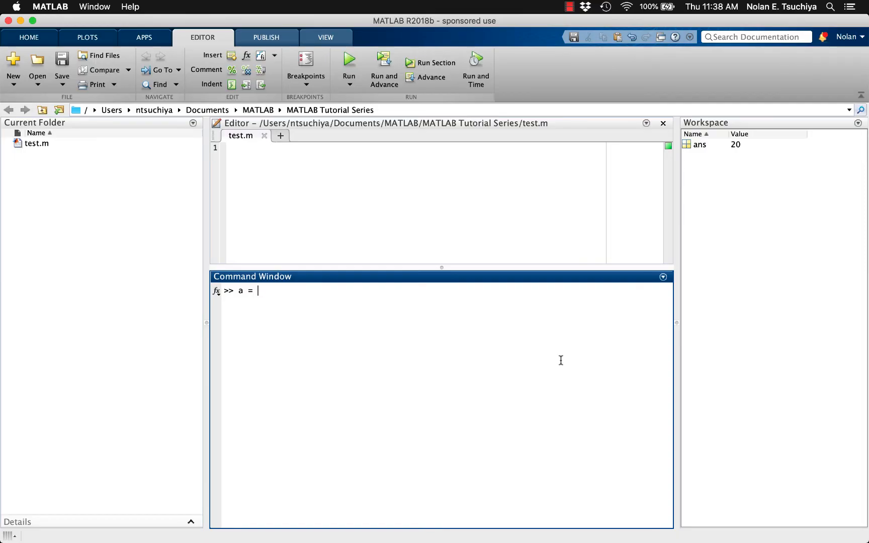
type("5")
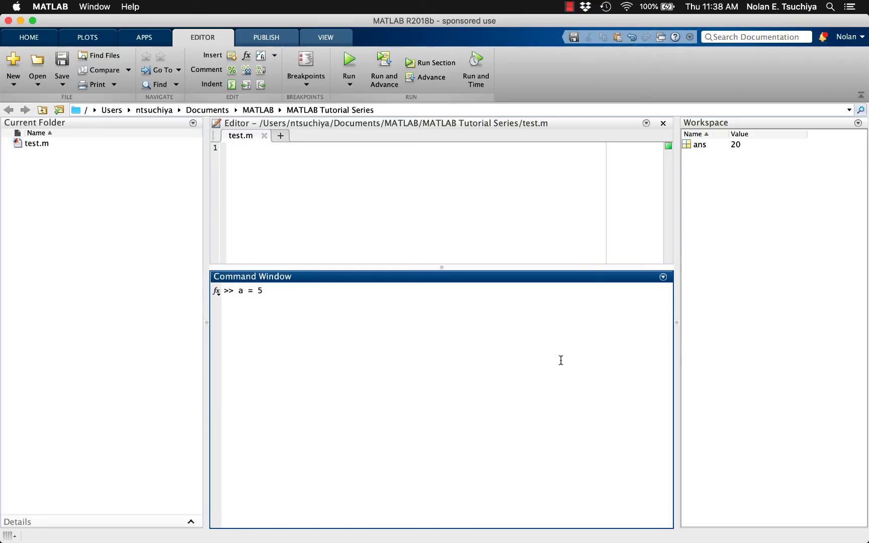
key("Return")
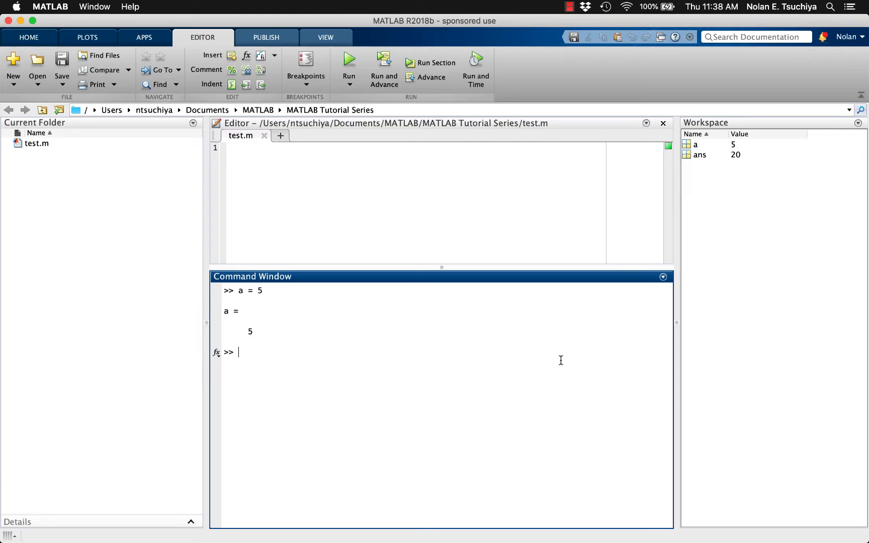
left_click(709, 144)
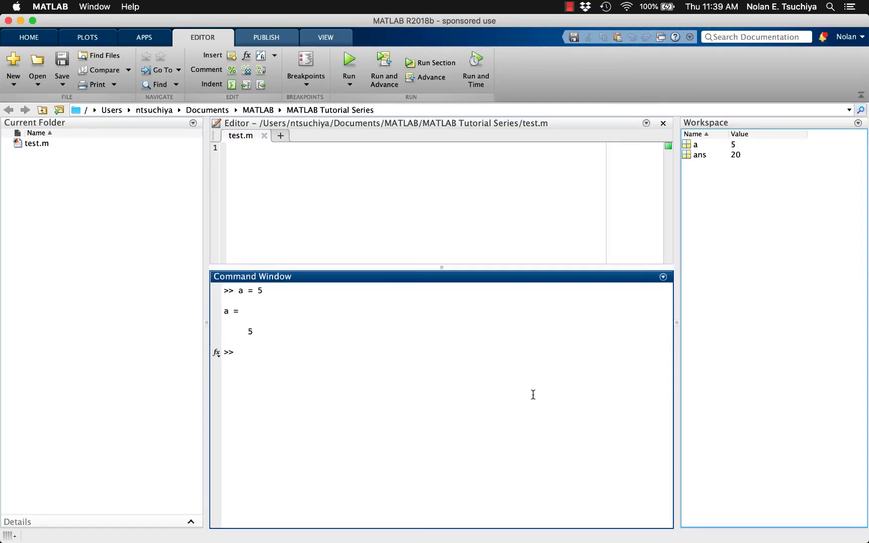
mouse_move(585, 386)
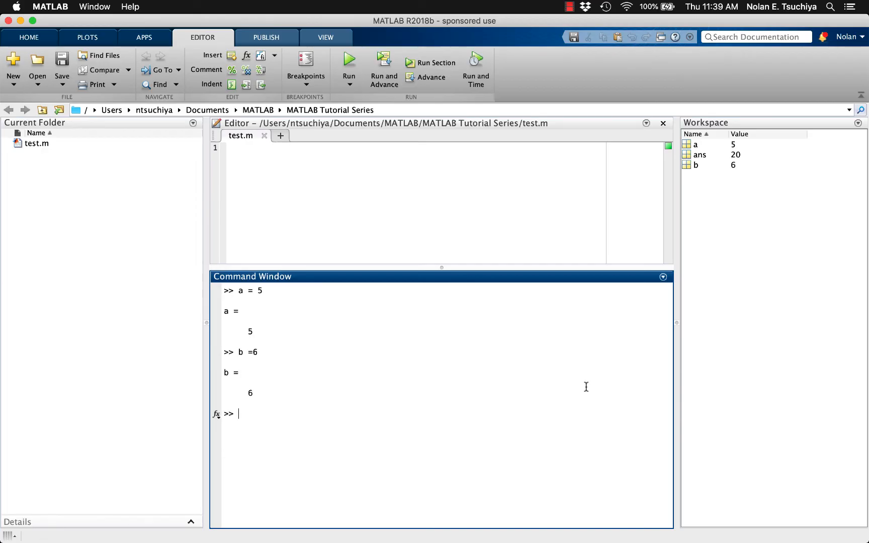
Step: Evaluate a+b to get ans = 11, then clear the command window with clc
type("a")
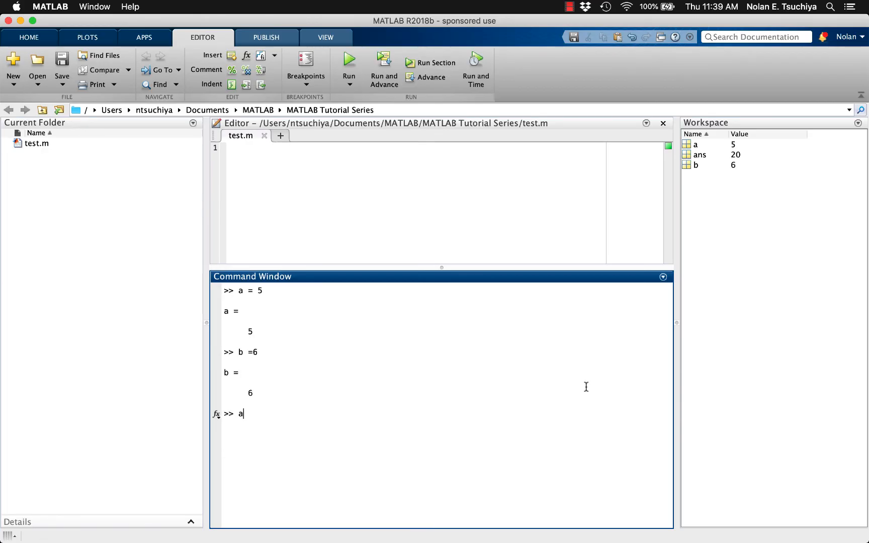
key("Return")
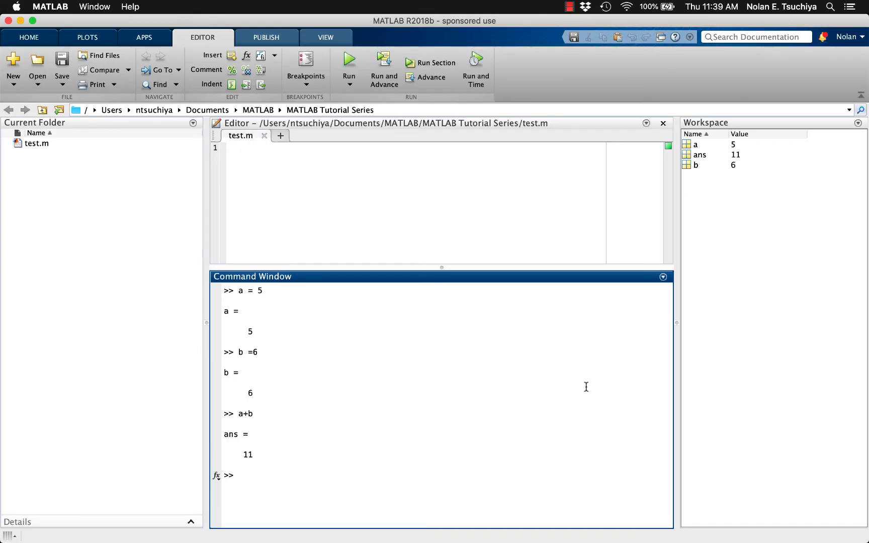
type("a+b+")
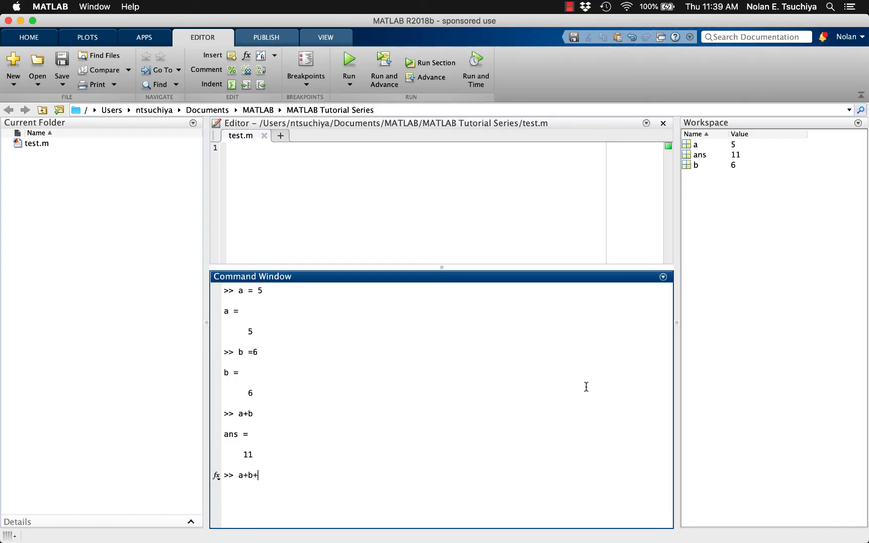
key("Return")
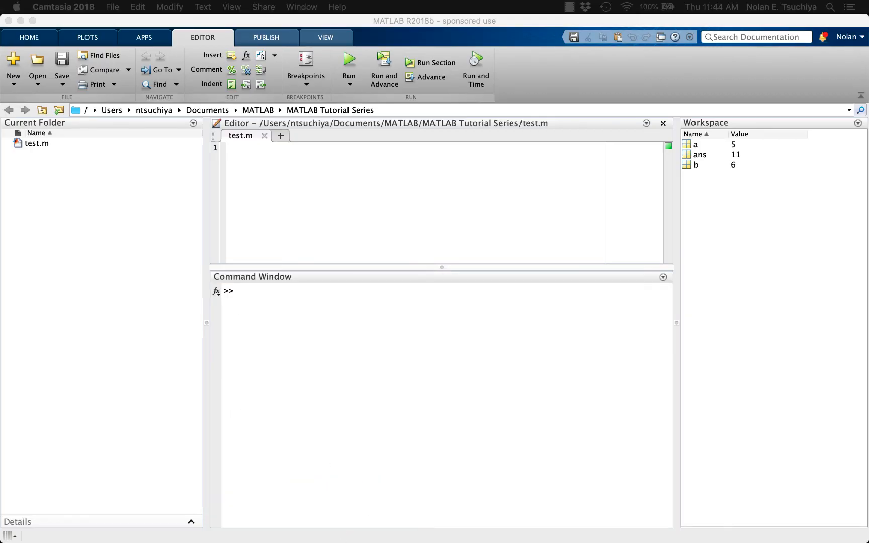
mouse_move(357, 270)
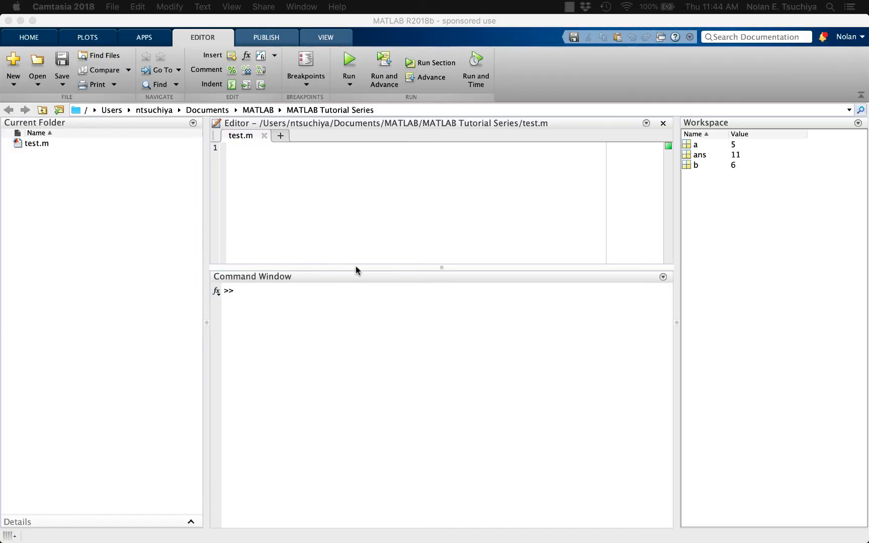
mouse_move(454, 355)
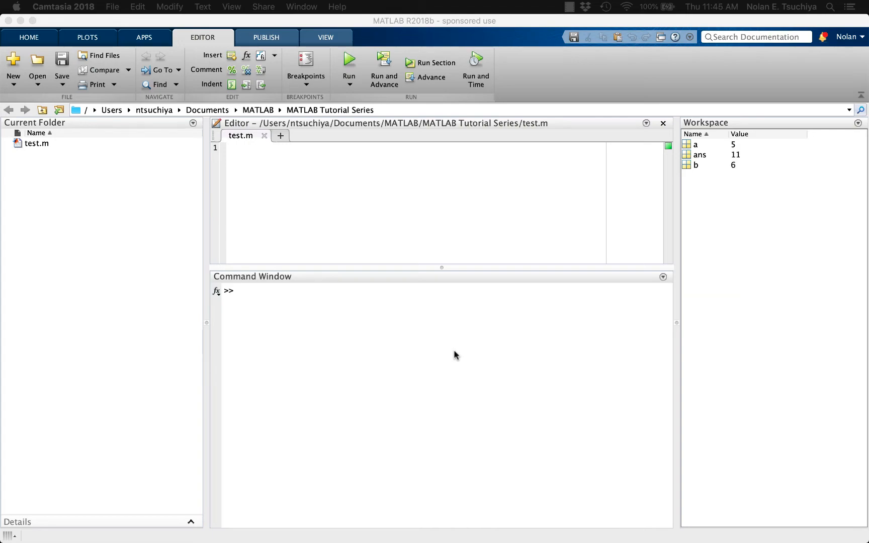
mouse_move(693, 186)
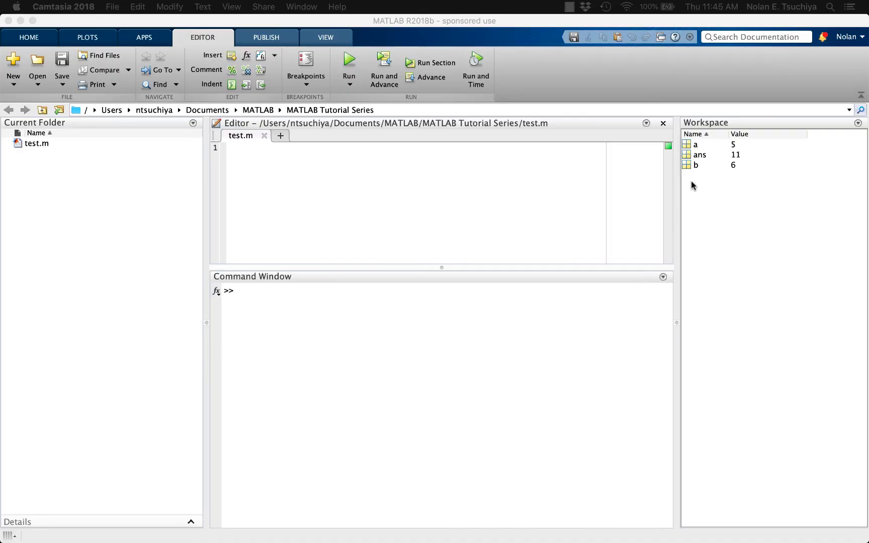
left_click(696, 165)
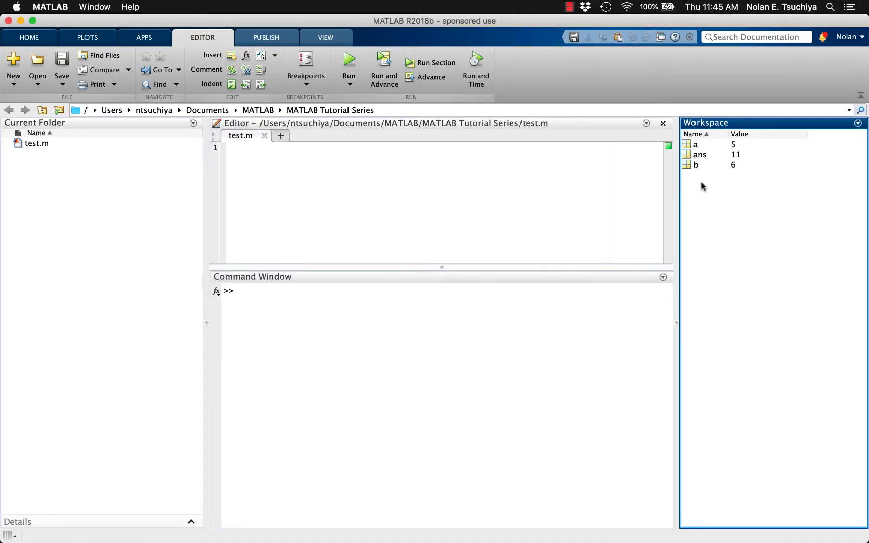
mouse_move(687, 173)
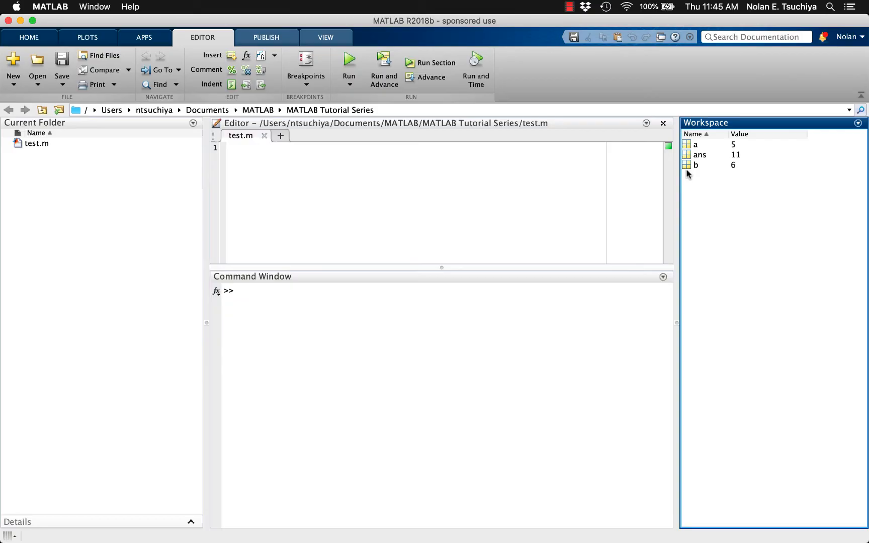
mouse_move(572, 191)
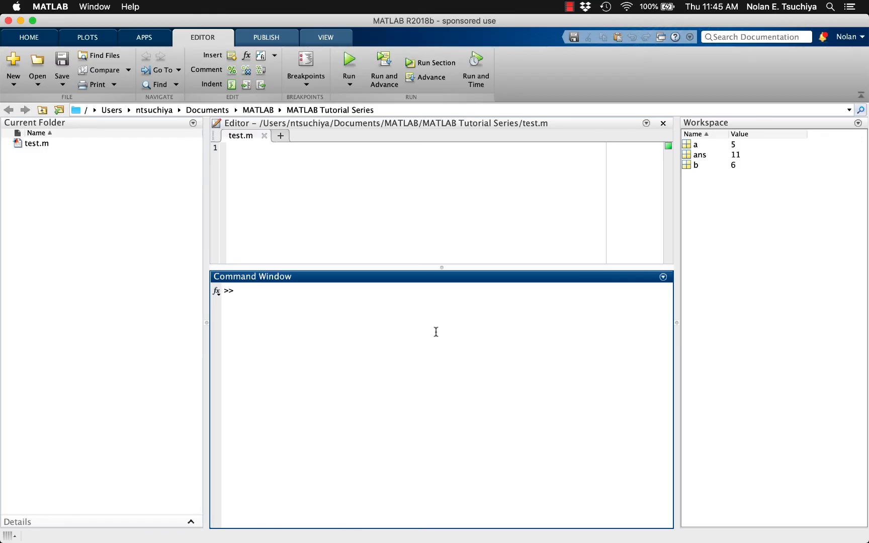
type("v = [")
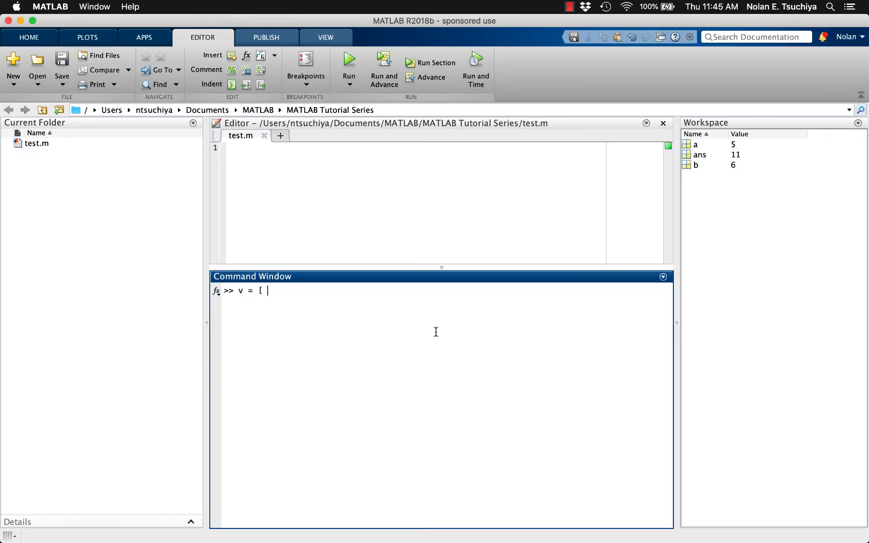
Step: Create the row vector v = [1 2 3 4 5] and inspect it in the workspace
type("1 2 3")
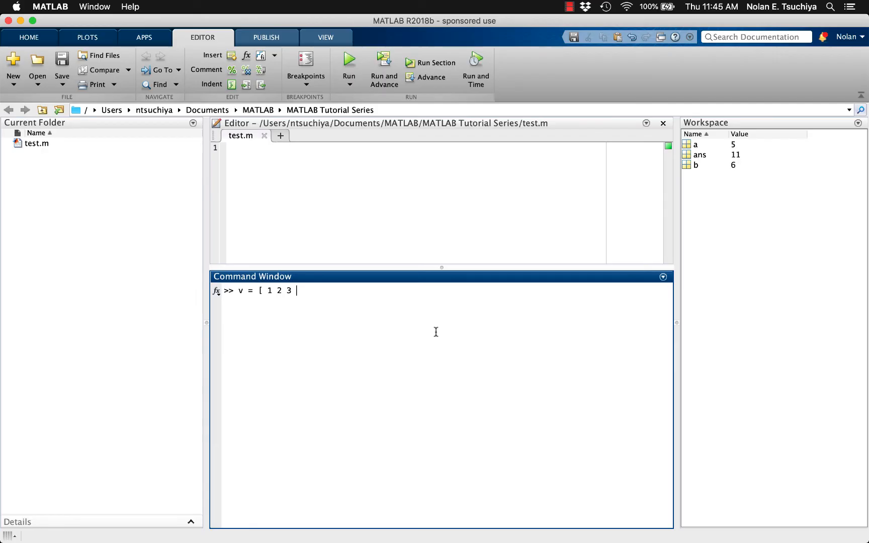
type("4 5]")
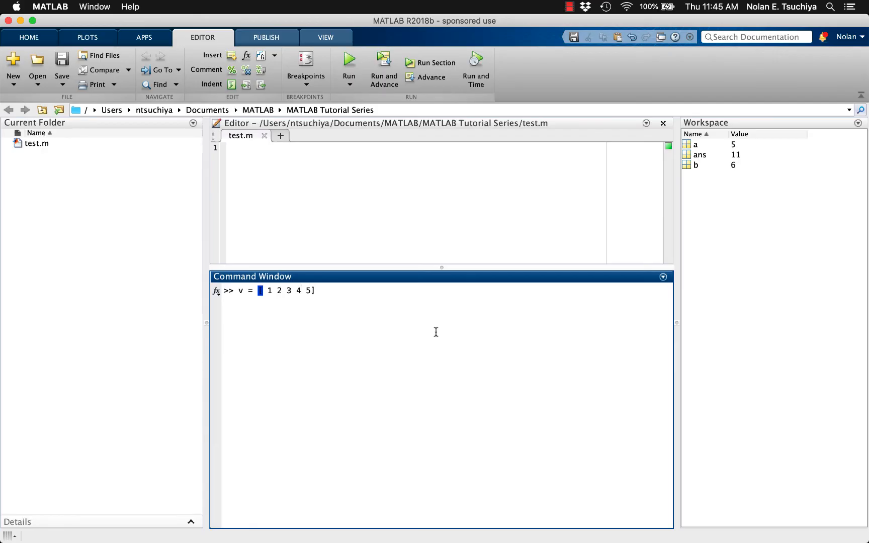
key("Return")
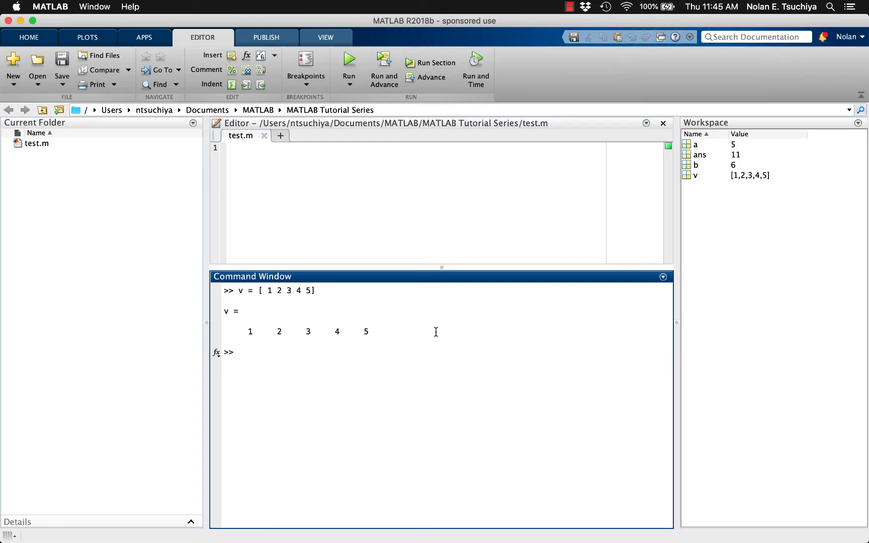
mouse_move(622, 242)
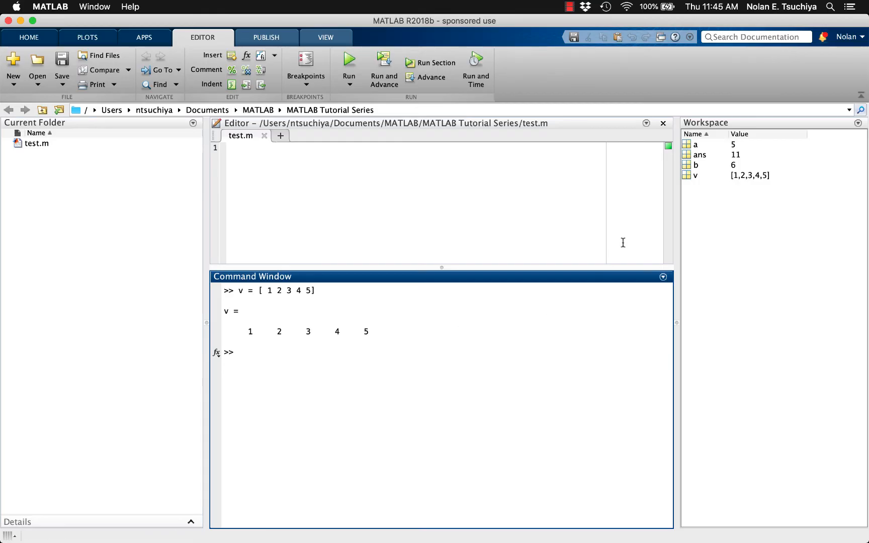
mouse_move(704, 181)
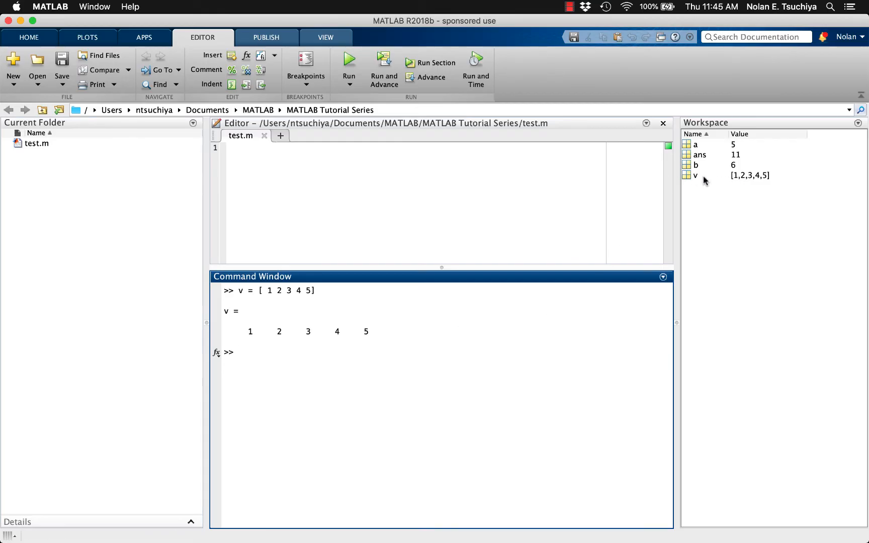
left_click(695, 175)
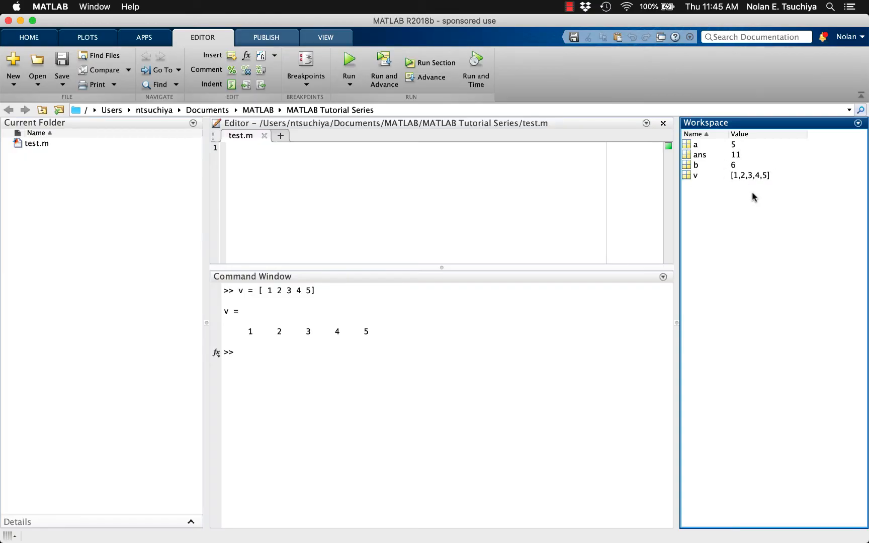
Step: Create the vector y = [1 2 ... 12] and check its 1x12 size in the workspace
left_click(468, 425)
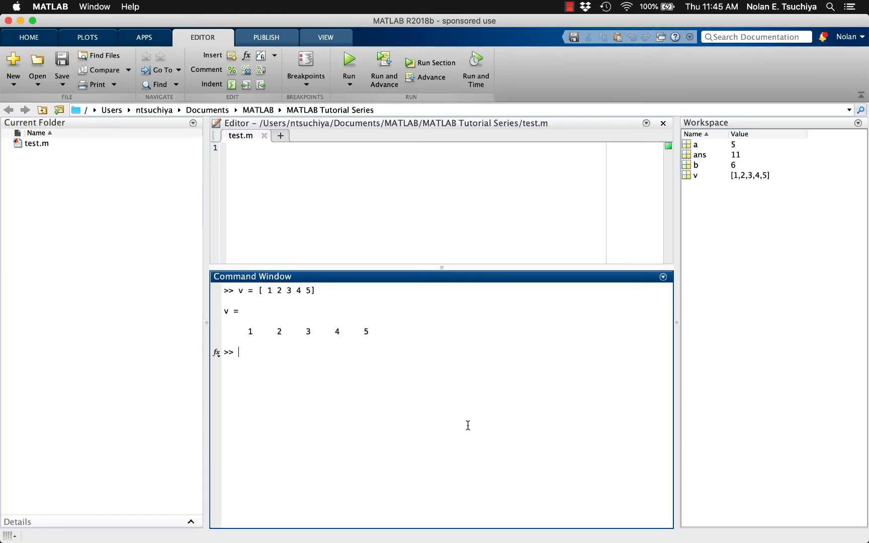
type("y = [")
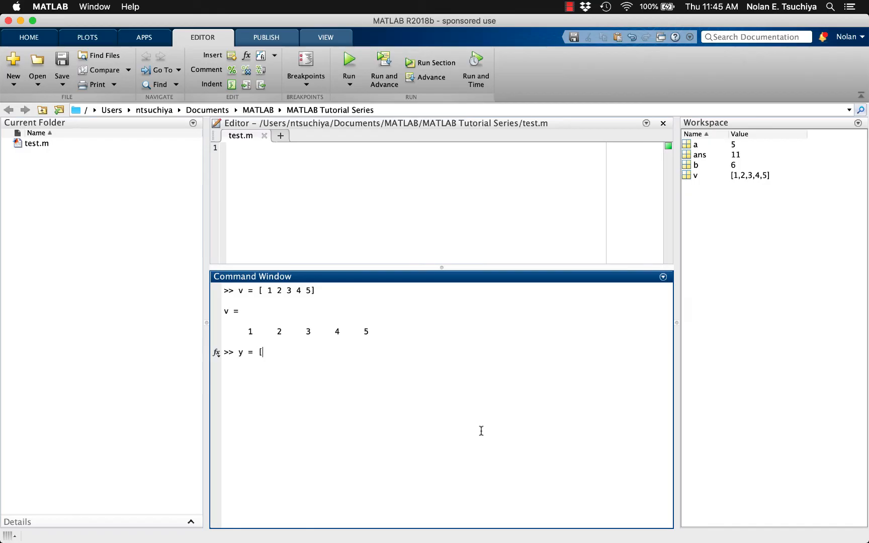
type("1 2 3 4 5 6")
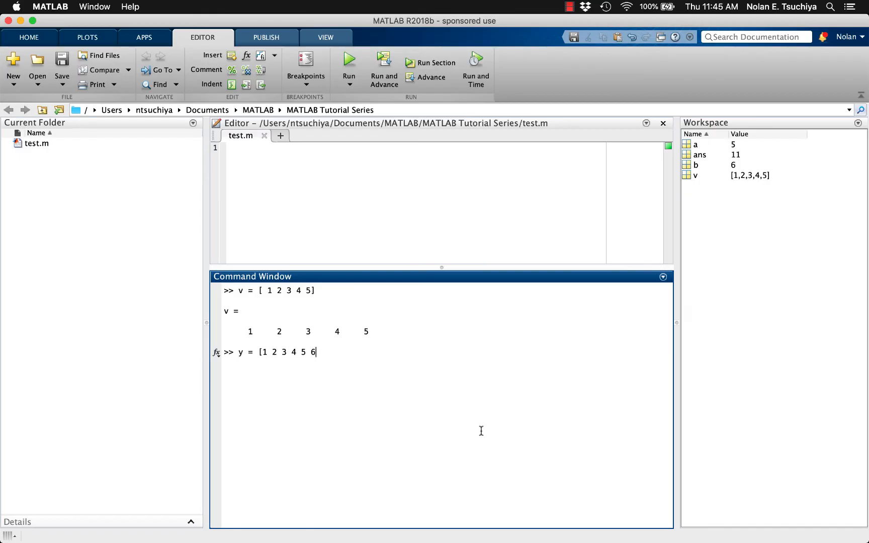
type("7 8 9 10 11 12")
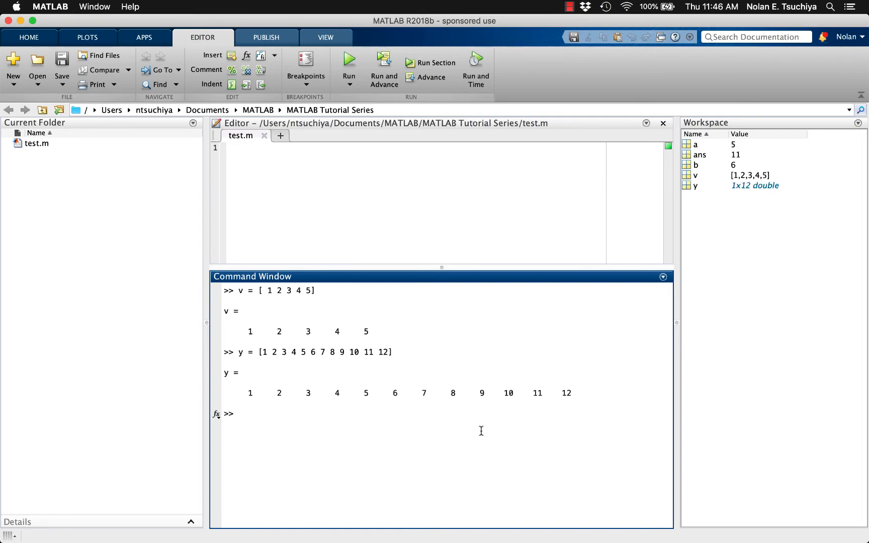
left_click(753, 186)
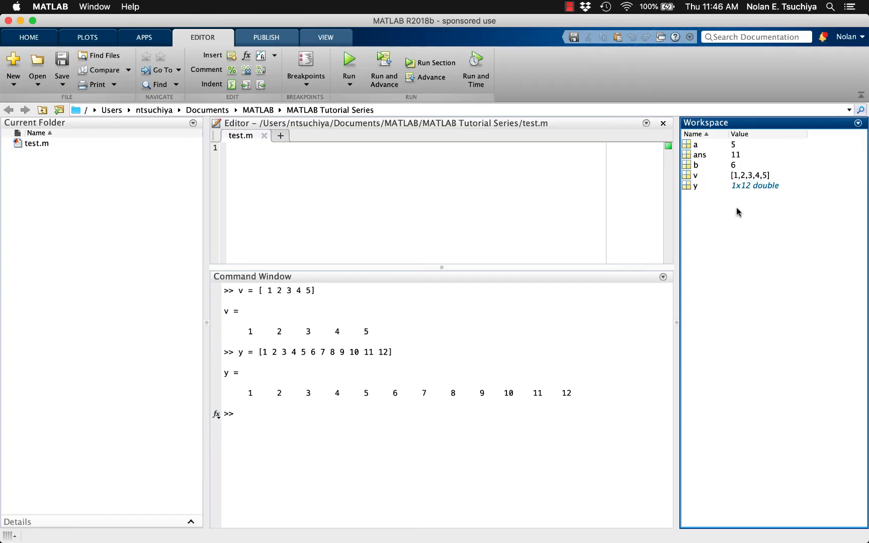
left_click(742, 186)
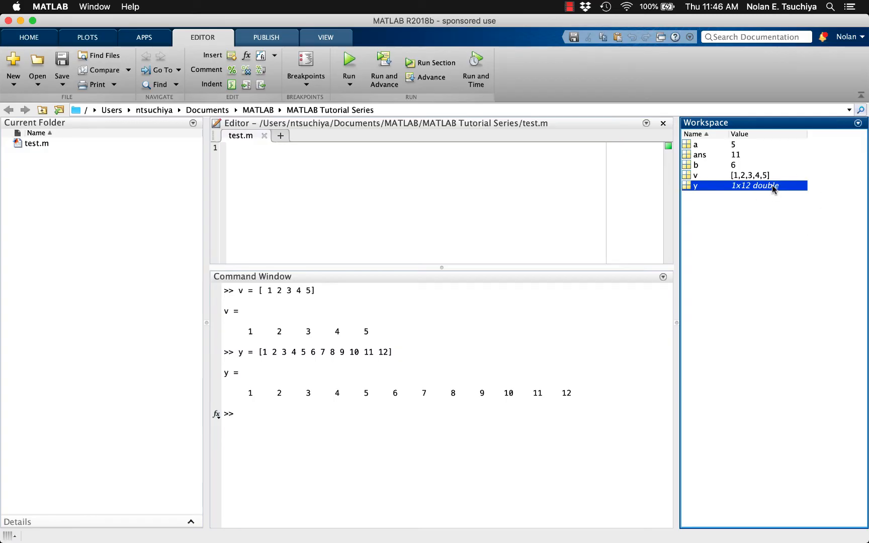
mouse_move(773, 211)
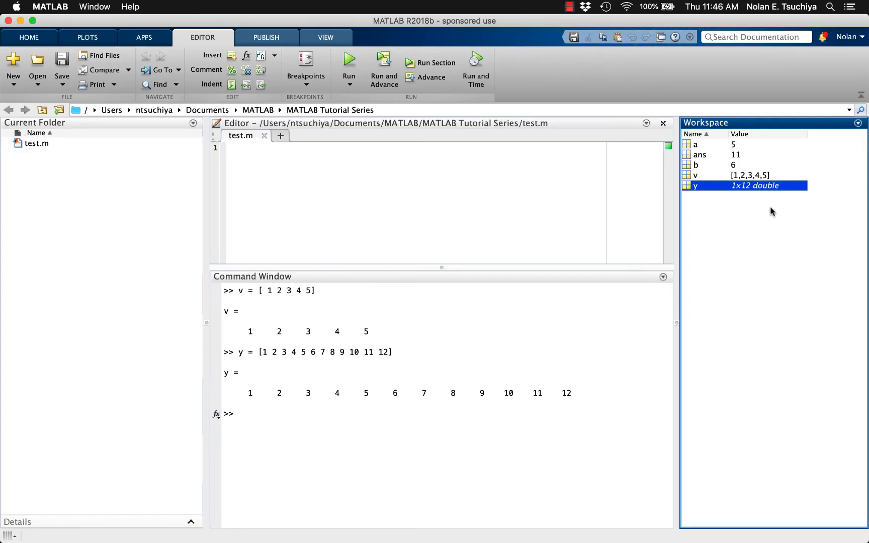
left_click(761, 256)
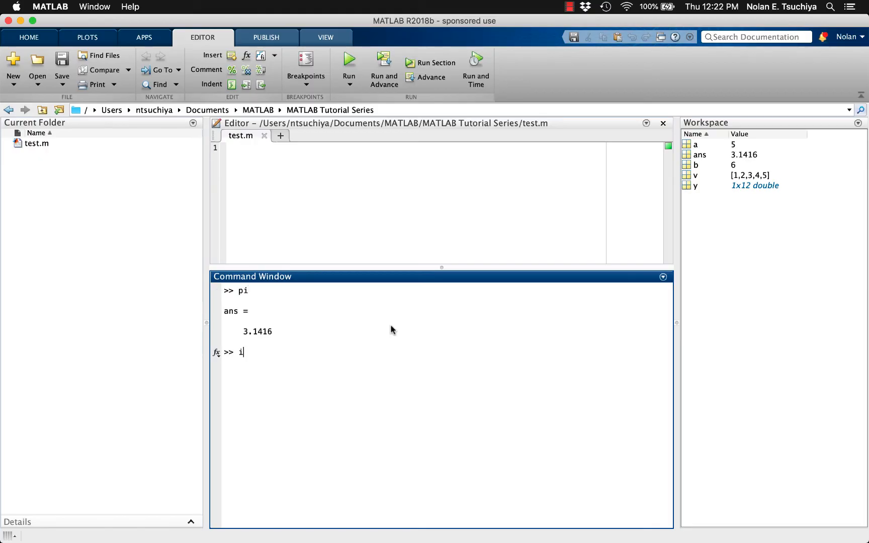
Step: Evaluate the imaginary unit i, sqrt(9) and a sine expression, ending with ans = 0.8660
key("Return")
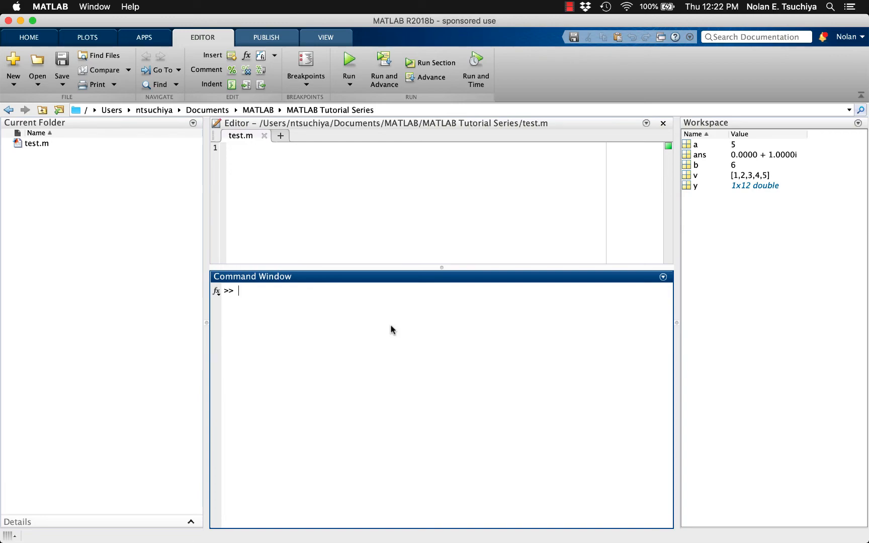
type("sqrt(9")
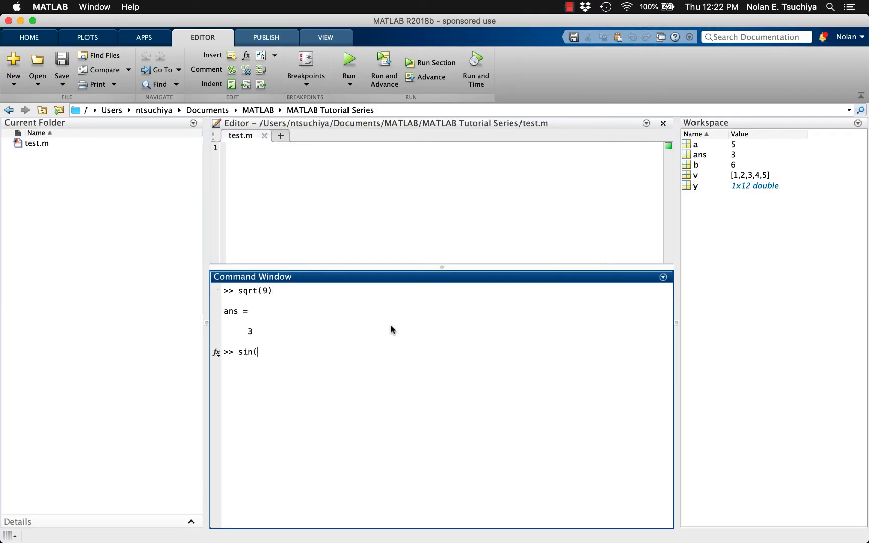
key("Return")
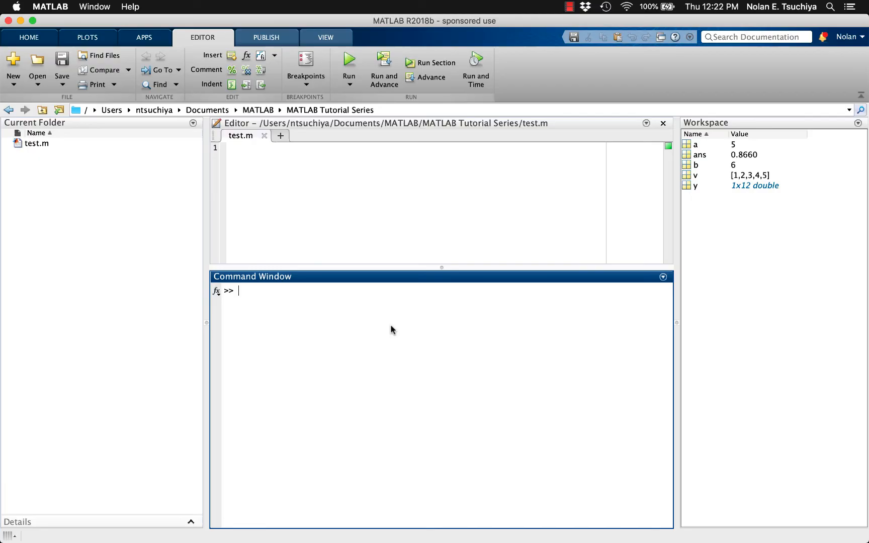
type("help :")
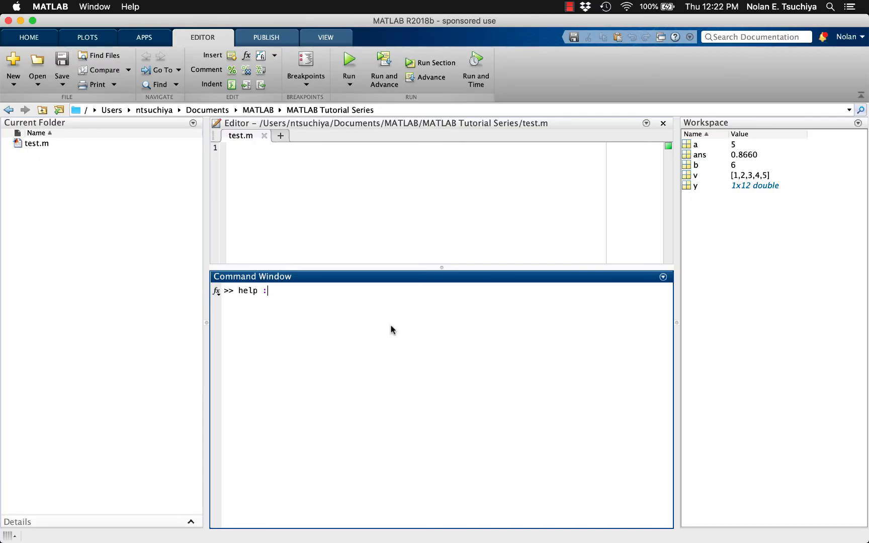
key("Return")
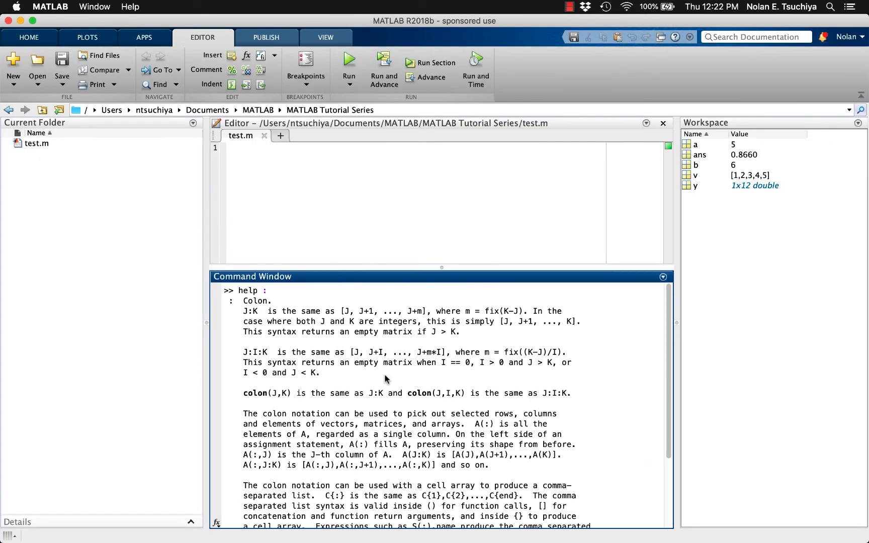
mouse_move(448, 374)
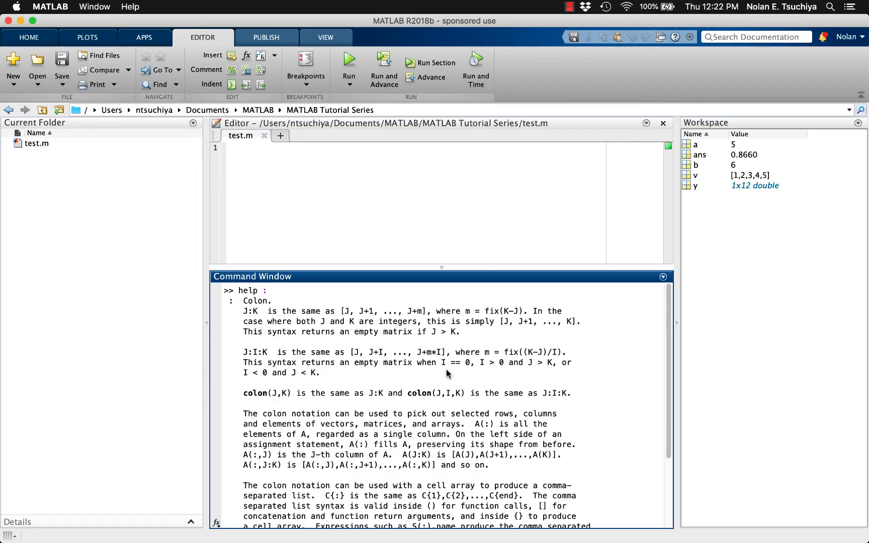
mouse_move(602, 448)
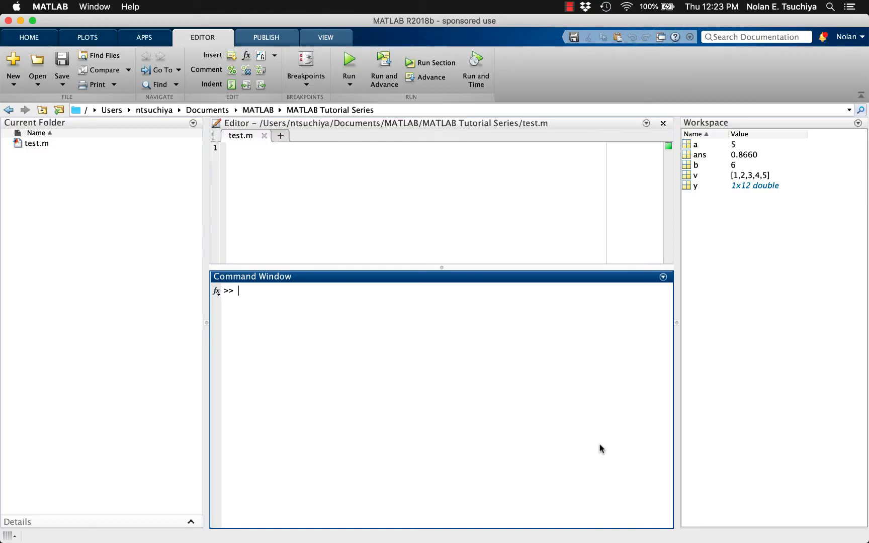
Step: Create t = 0:0.1:10; and check the 1x101 vector in the workspace
type("t")
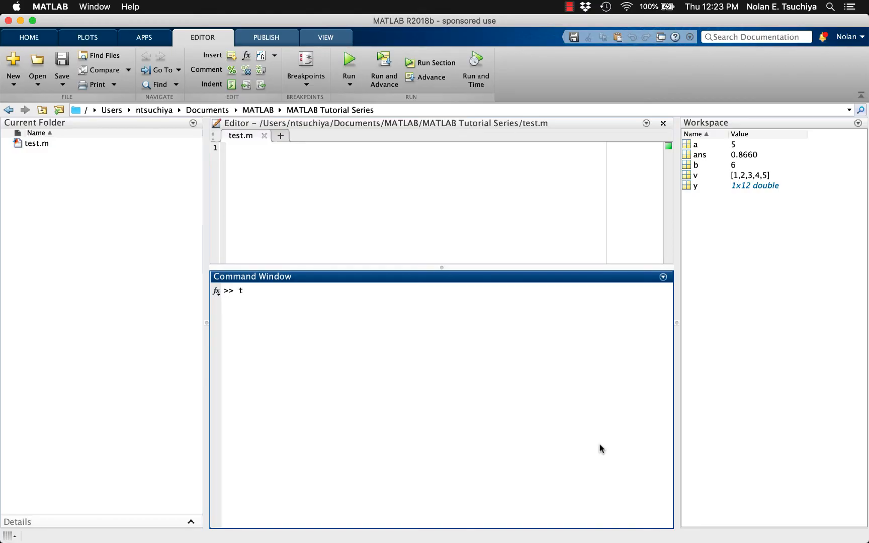
type("= 0:")
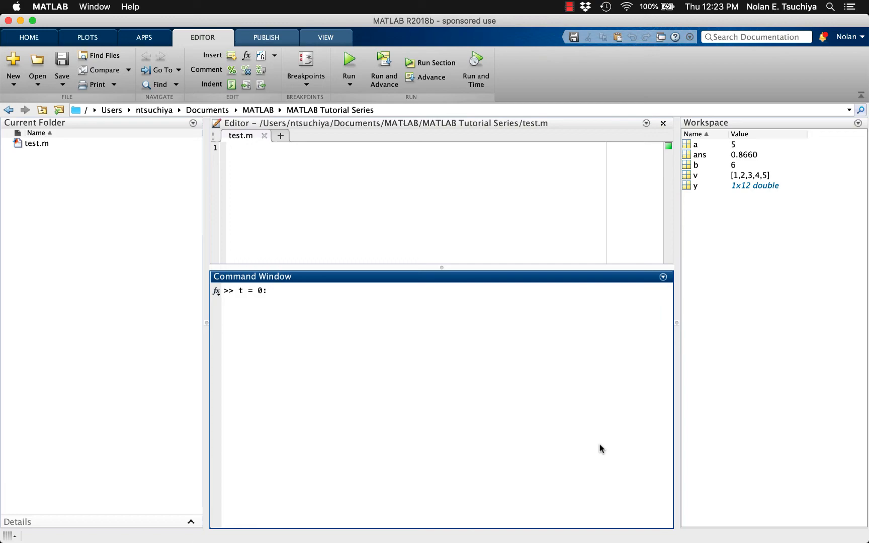
type("0.1:")
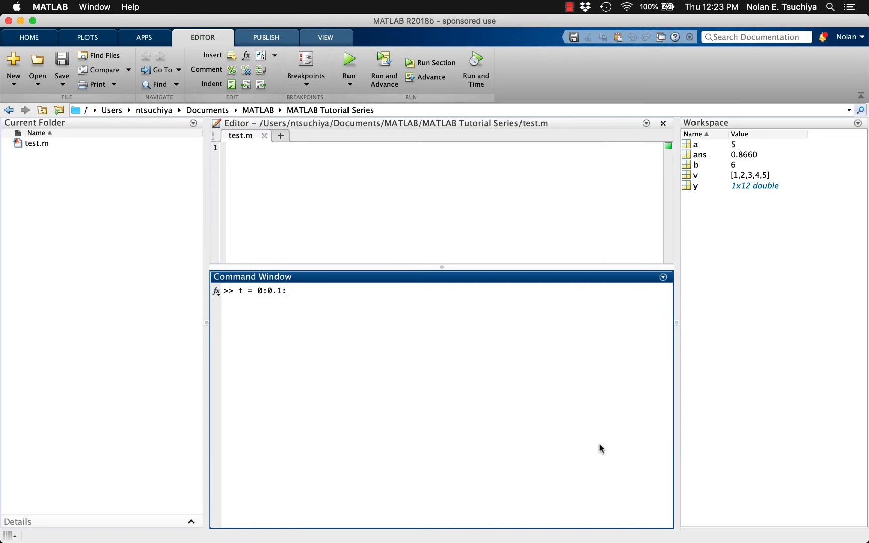
type("10")
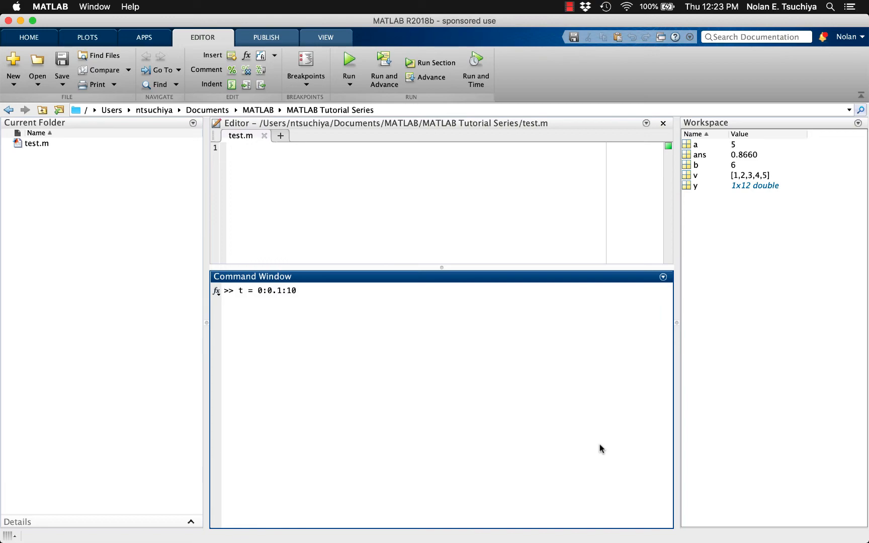
type(";")
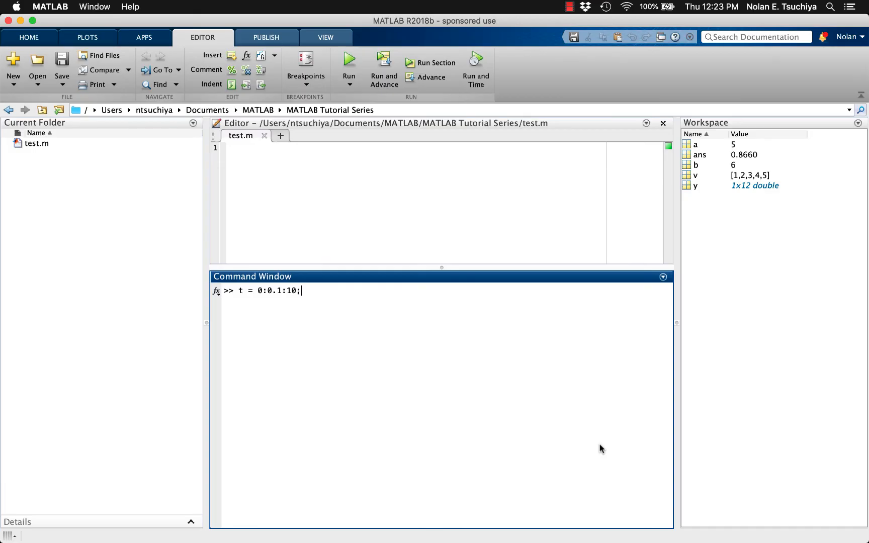
mouse_move(282, 291)
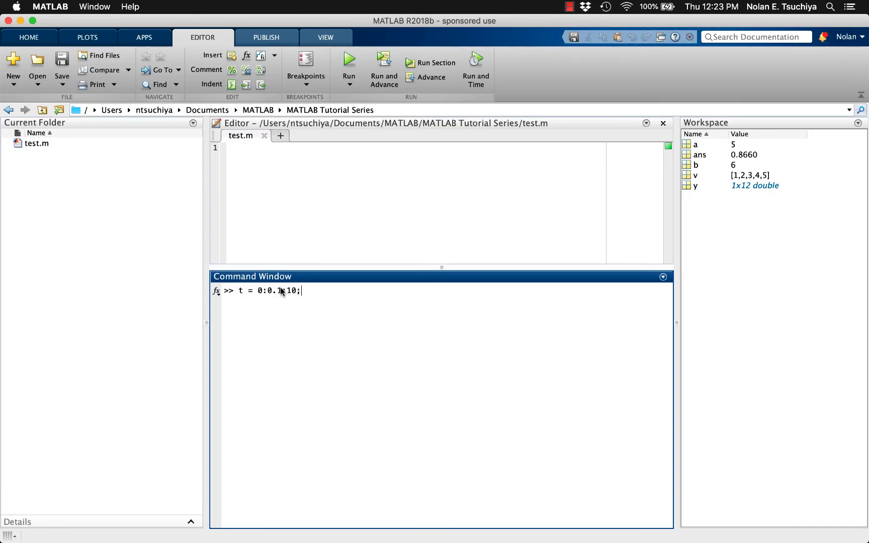
mouse_move(386, 314)
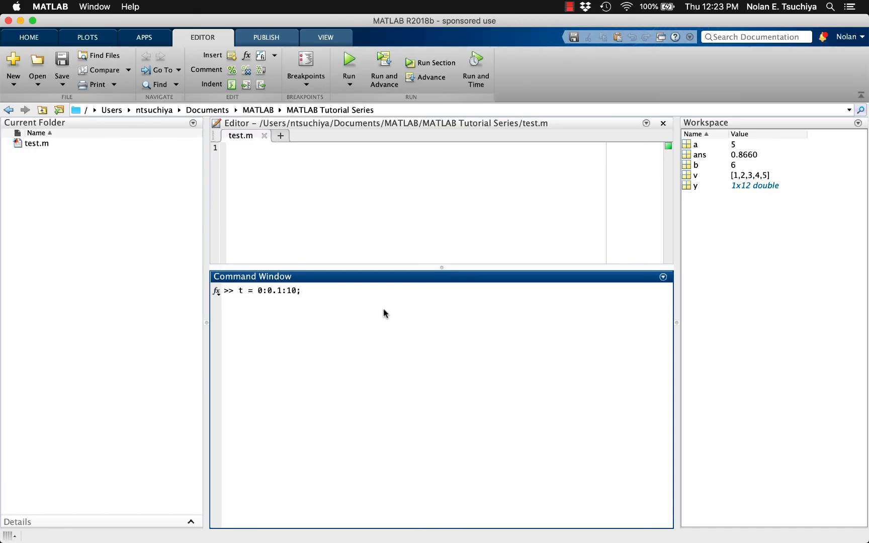
key("Return")
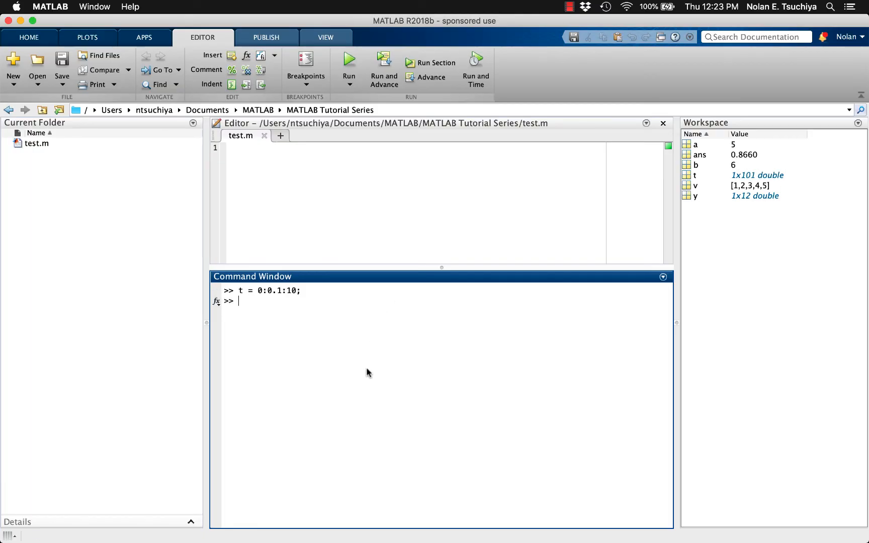
left_click(720, 175)
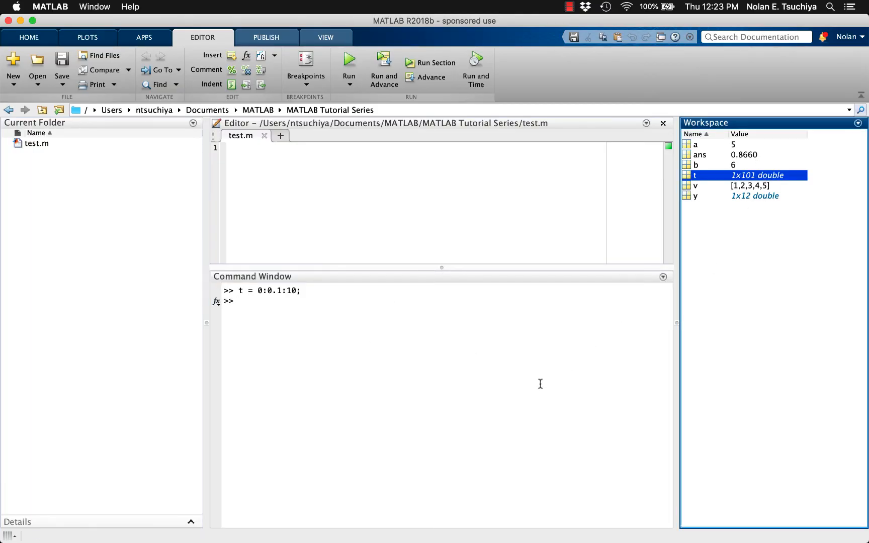
left_click(466, 355)
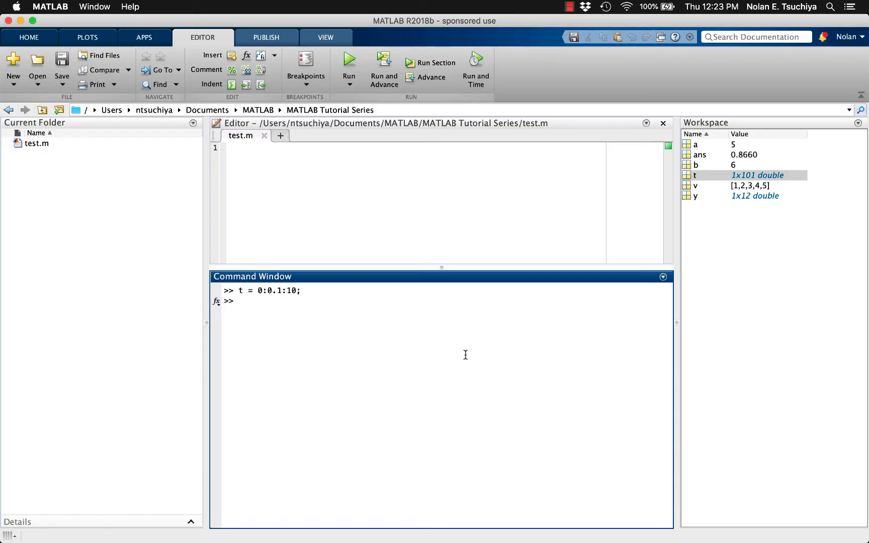
Step: Compute x = sin(t); at the command line, adding the 1x101 vector x to the workspace
type("x = s")
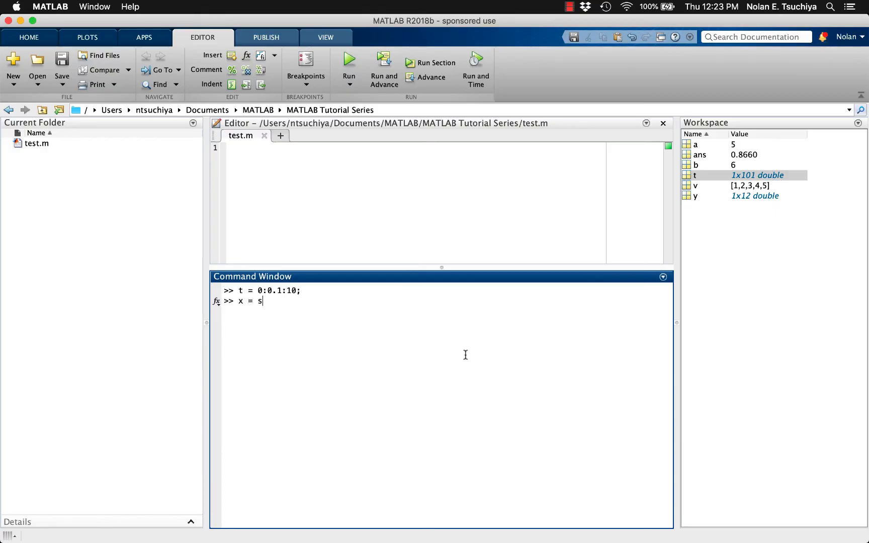
type("in(t);")
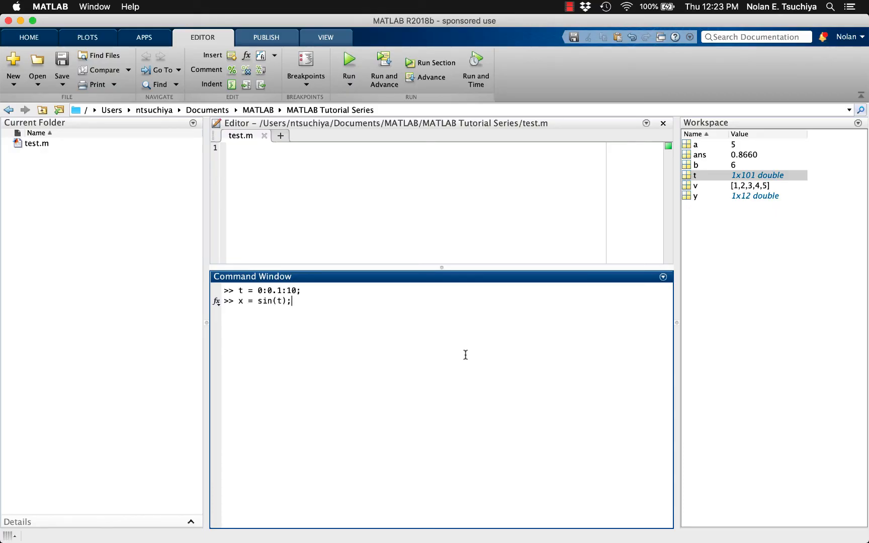
key("Return")
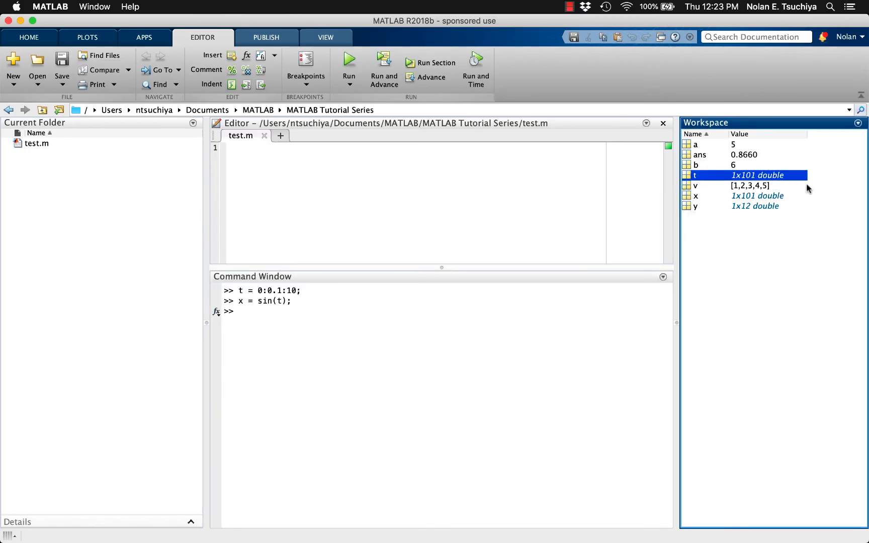
mouse_move(787, 187)
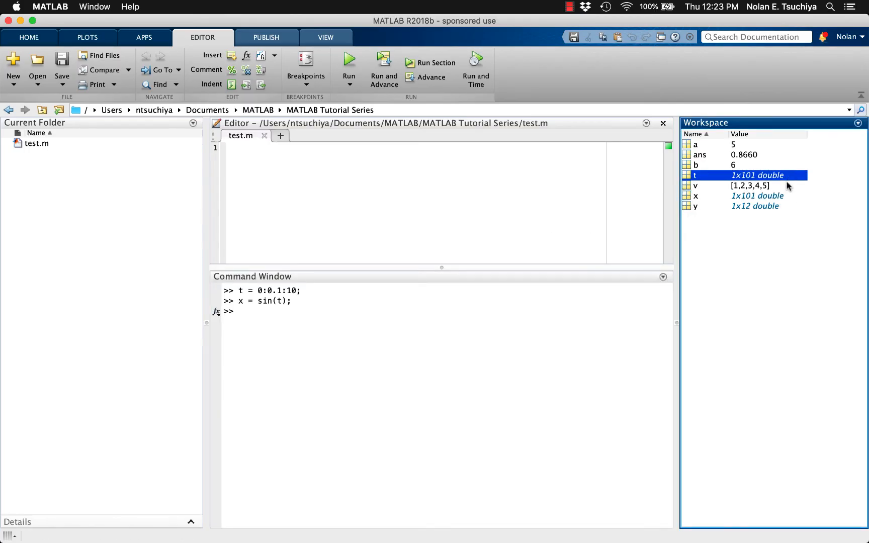
left_click(720, 196)
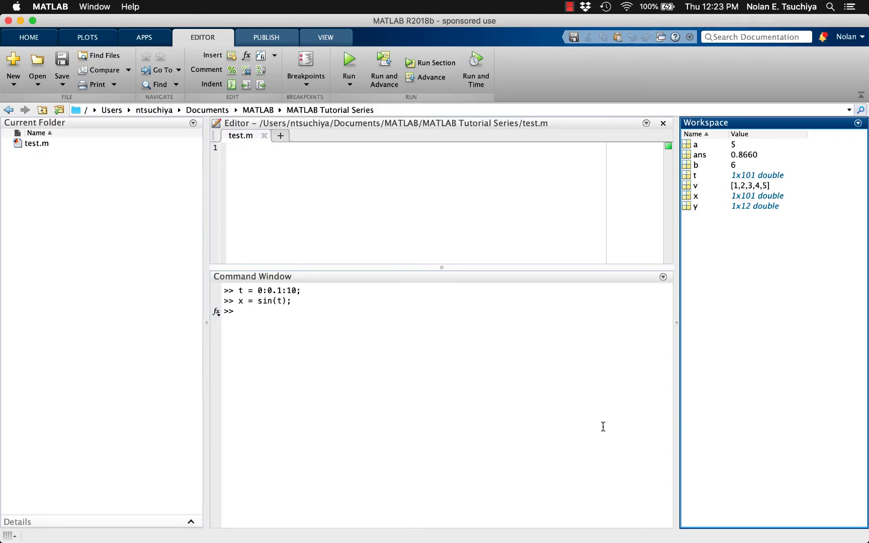
left_click(374, 371)
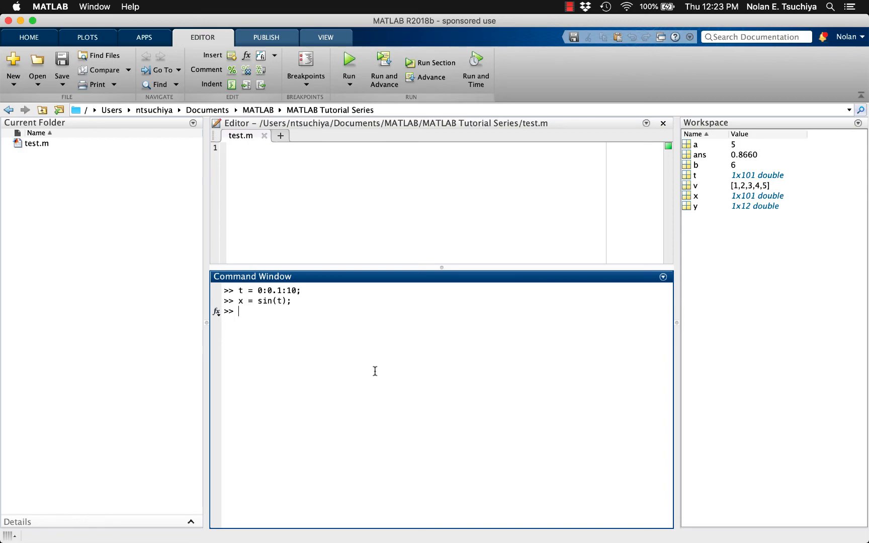
Step: Draw the sine wave with plot(t, x), then close the Figure 1 window
type("plot(")
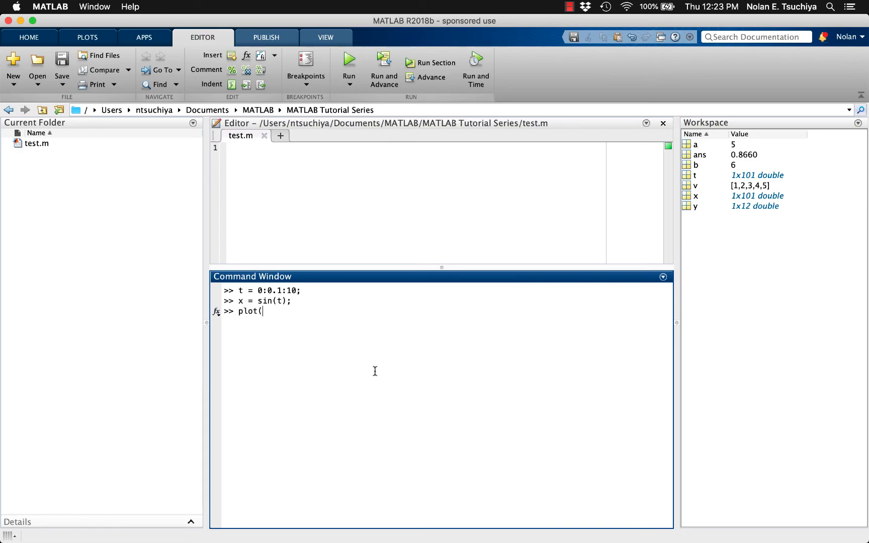
type(". ,")
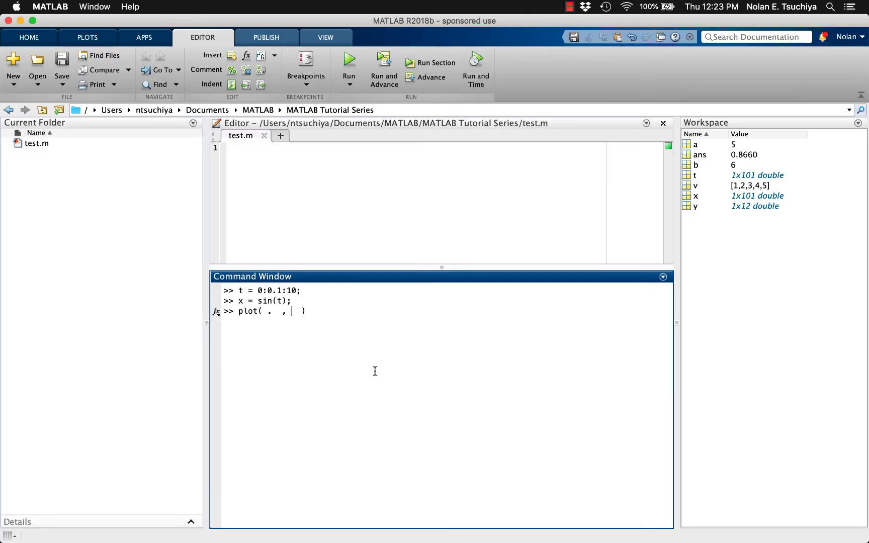
type("t")
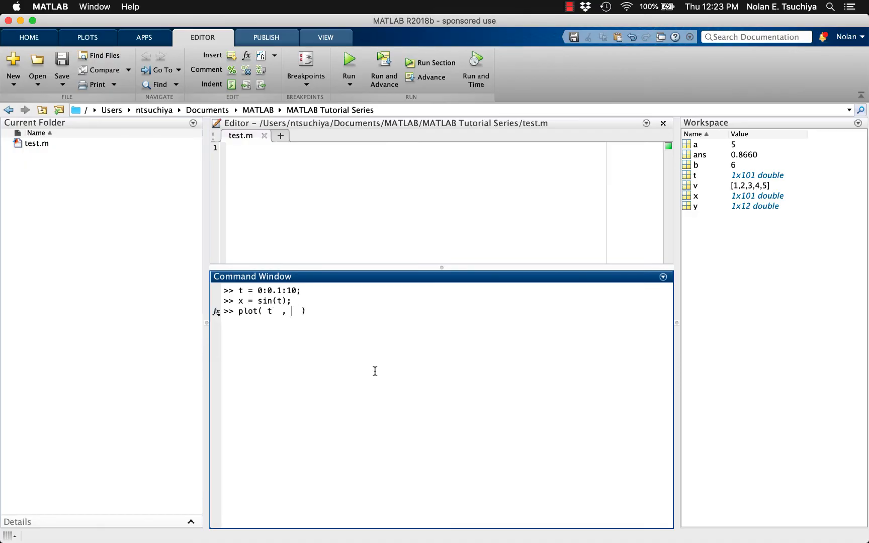
type("x")
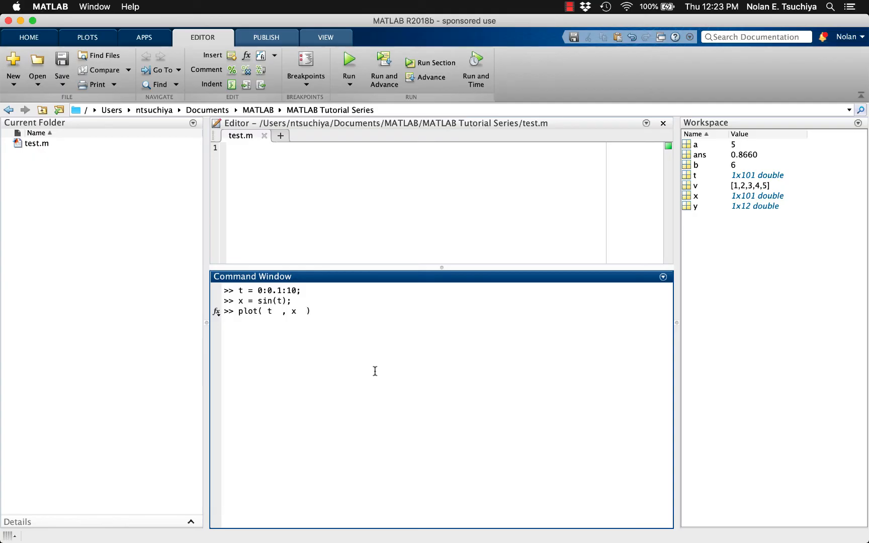
key("Return")
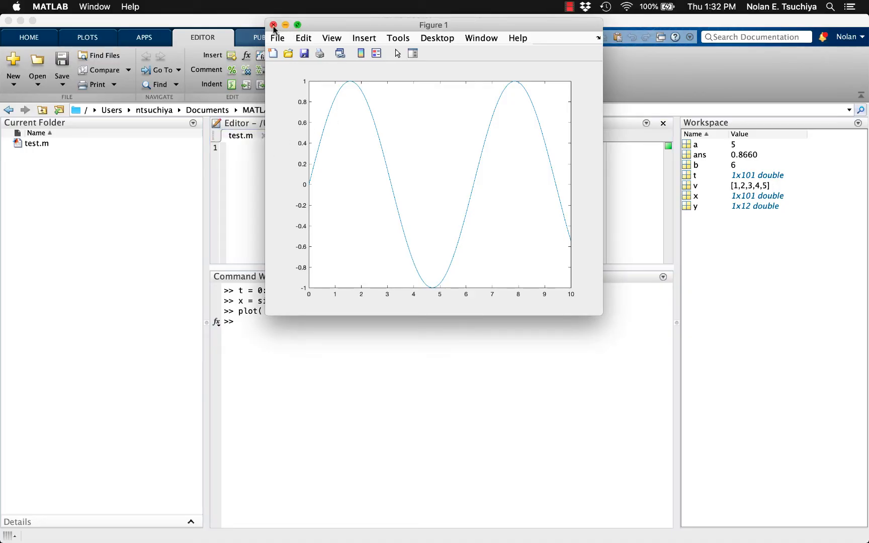
left_click(274, 25)
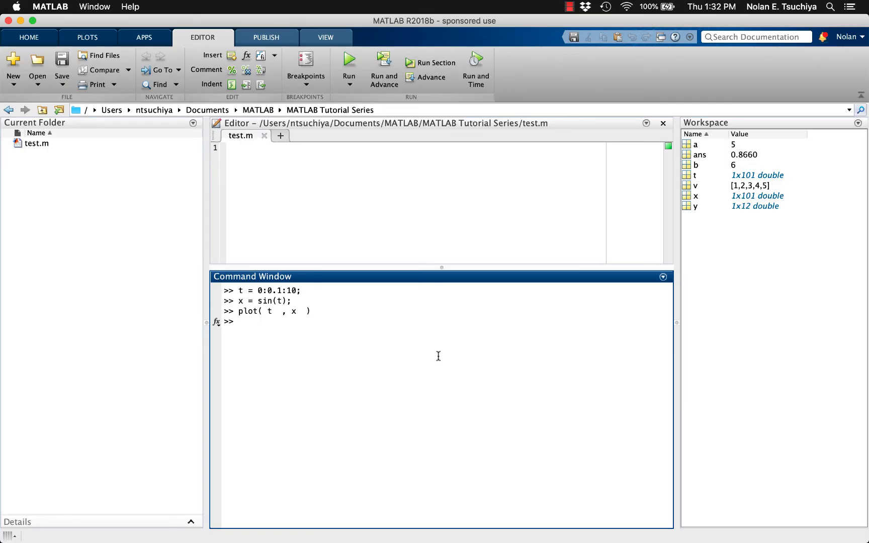
Step: Display the help text for plot via help plot and scroll through its options
type("help")
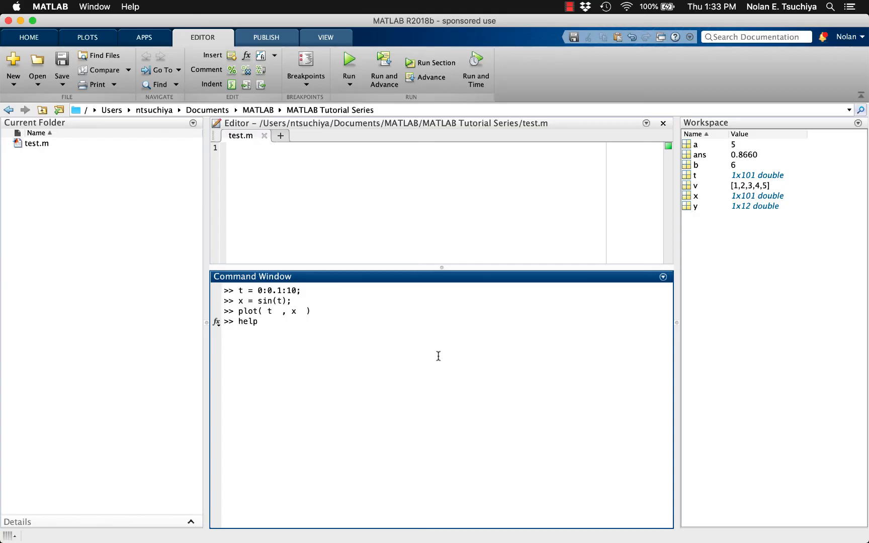
key("Backspace")
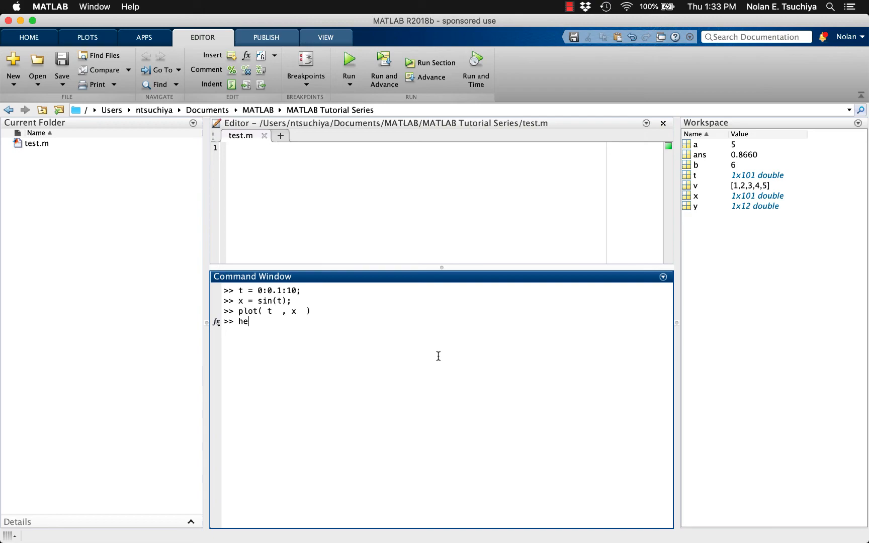
type("lp")
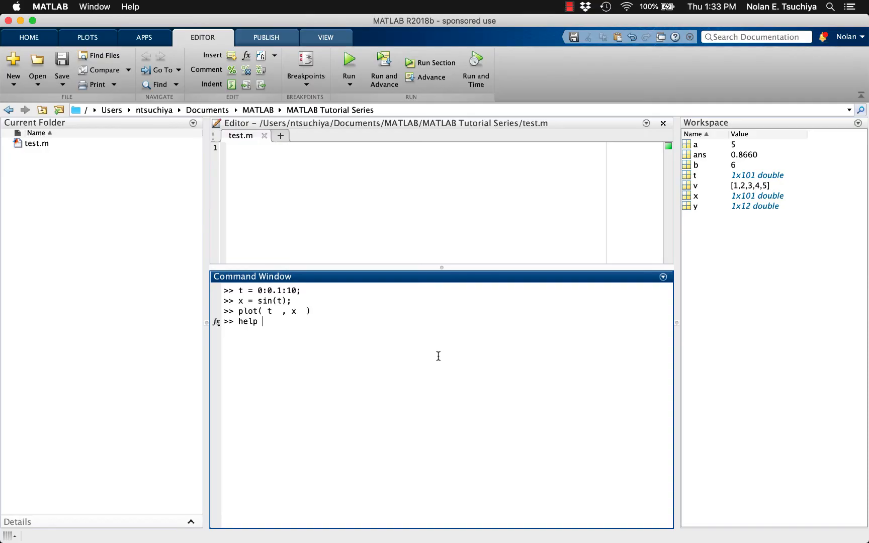
type("plot")
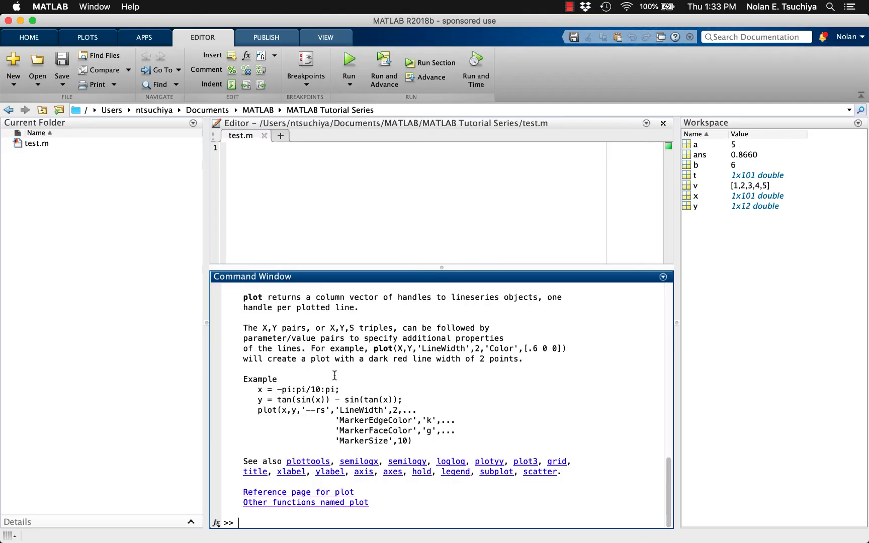
scroll("up", 3)
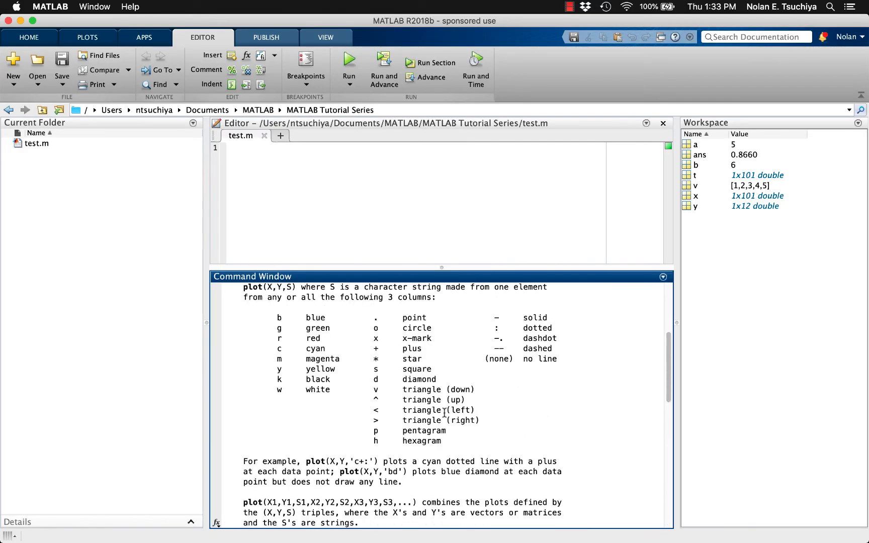
scroll("up", 3)
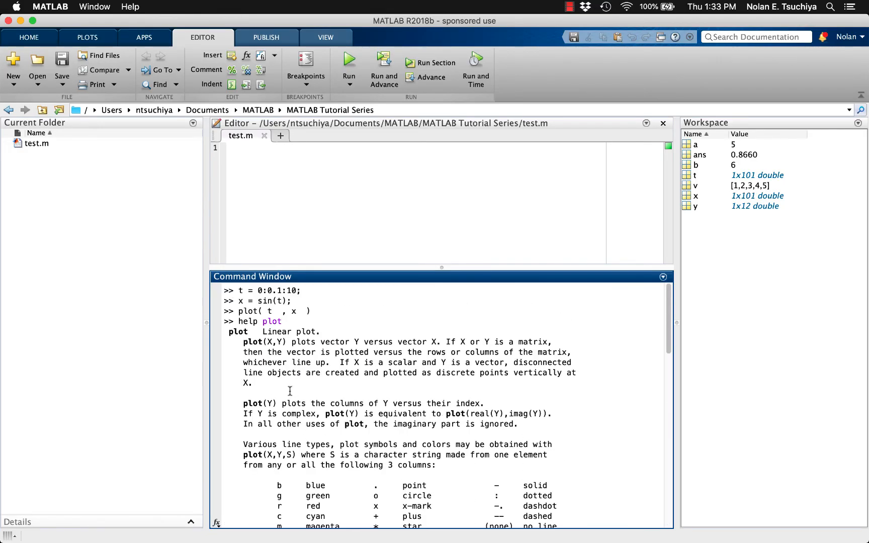
scroll("down", 3)
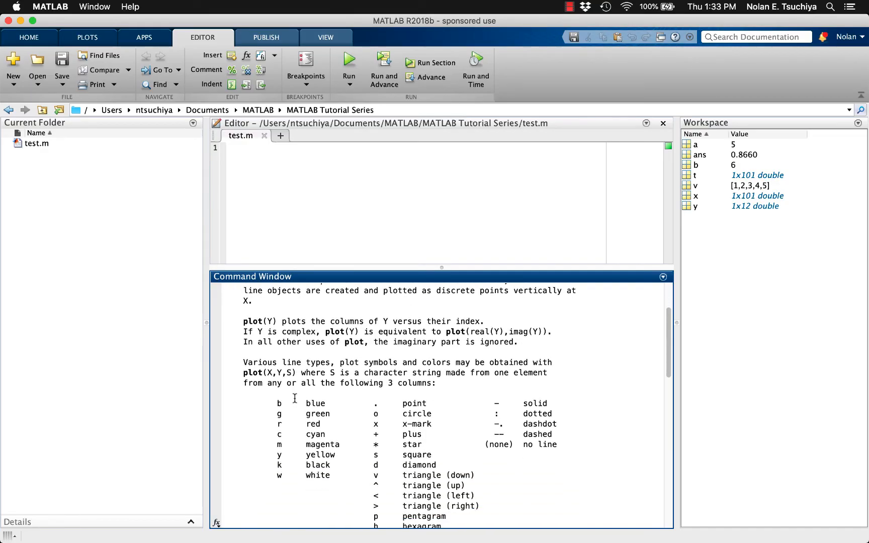
scroll("down", 3)
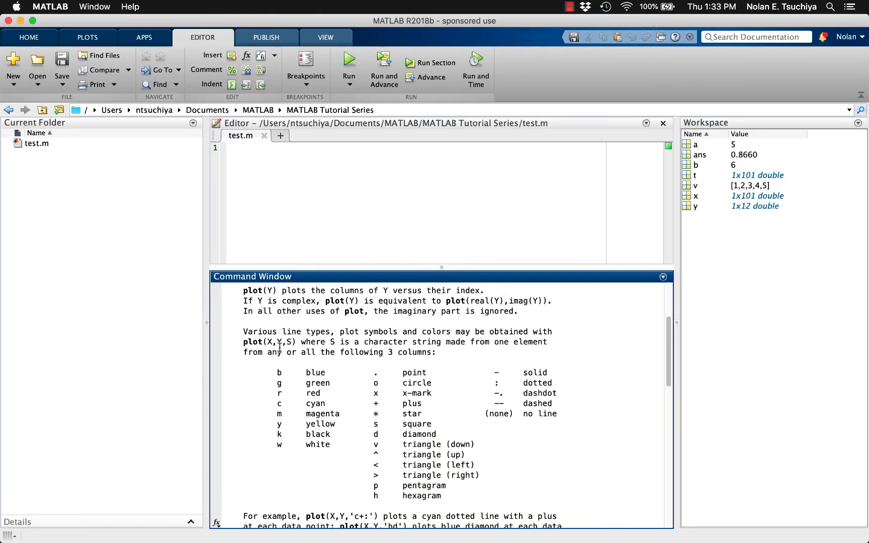
mouse_move(360, 341)
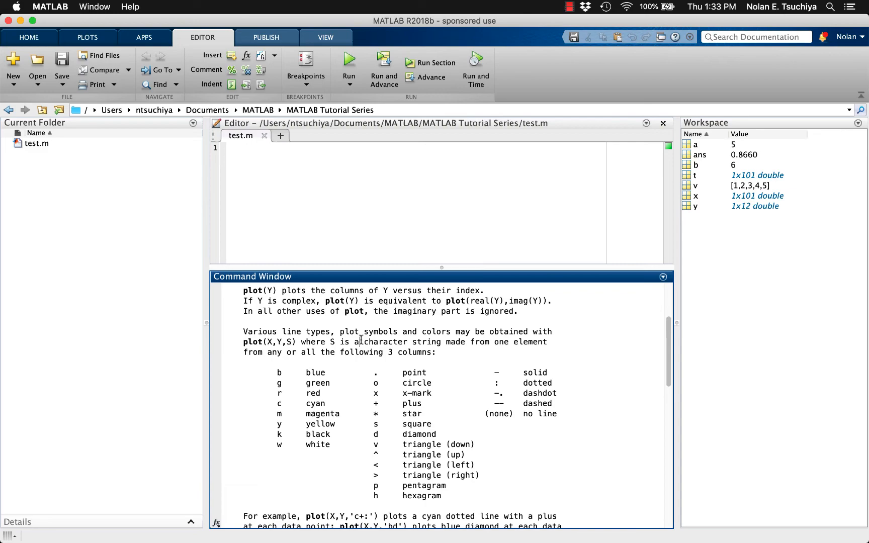
Step: Highlight the phrase 'character string' in the help and read the line style, marker and colour codes
double_click(385, 342)
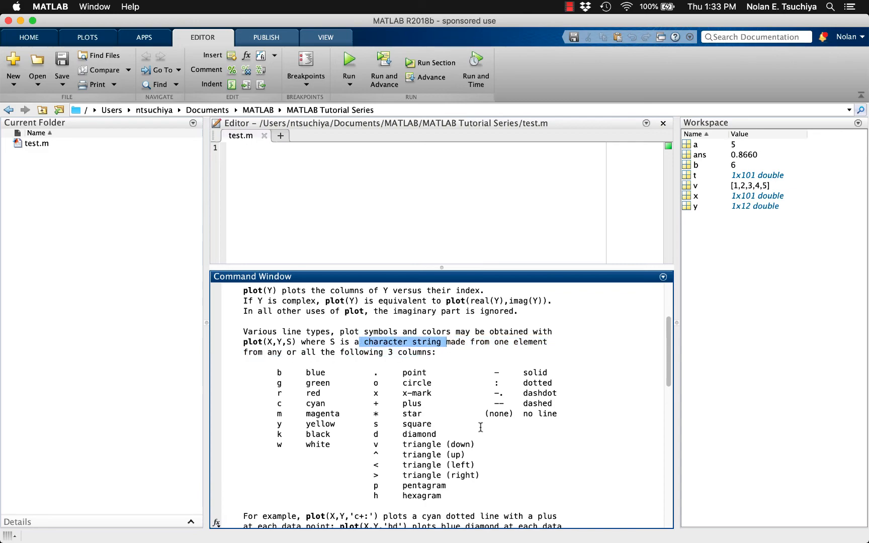
scroll("down", 3)
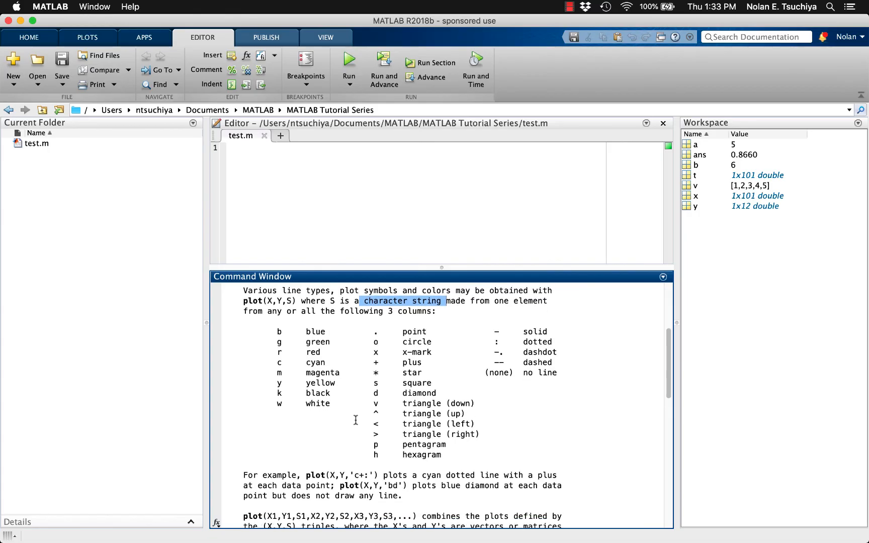
scroll("down", 3)
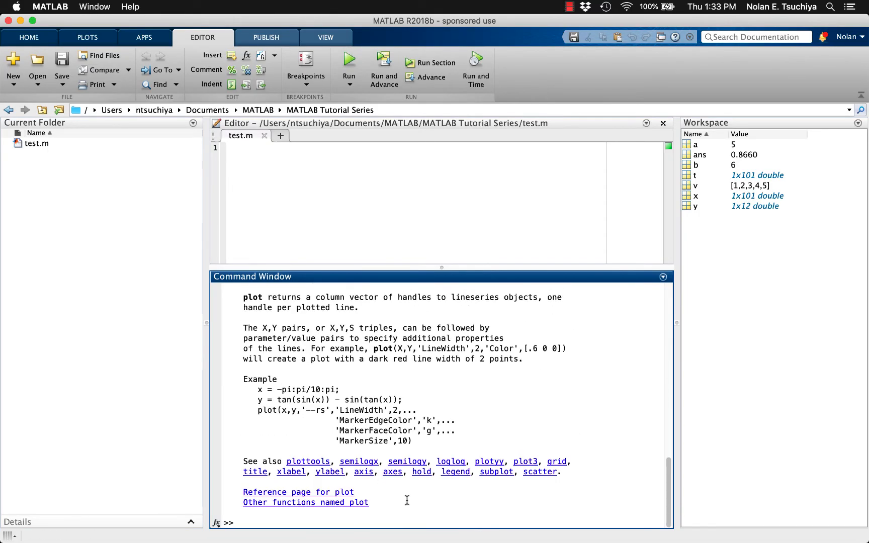
Step: Redraw the sine wave as a red dashed line with plot(t,x,'r--'), then close the figure
type("plot(")
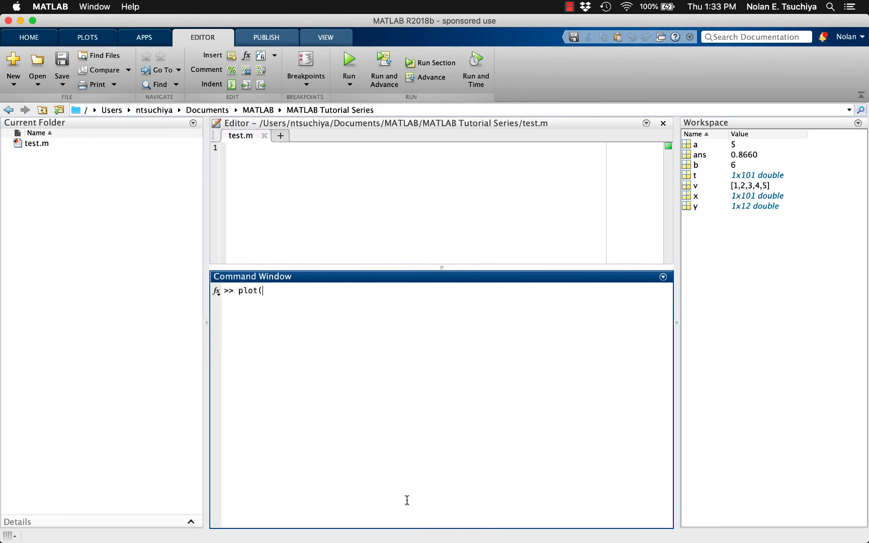
type("(")
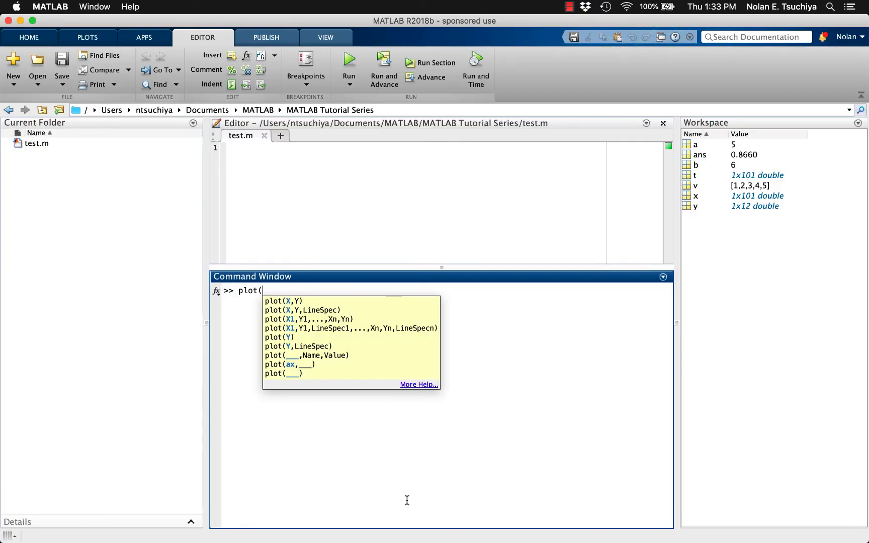
type("t,x")
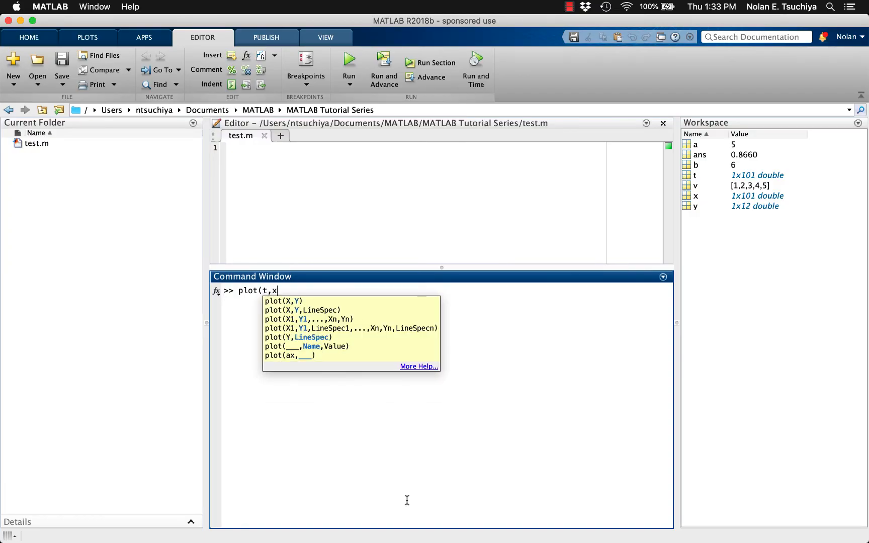
type(",'")
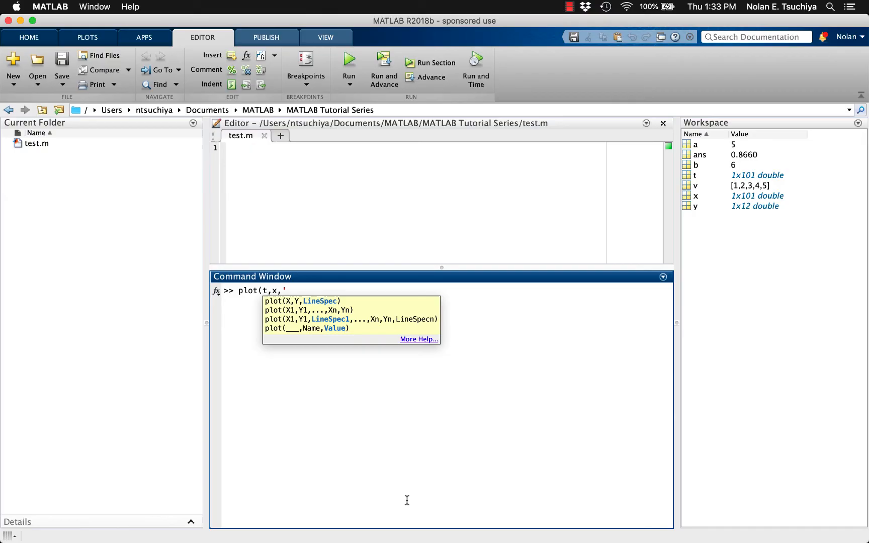
type("r--')")
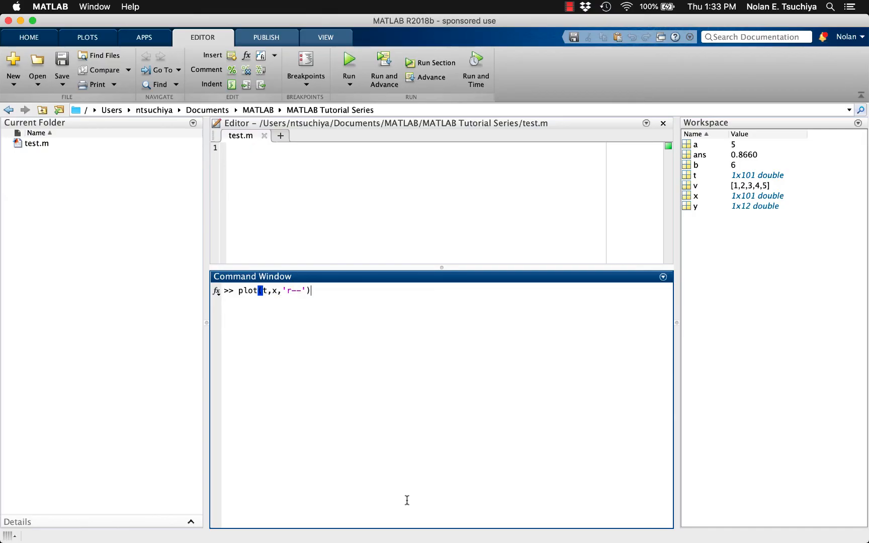
key("Return")
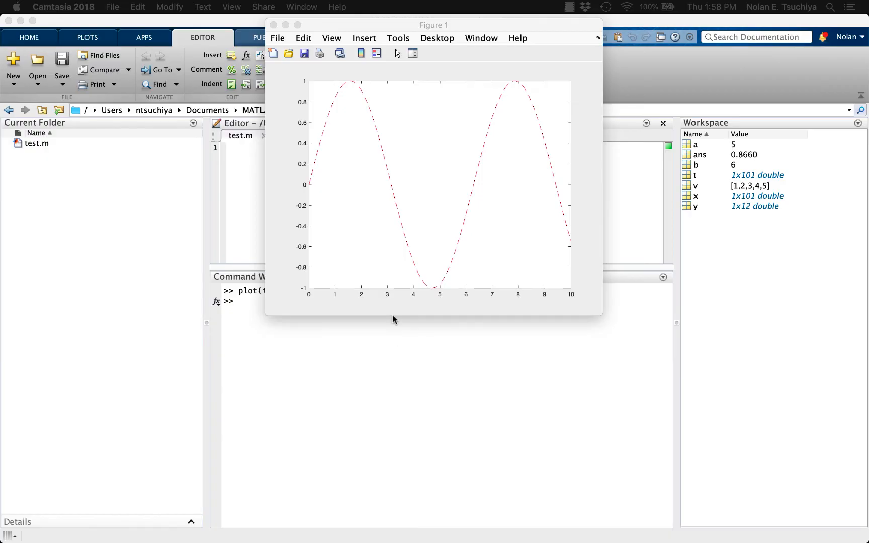
left_click(425, 132)
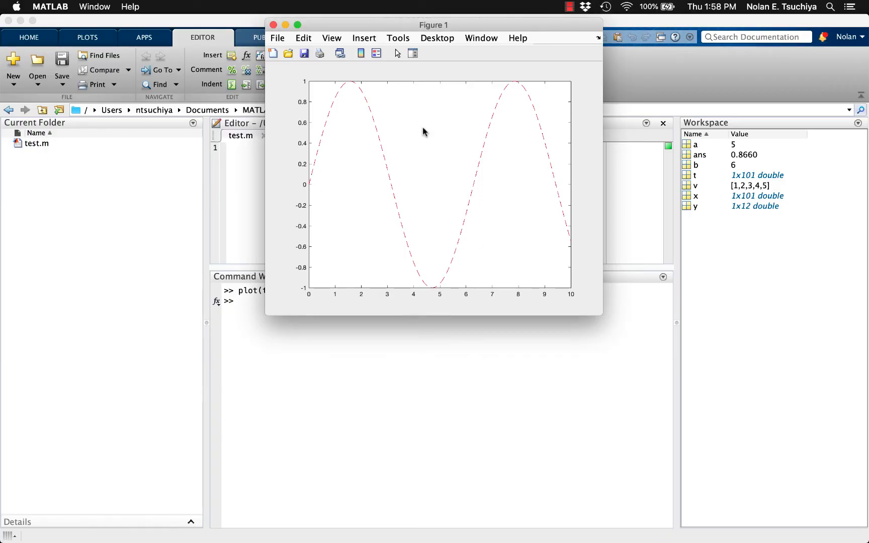
left_click(273, 24)
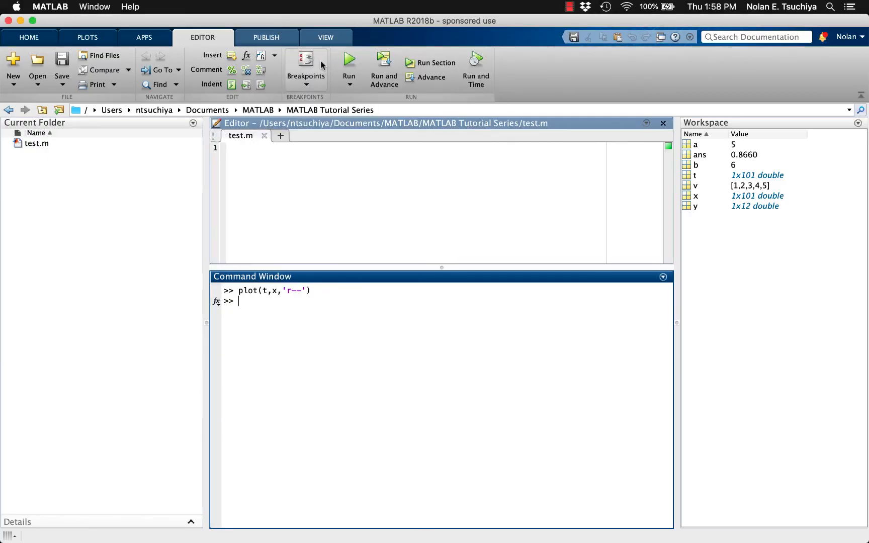
Step: Clear the command window with clc and begin defining matrix A = [ 1 2 3 4 5 ; ... ]
type("clc")
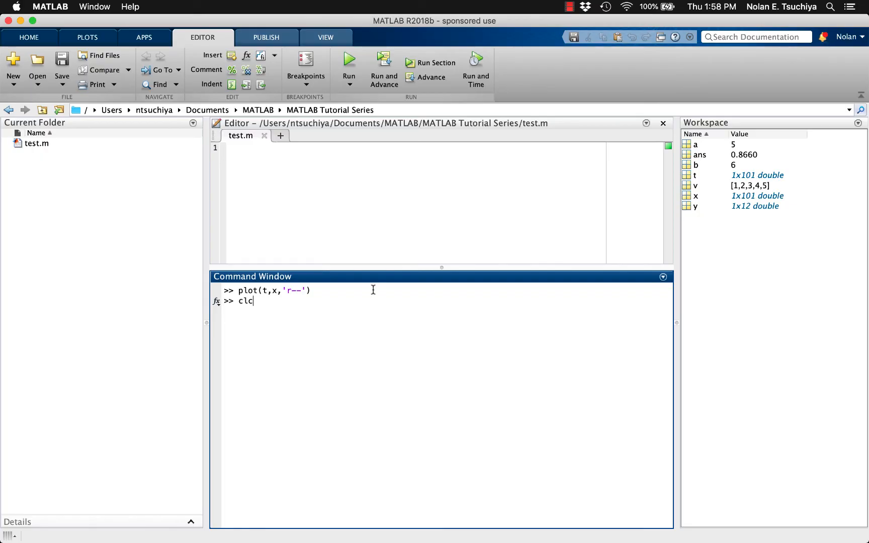
key("Return")
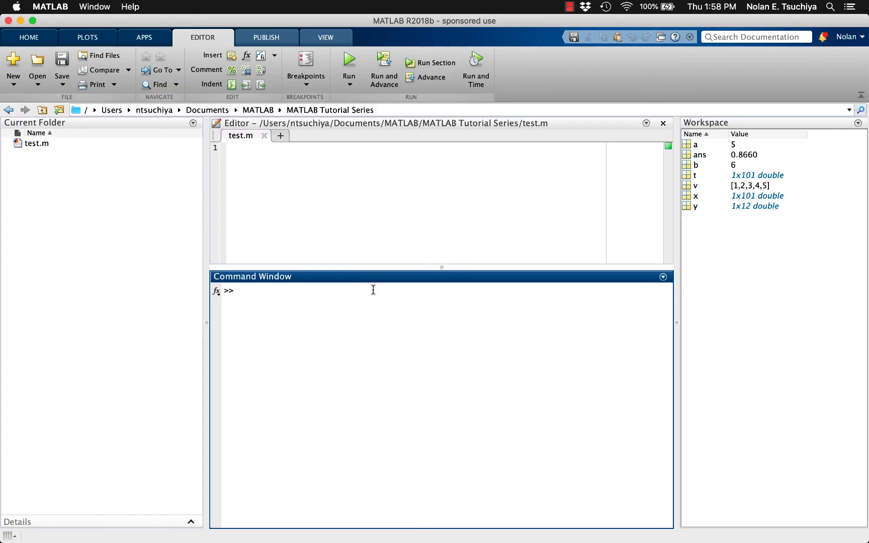
type("A =")
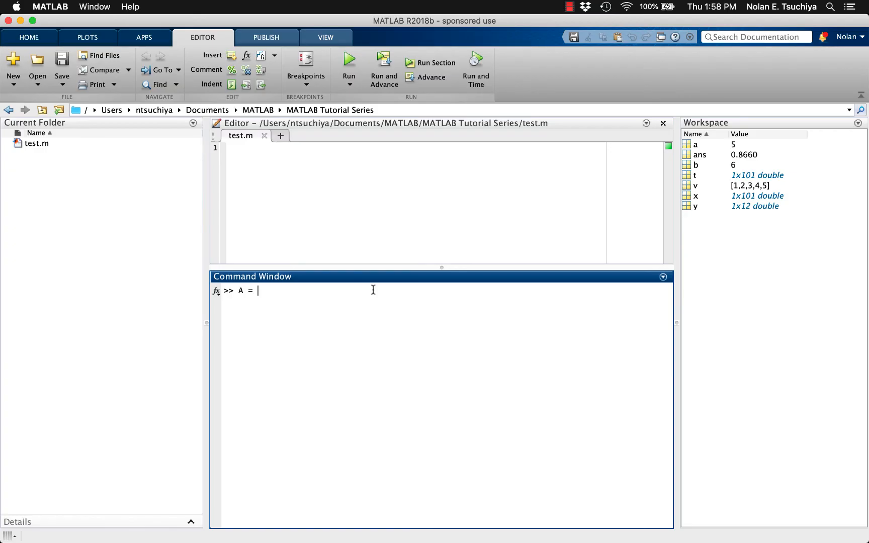
type("[ 1 2 3 4")
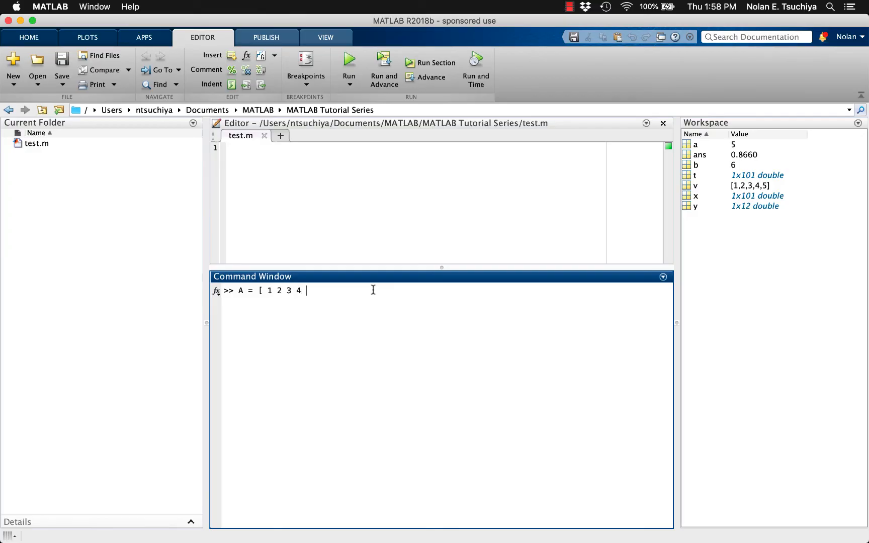
type("5 ; 6 7 8 9 10 ; 11 12 13 14 15")
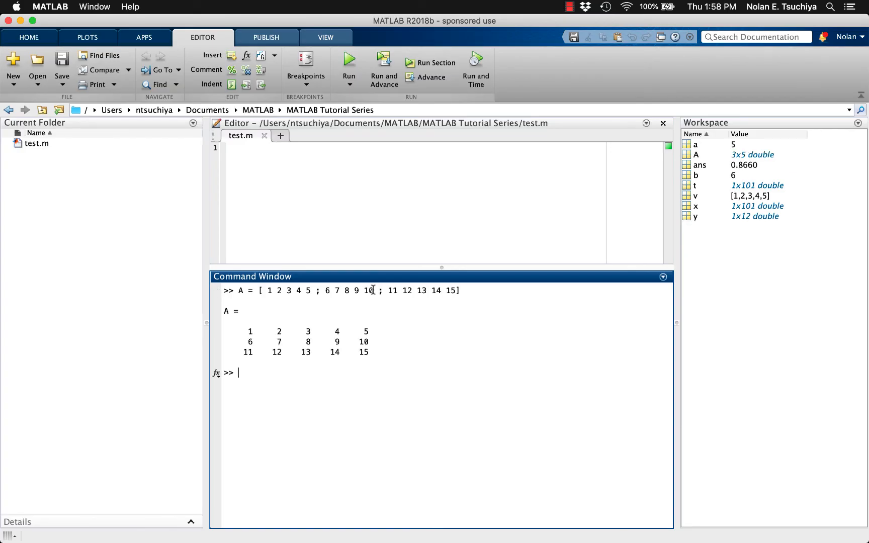
mouse_move(394, 328)
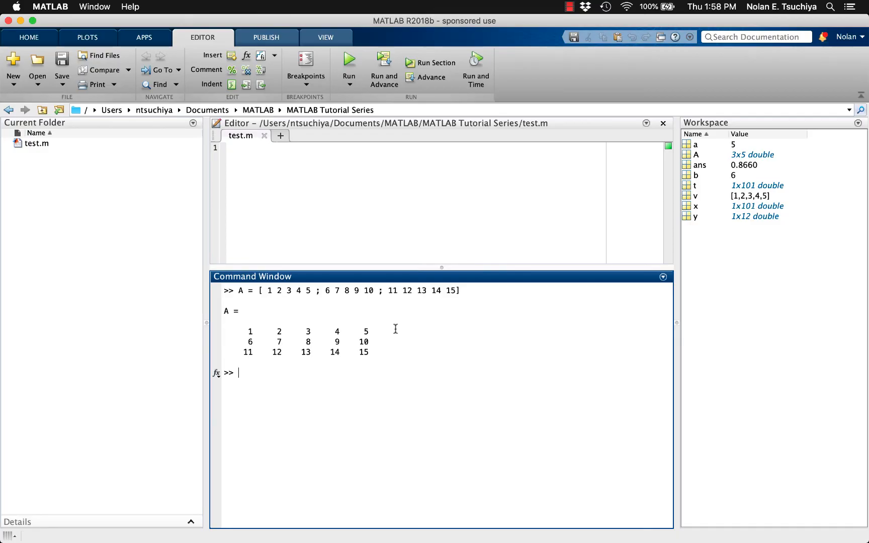
mouse_move(362, 421)
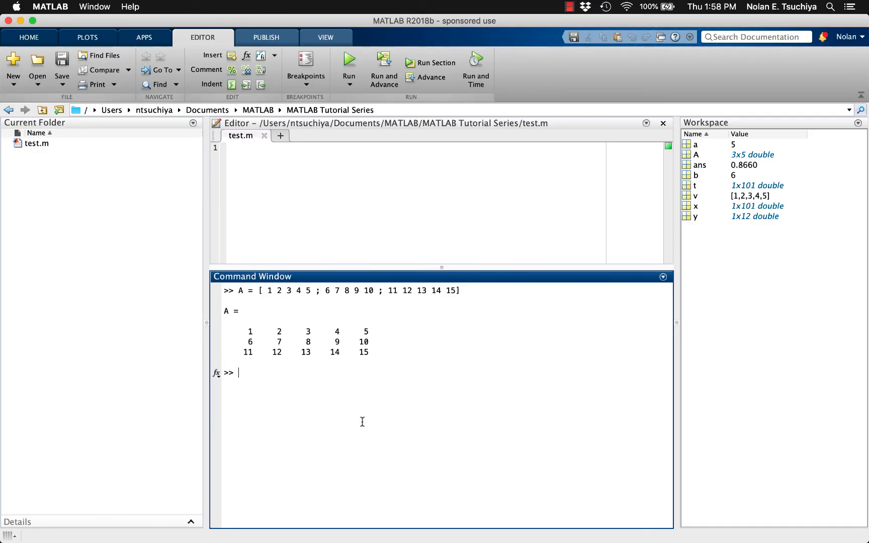
Step: Read A(3,4) as 14, then assign A(3,4) = 100 and A(3,5) = 50
type("A(3,4)")
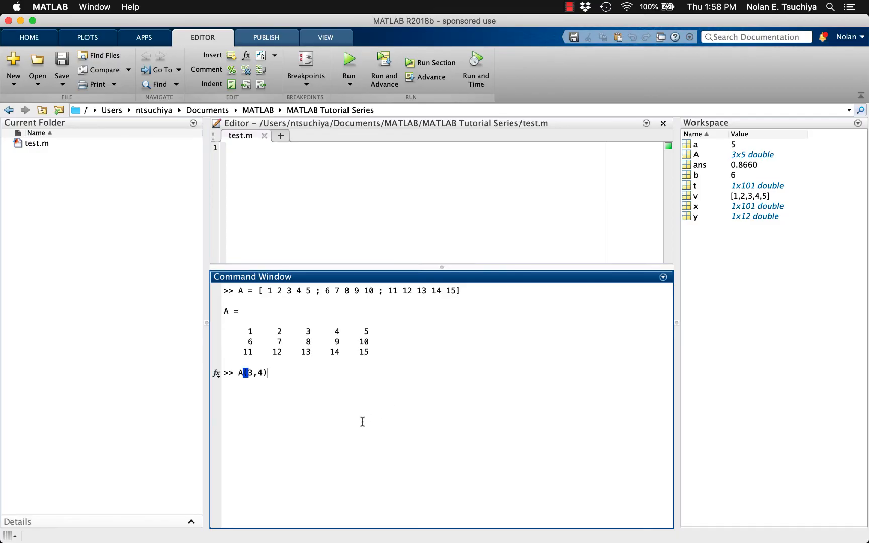
key("Return")
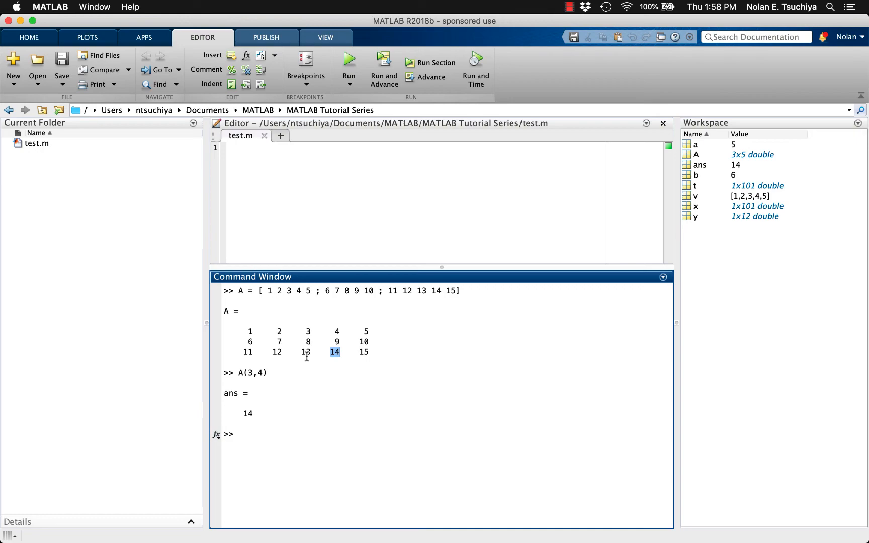
mouse_move(310, 460)
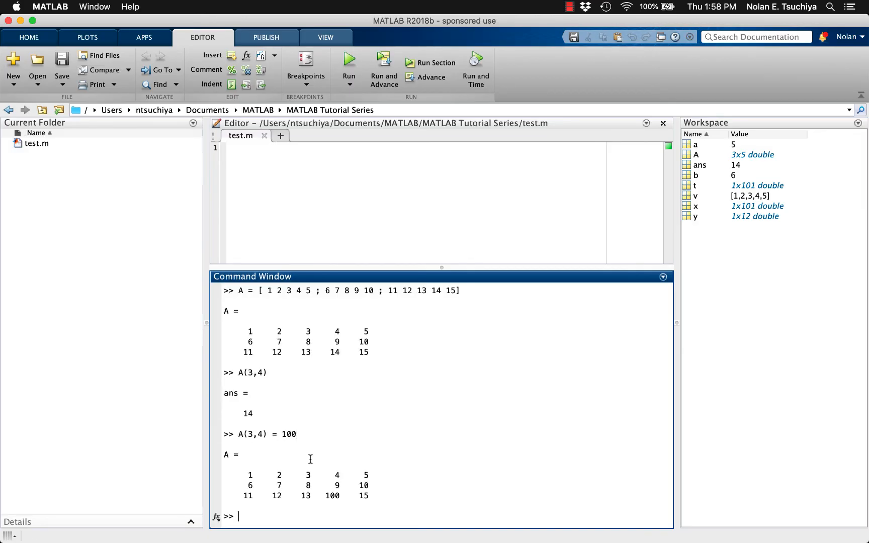
double_click(333, 496)
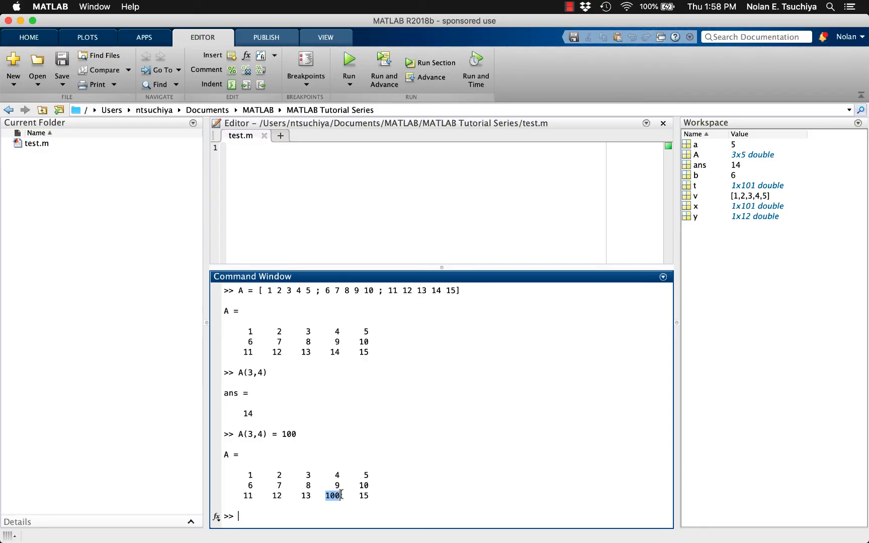
type("A(3,4) = 100")
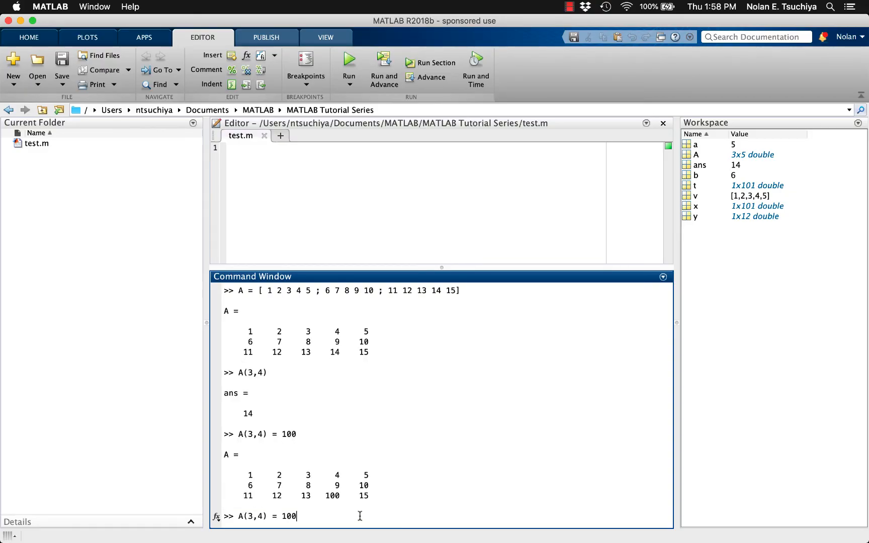
double_click(249, 516)
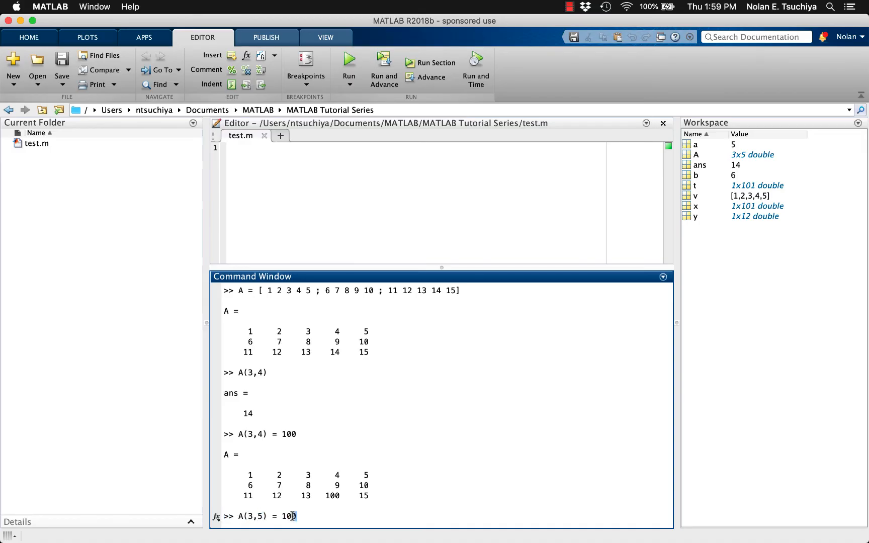
key("Backspace")
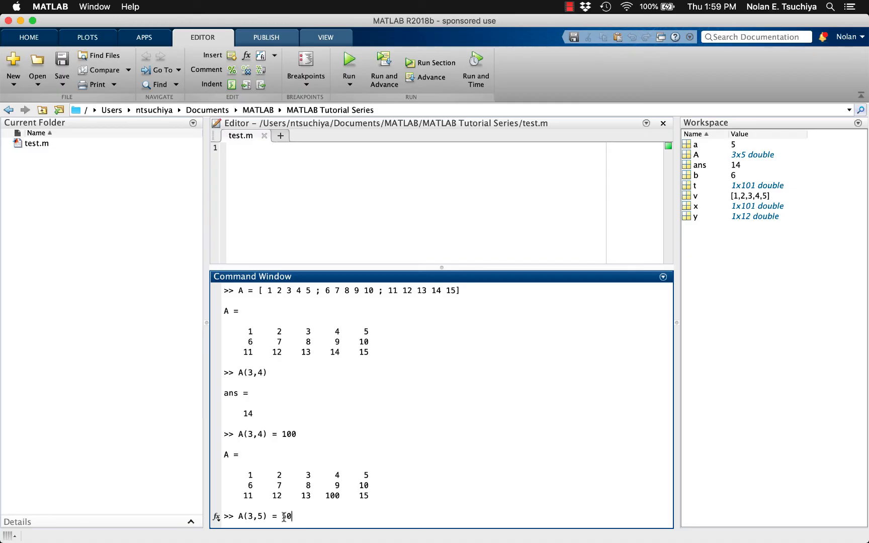
key("Return")
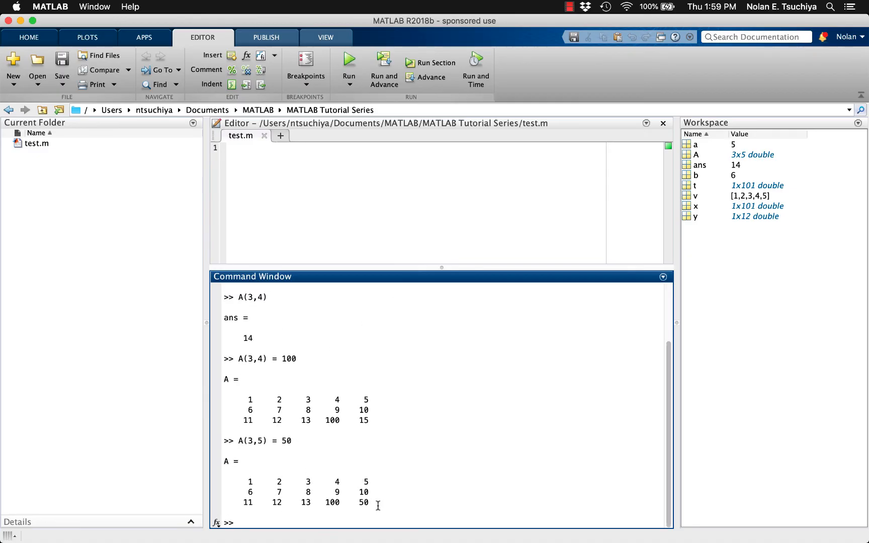
Step: Set the last element with A(end , end) = 200 and check the updated matrix
type("A(")
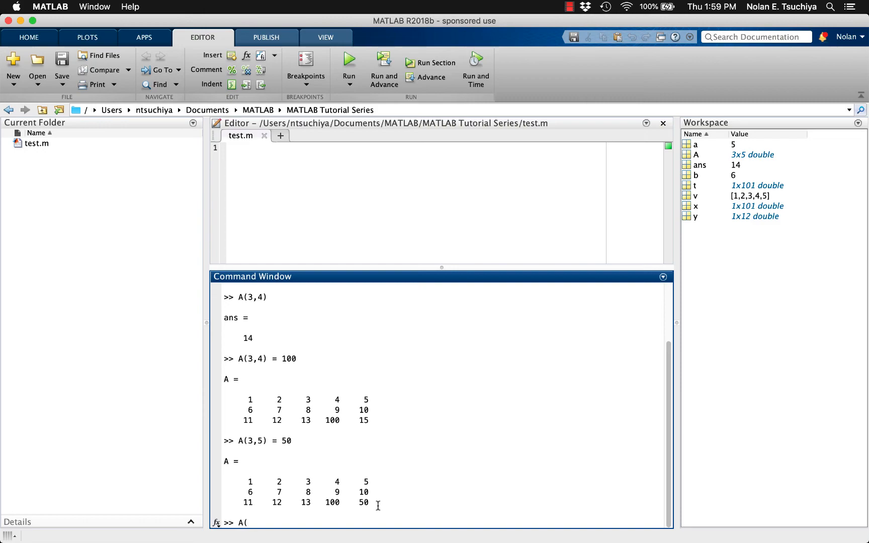
type("end ,")
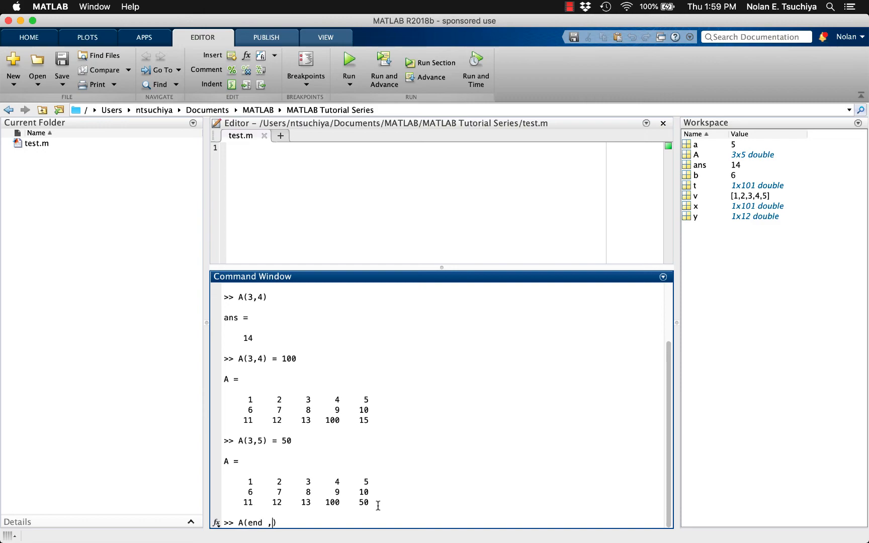
type("end")
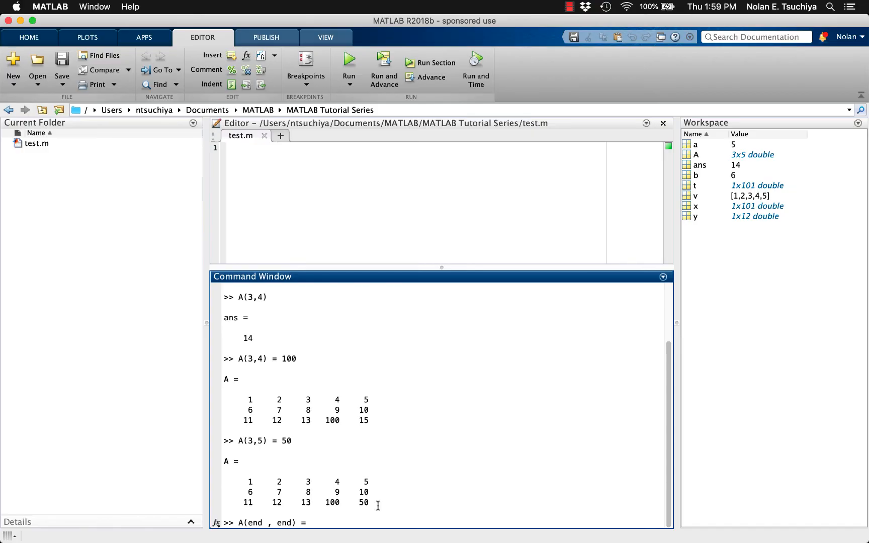
type("200")
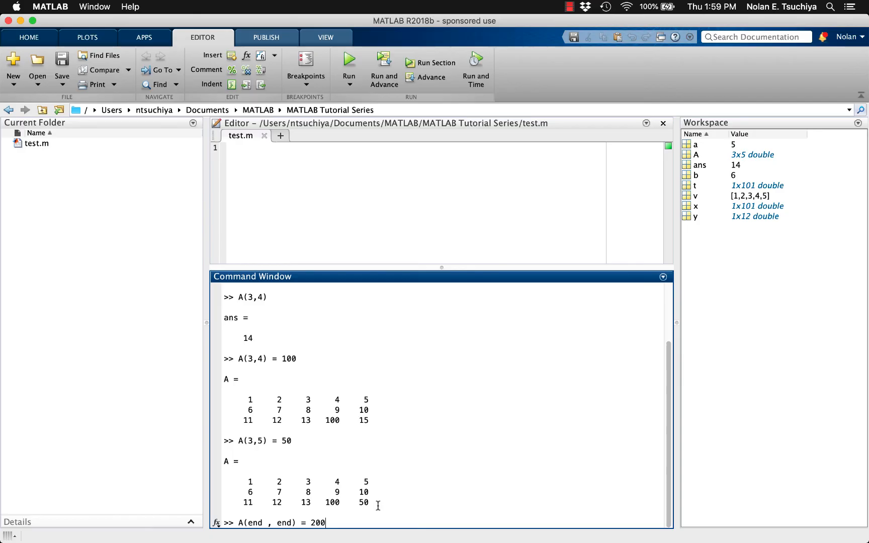
key("Return")
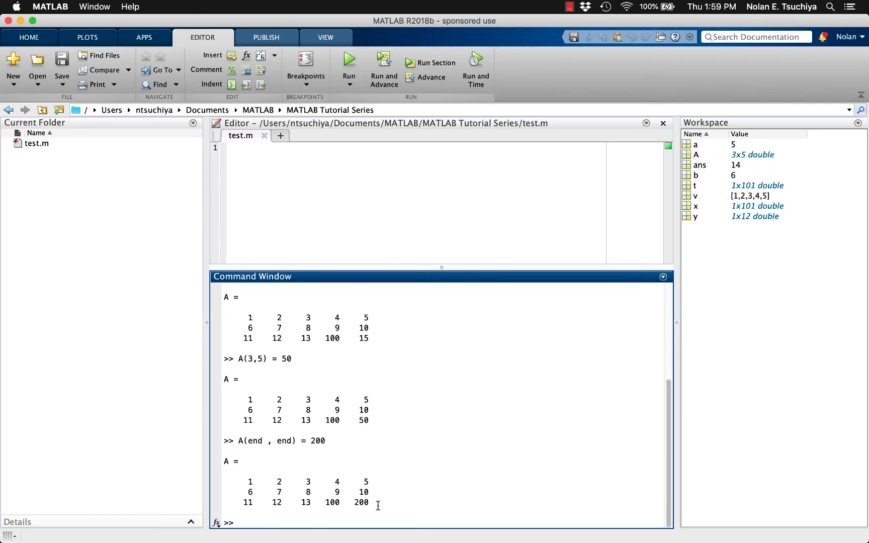
double_click(361, 502)
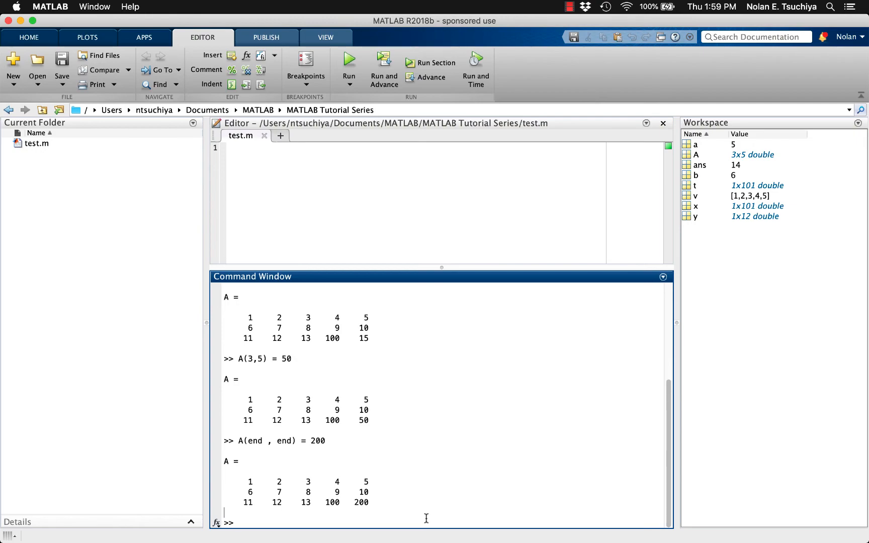
Step: Zero rows 1 and 3 of A with A([1 3], :) = 0
type("A")
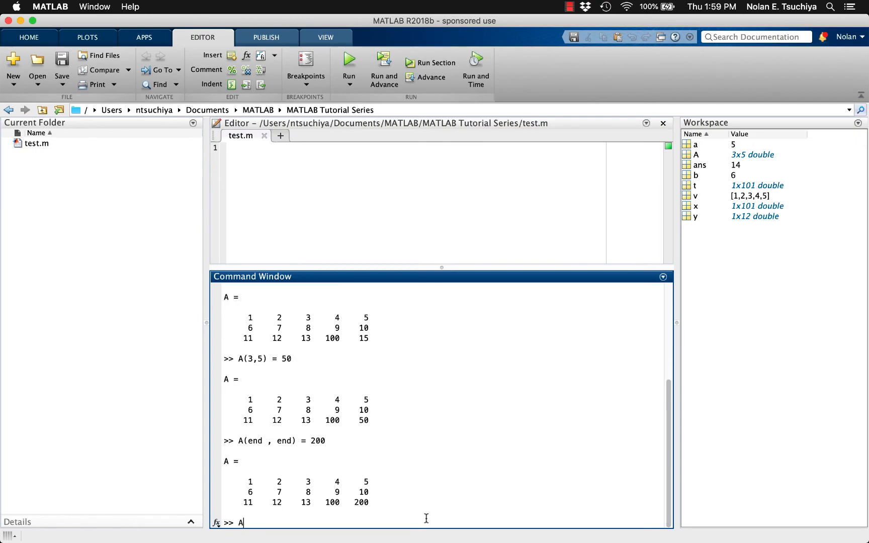
type("(")
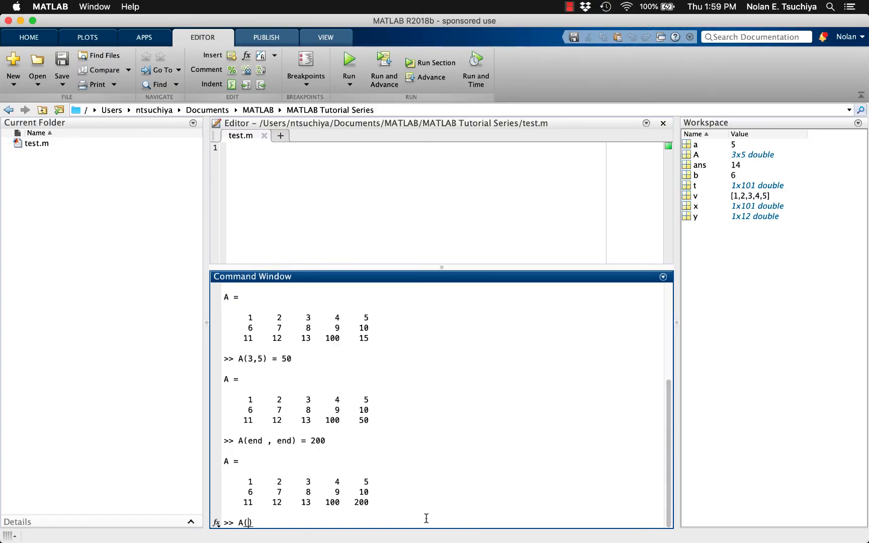
type("[1")
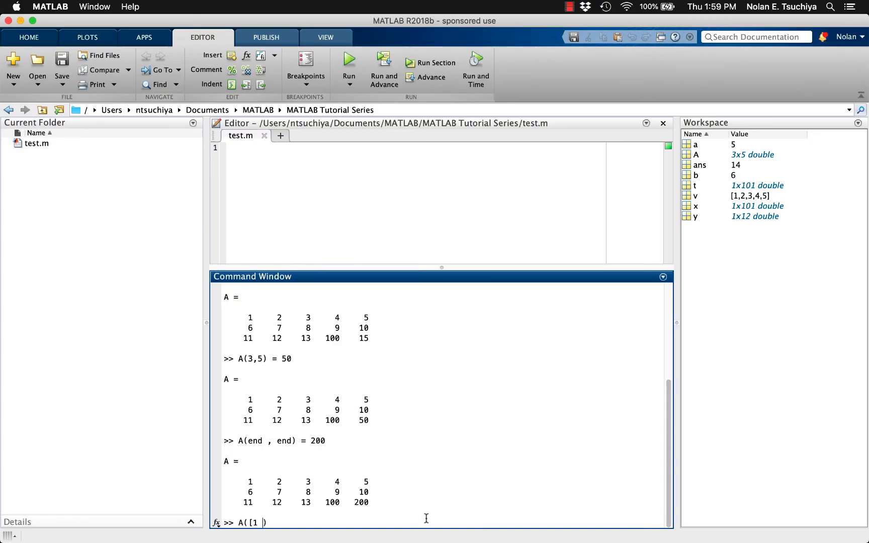
type("3],")
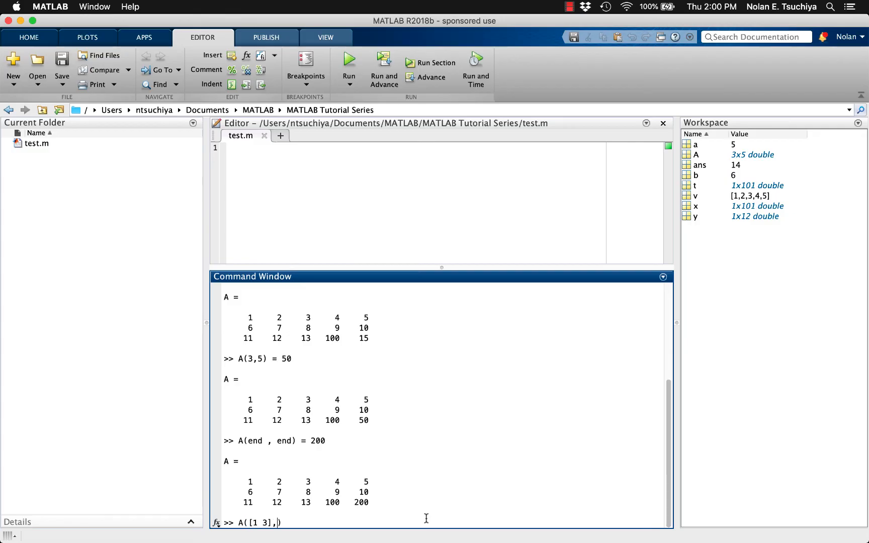
type(":")
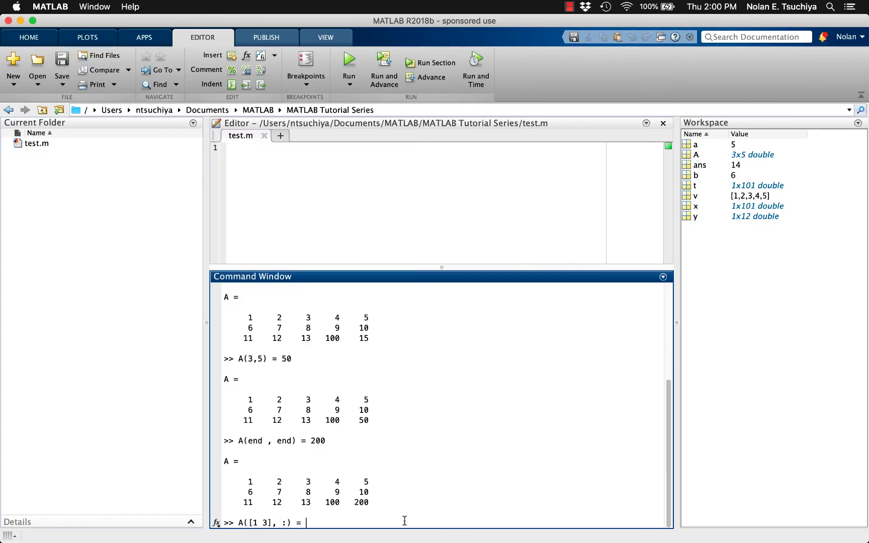
type("0")
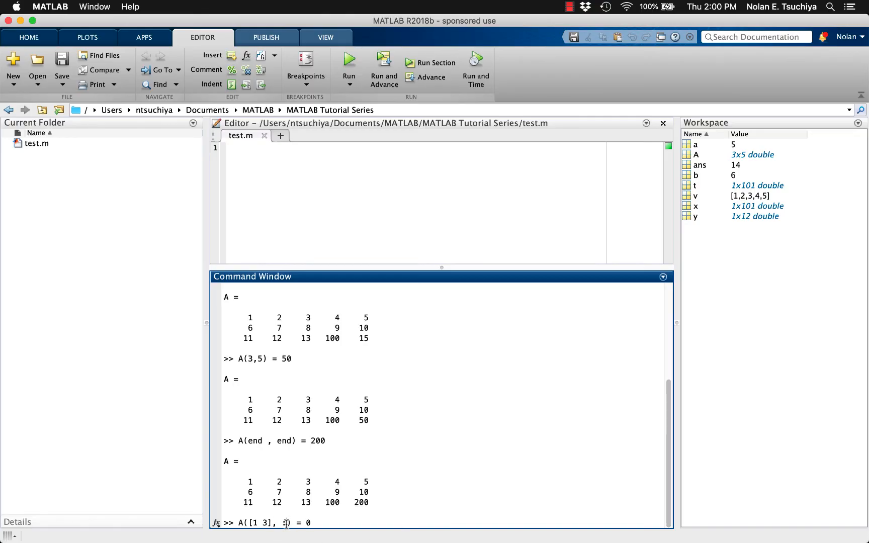
mouse_move(250, 529)
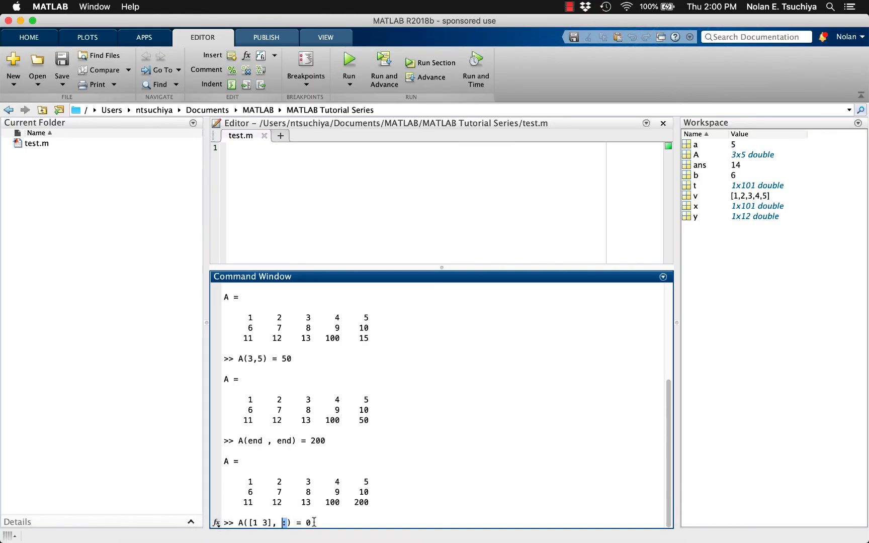
key("Return")
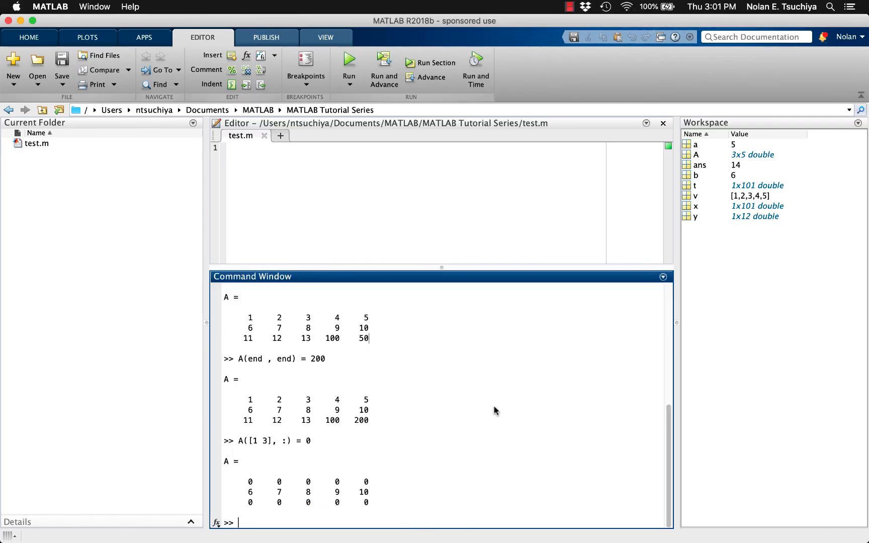
Step: Clear the workspace, run the empty test.m, add blank lines and place the cursor on line 3
type("clear")
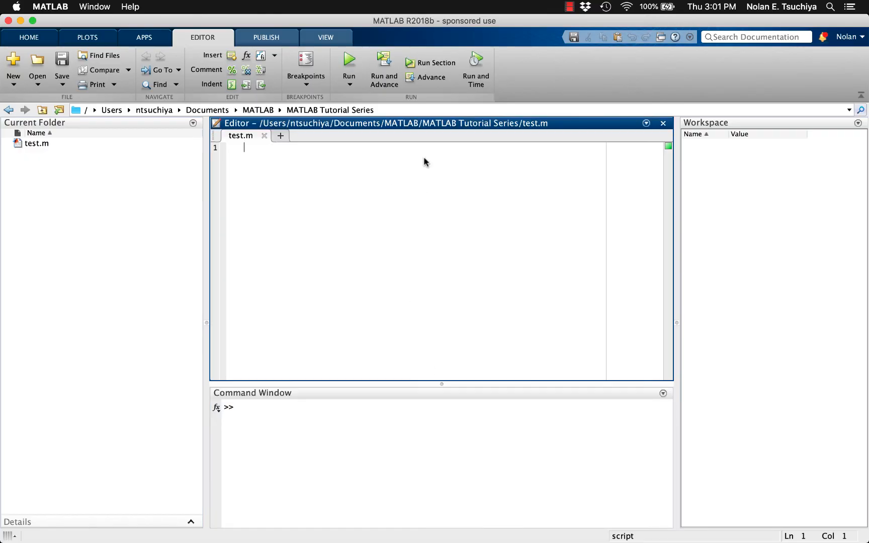
left_click(349, 58)
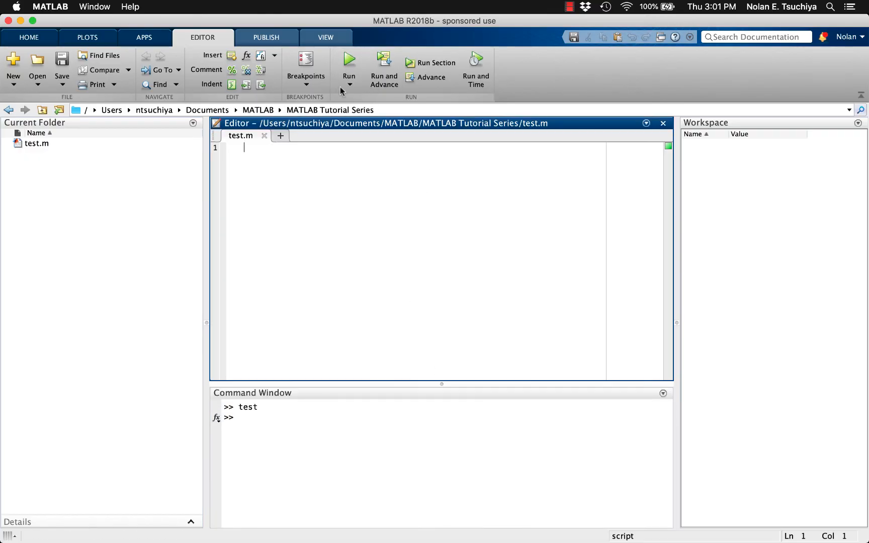
mouse_move(349, 214)
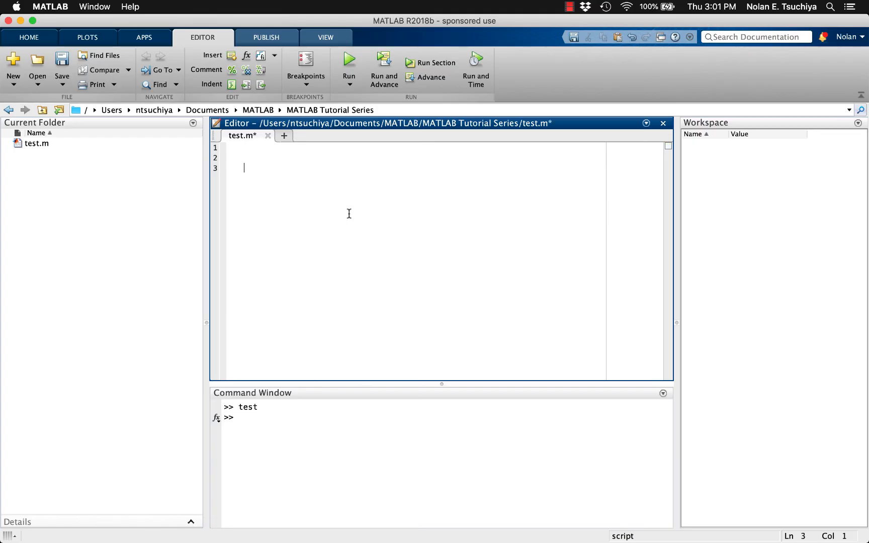
key("Enter")
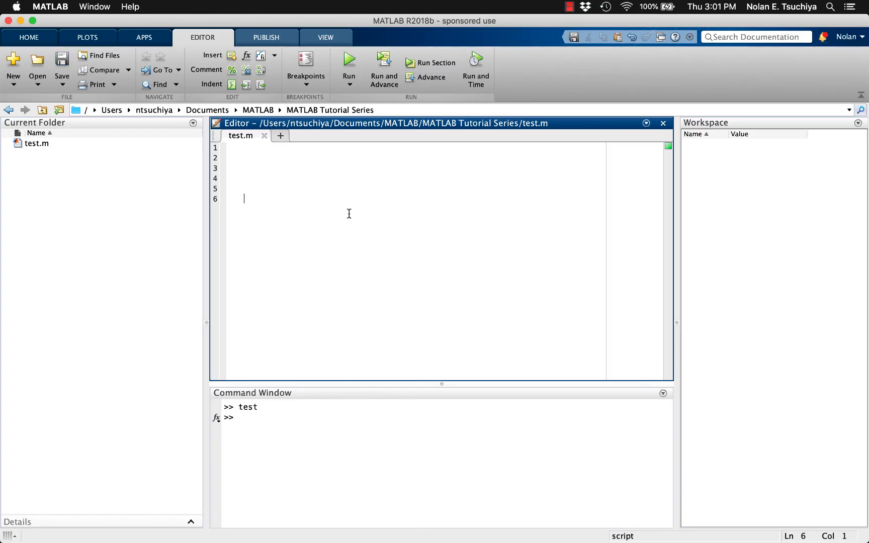
mouse_move(326, 166)
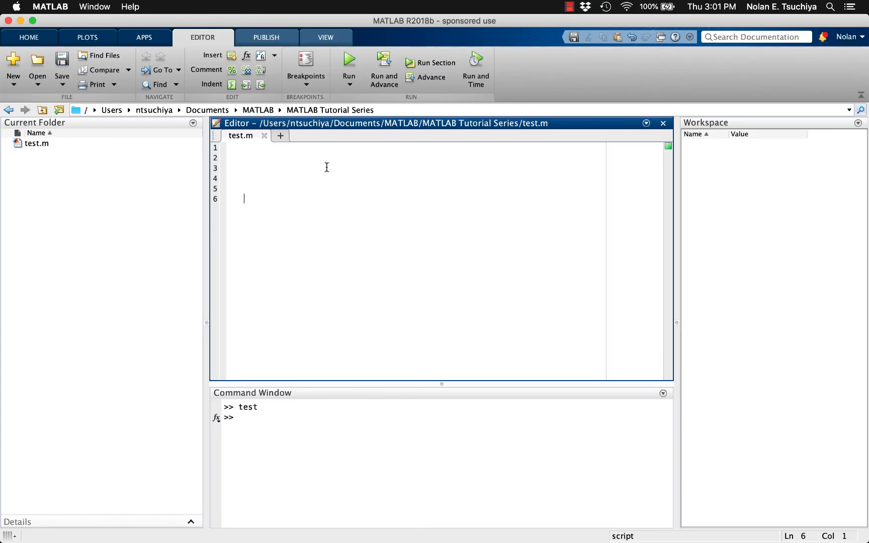
left_click(320, 167)
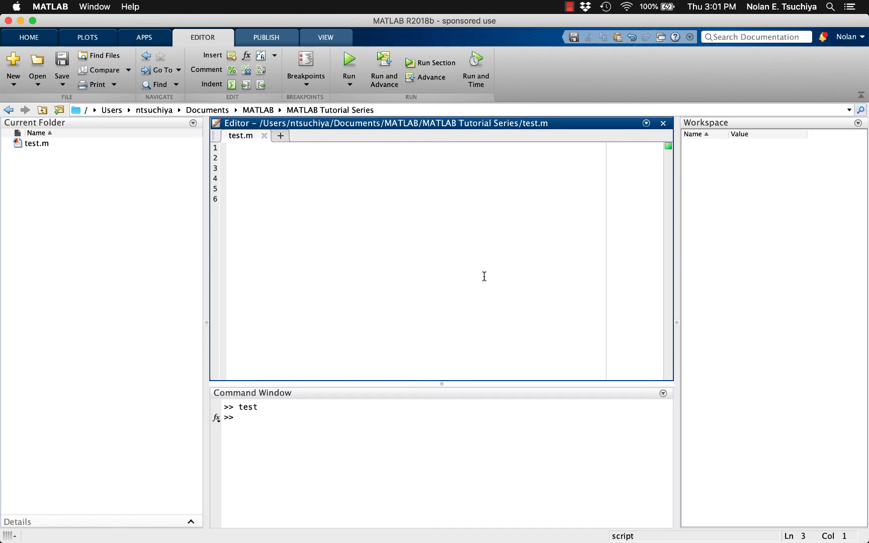
Step: Write t = [0:.1:10]; % Define the time vector and begin x = cos( in test.m
type("t =")
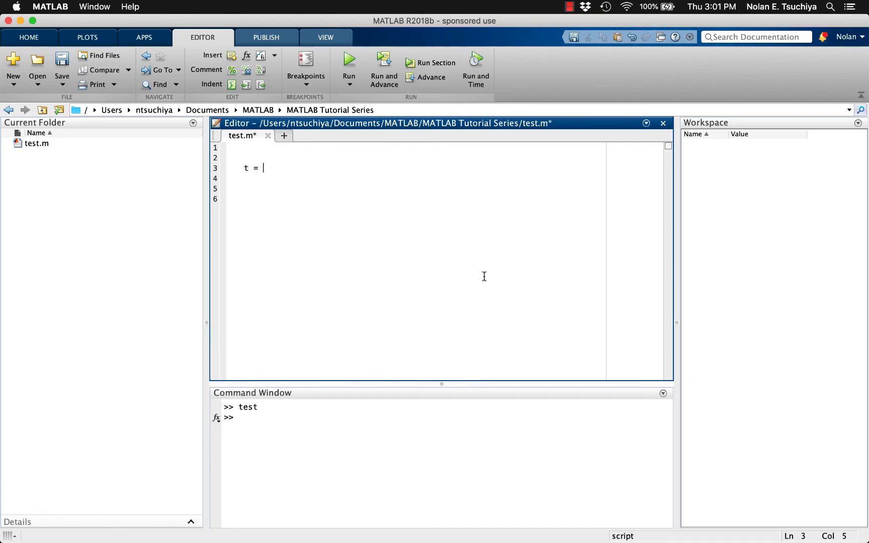
type("[")
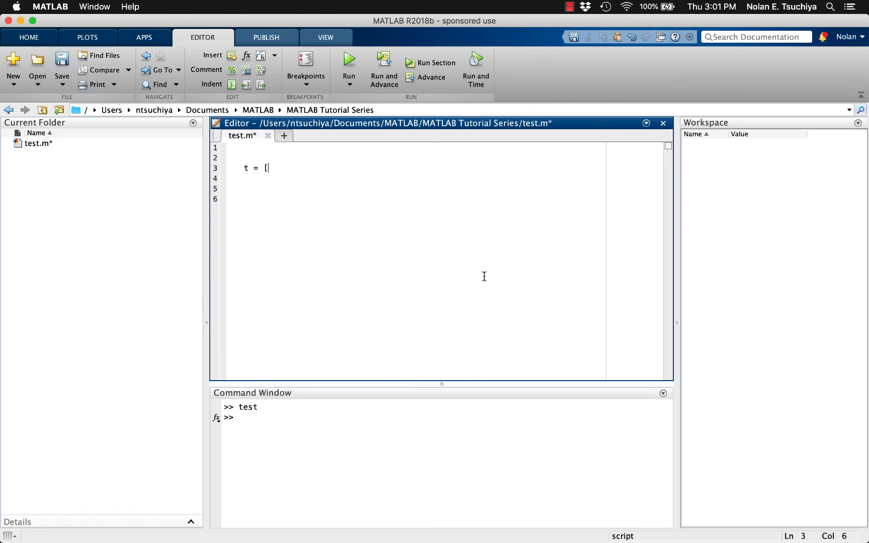
type("0:.1")
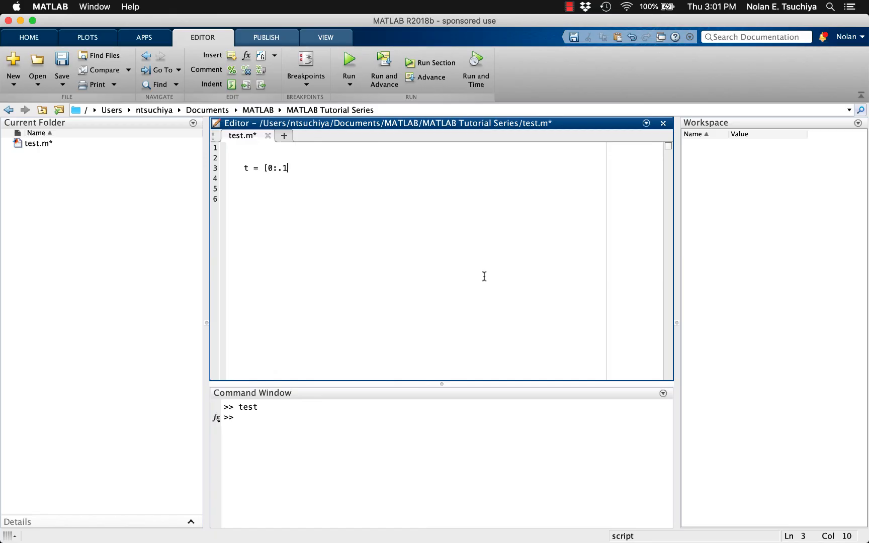
type(":10]")
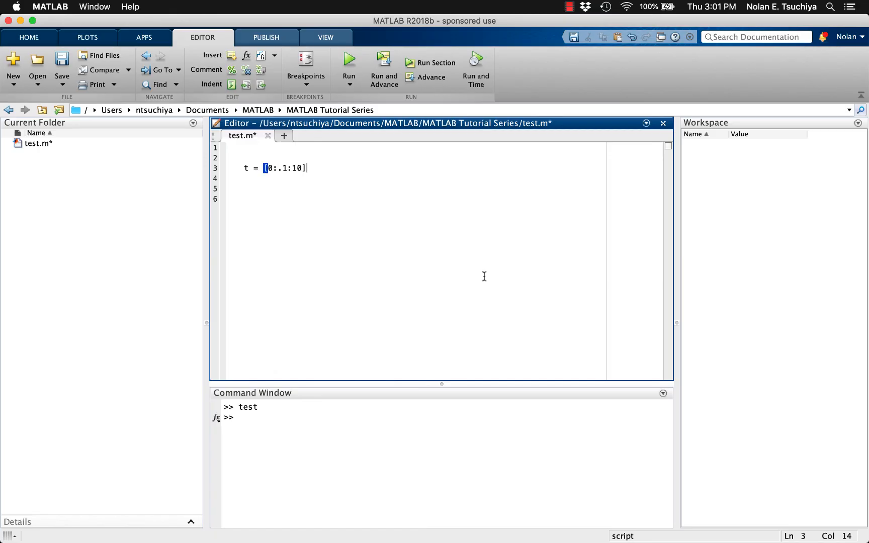
type(";")
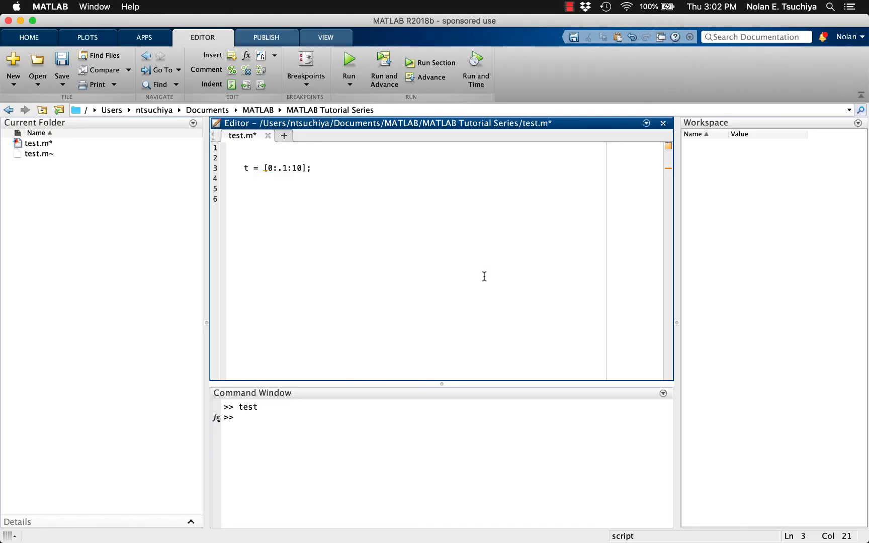
type("%")
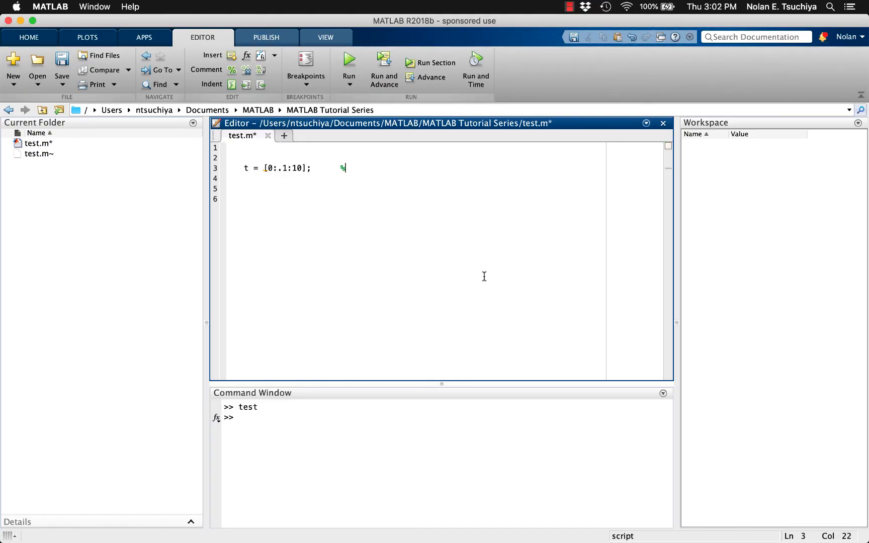
type("D")
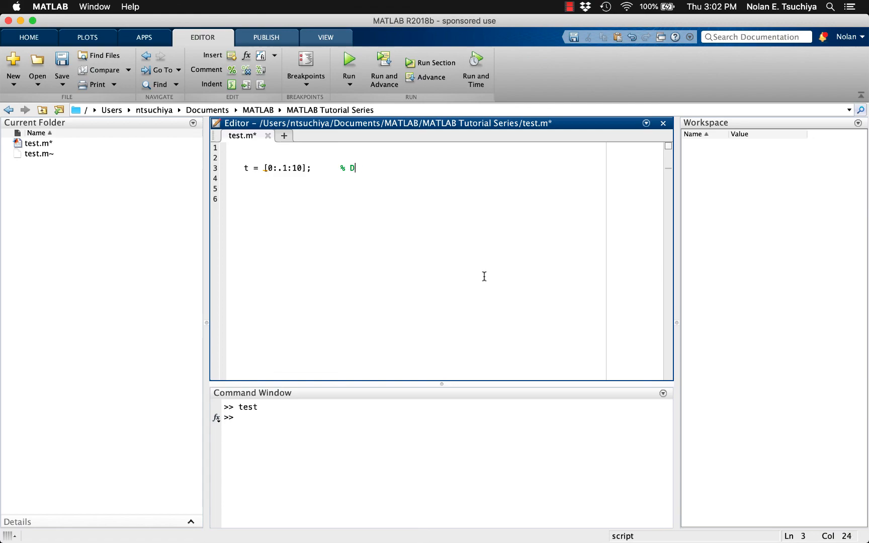
type("efine the")
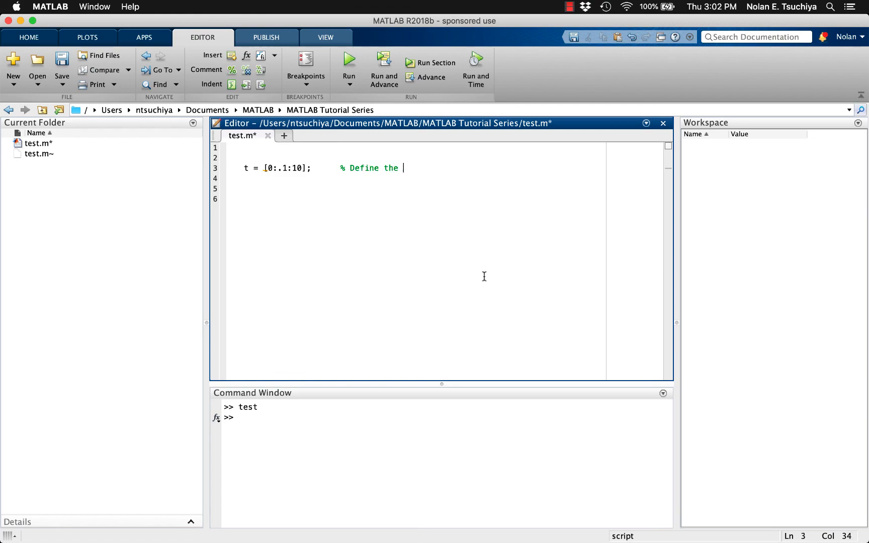
type("time vector")
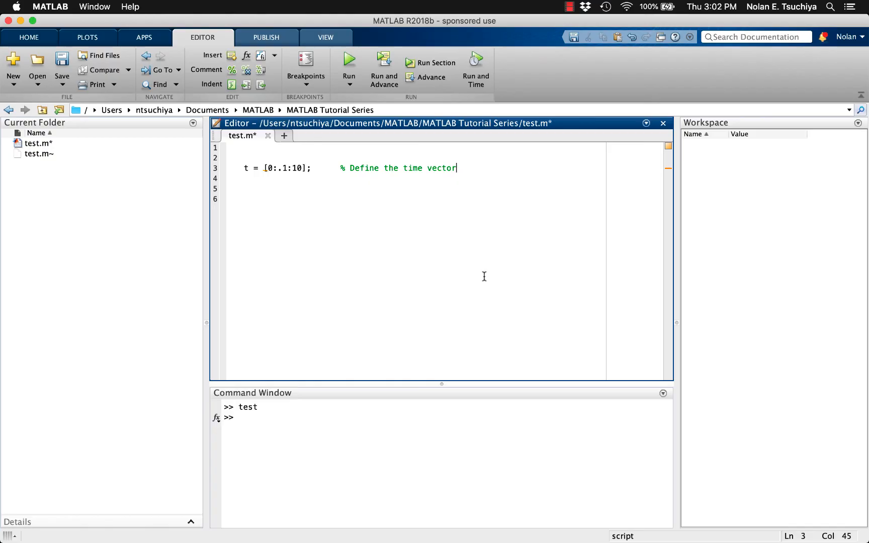
type("x = cos(t);         % Define cos function")
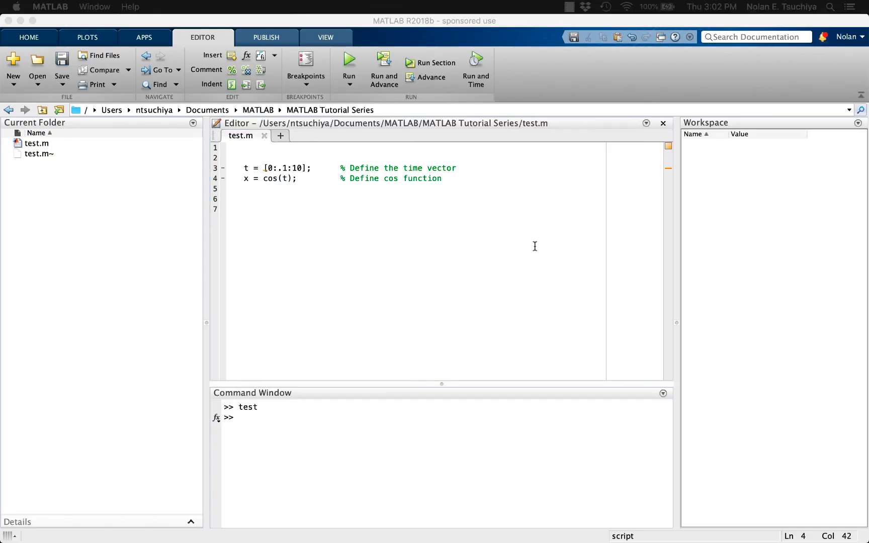
Step: Add the line plot(t,x,'r') % produce the plot of x(t) to test.m and refocus MATLAB
type("plot(t,x,'r')\t\t% produce the plot of x(t)")
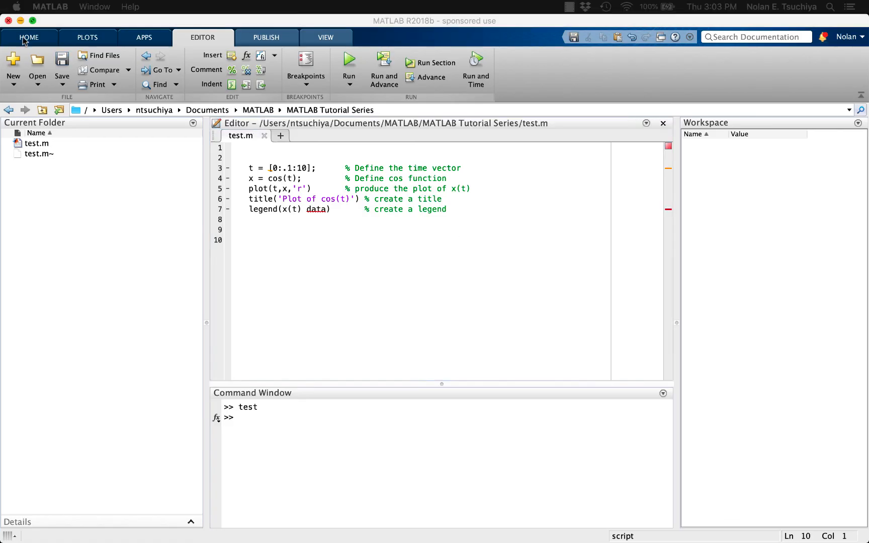
left_click(349, 62)
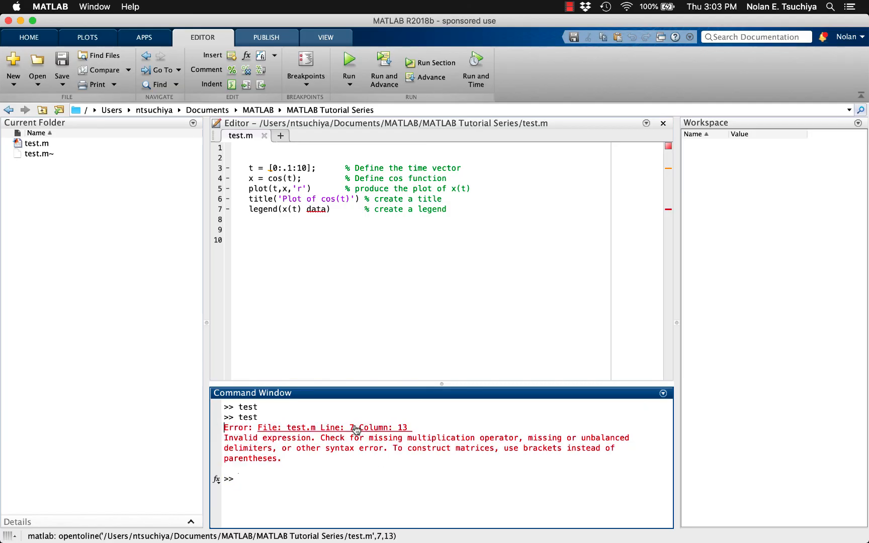
mouse_move(280, 268)
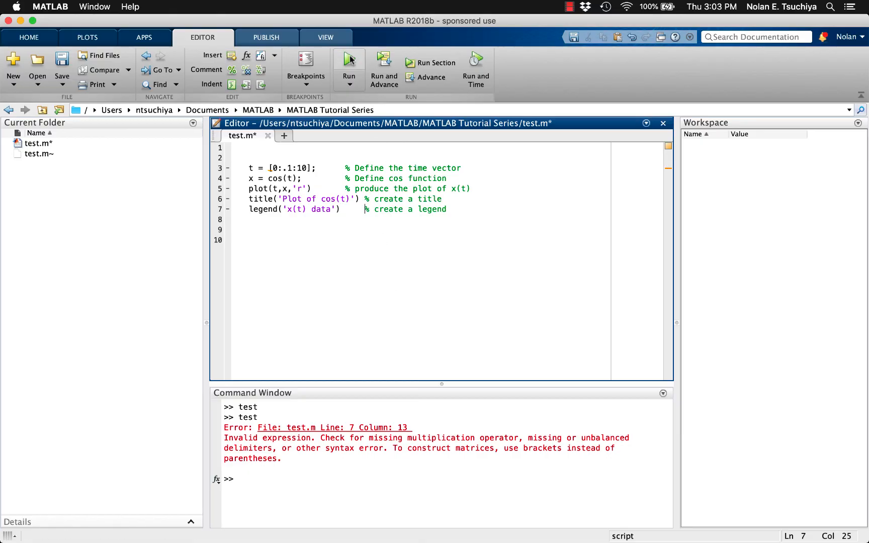
Step: Run test.m to show the red cos(t) plot with legend, then close Figure 1
left_click(349, 62)
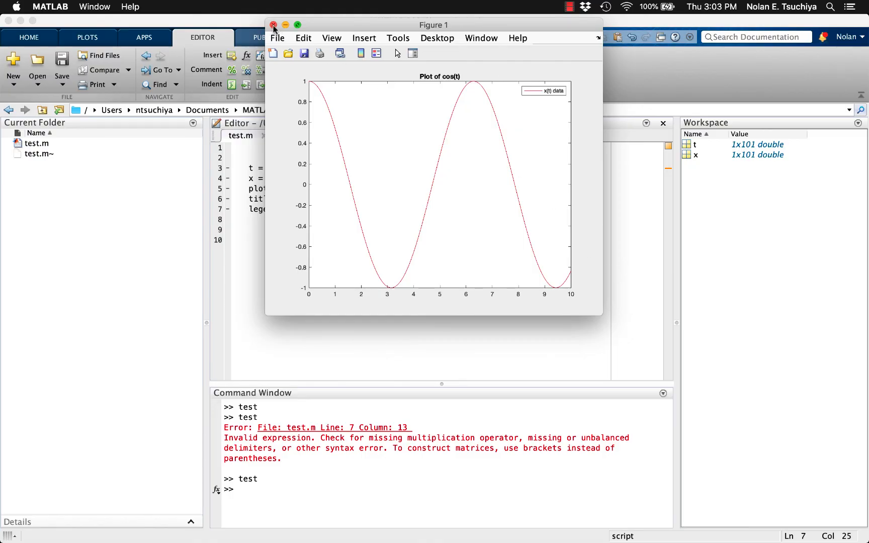
left_click(273, 25)
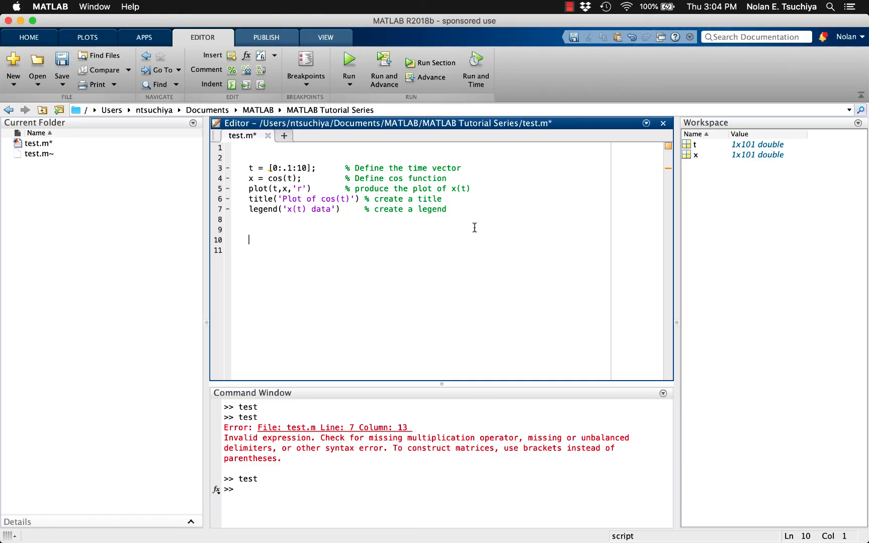
Step: Start a new section headed '%% Make additional plots' for the sin(t) subplots
type("%% Ma")
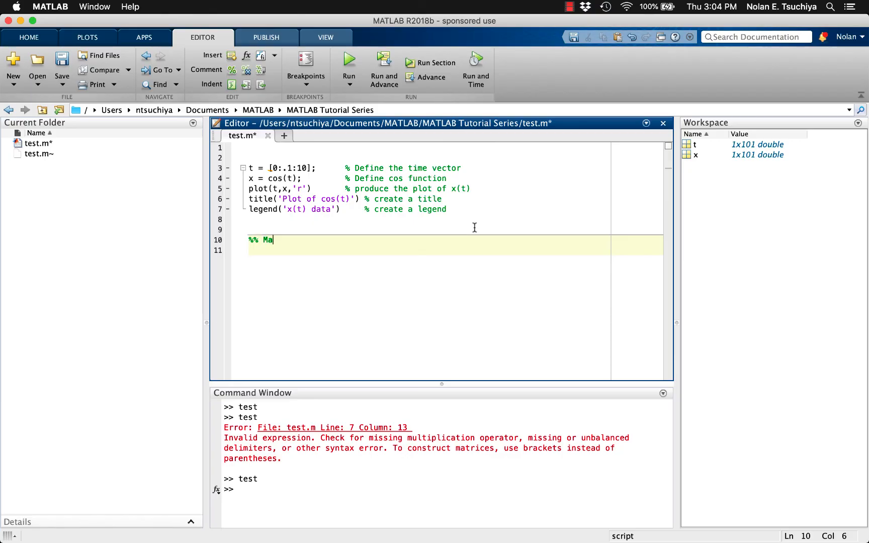
type("ke additional plo")
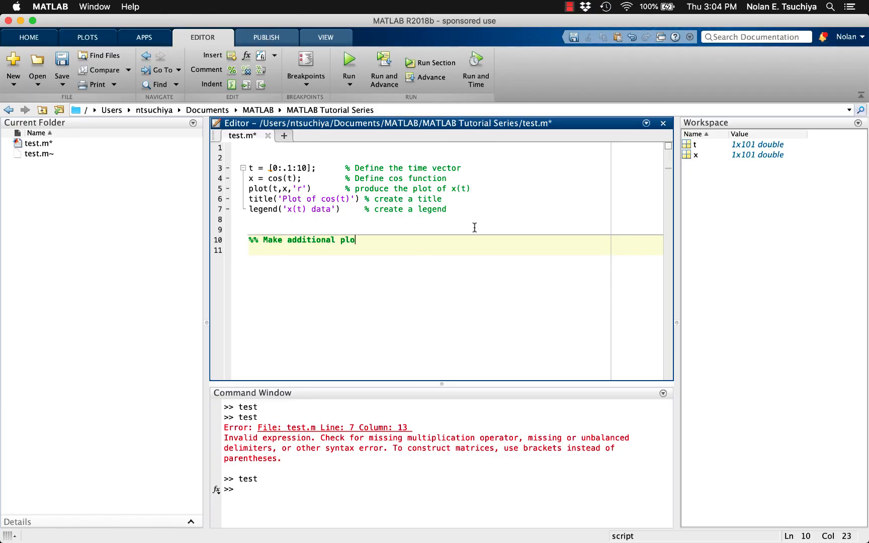
type("ts")
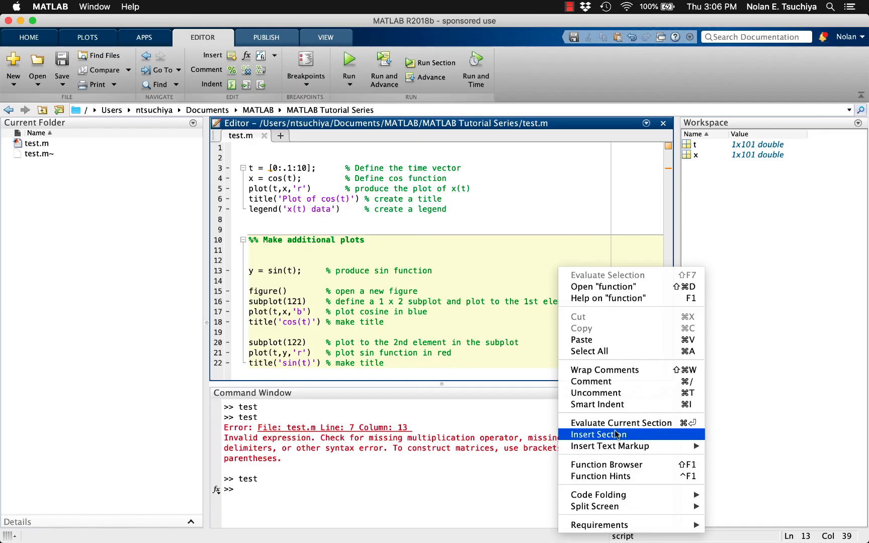
Step: Evaluate the current section to draw cos(t) and sin(t) subplots side by side
left_click(622, 423)
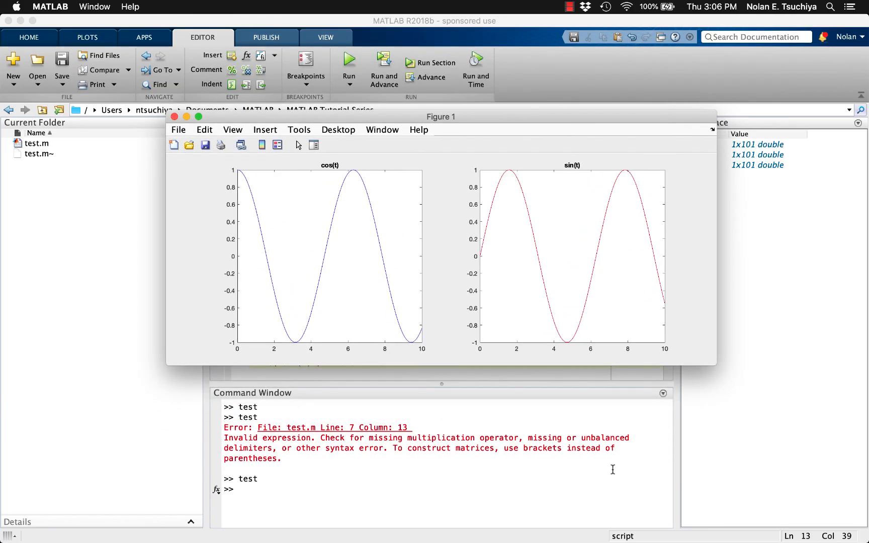
mouse_move(490, 292)
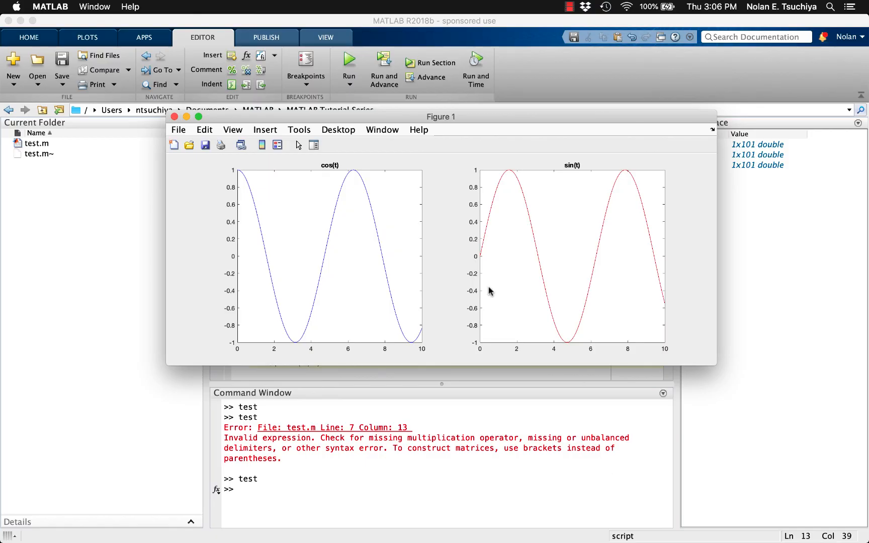